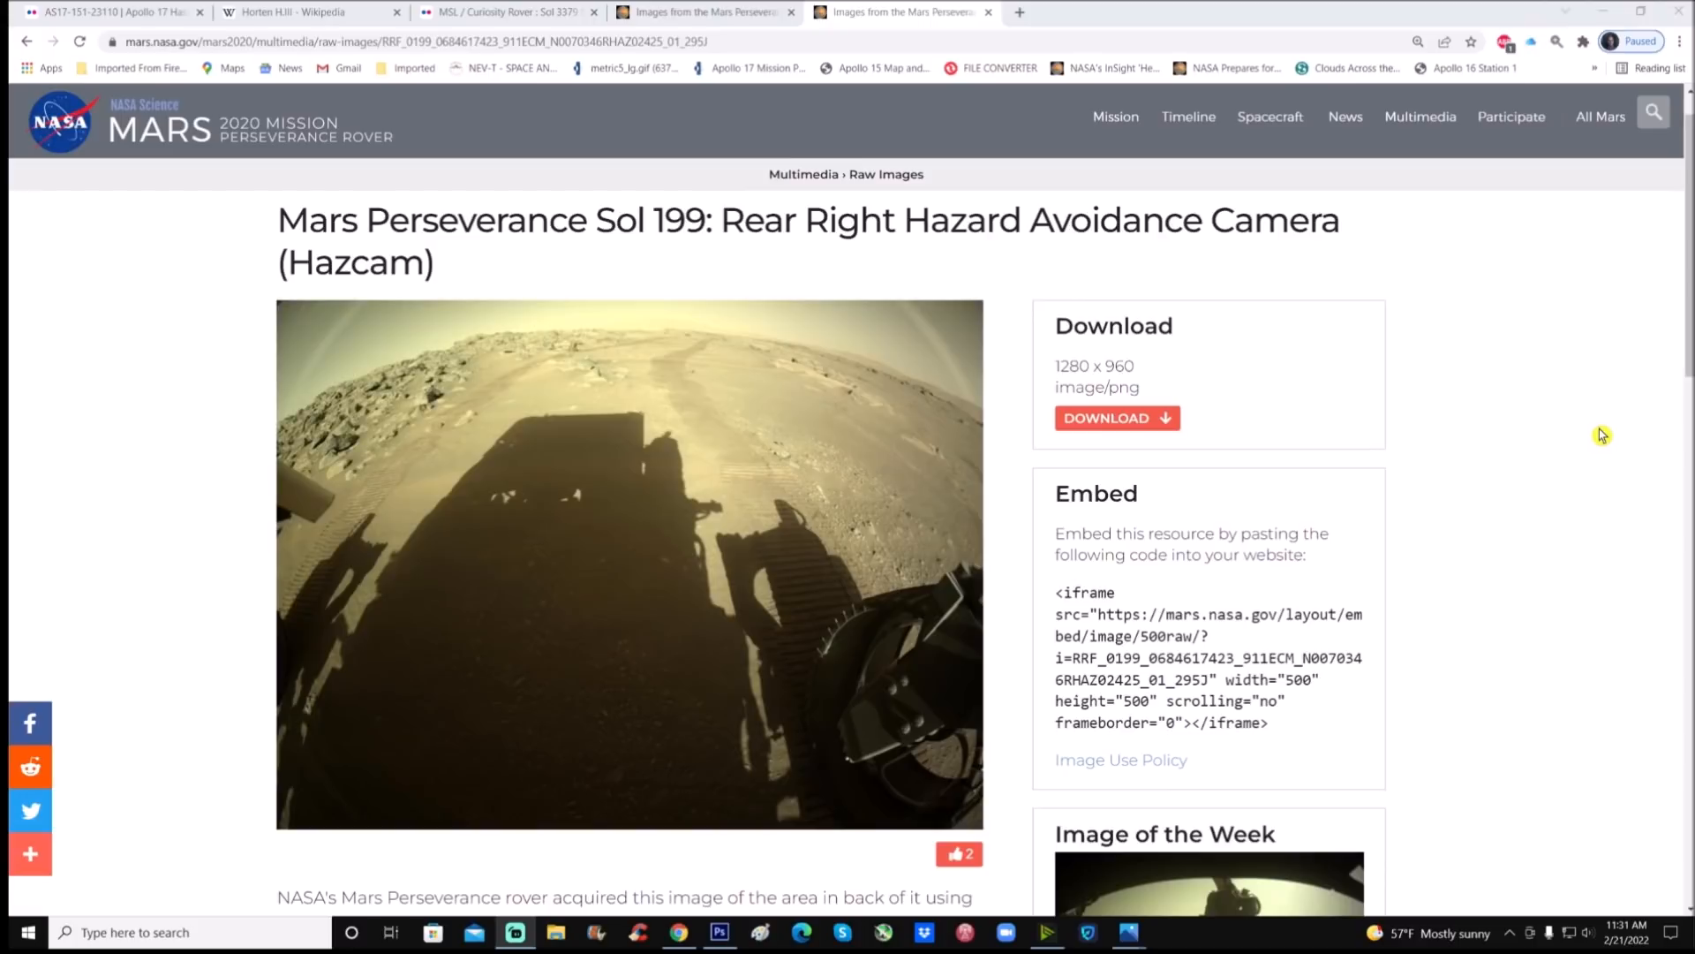
Switch to the edited Sol 199 Hazcam image in Photoshop
{"action": "scroll", "scroll_direction": "down", "scroll_amount": 3}
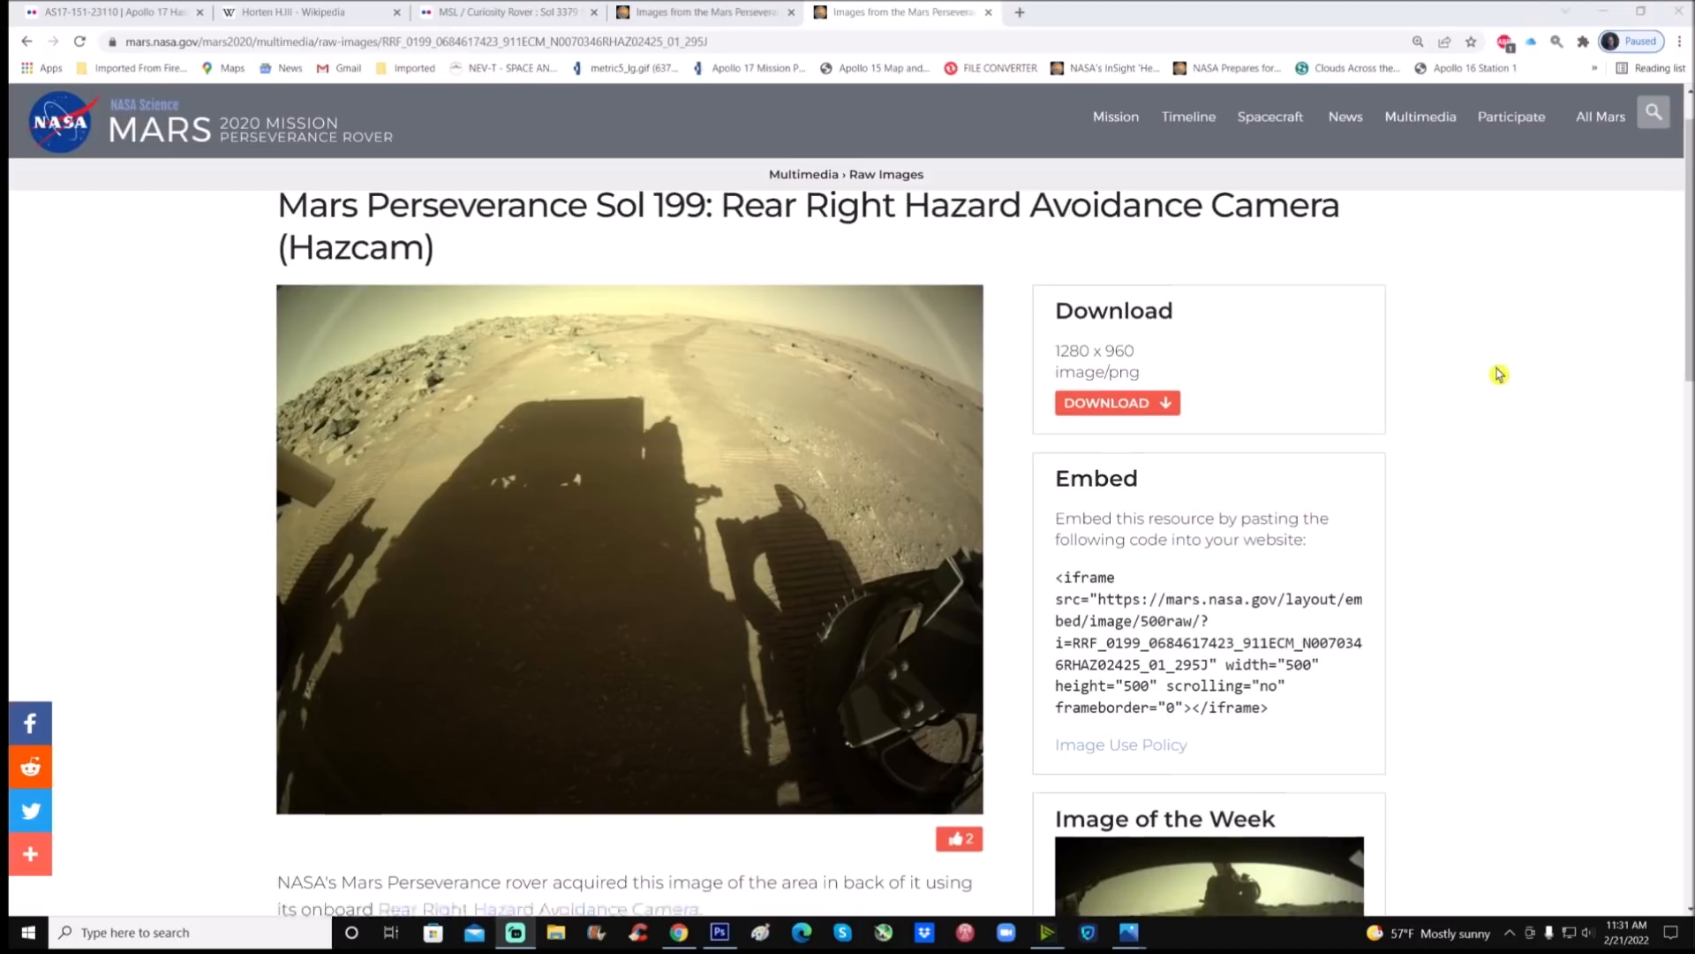
{"action": "scroll", "scroll_direction": "down", "scroll_amount": 3}
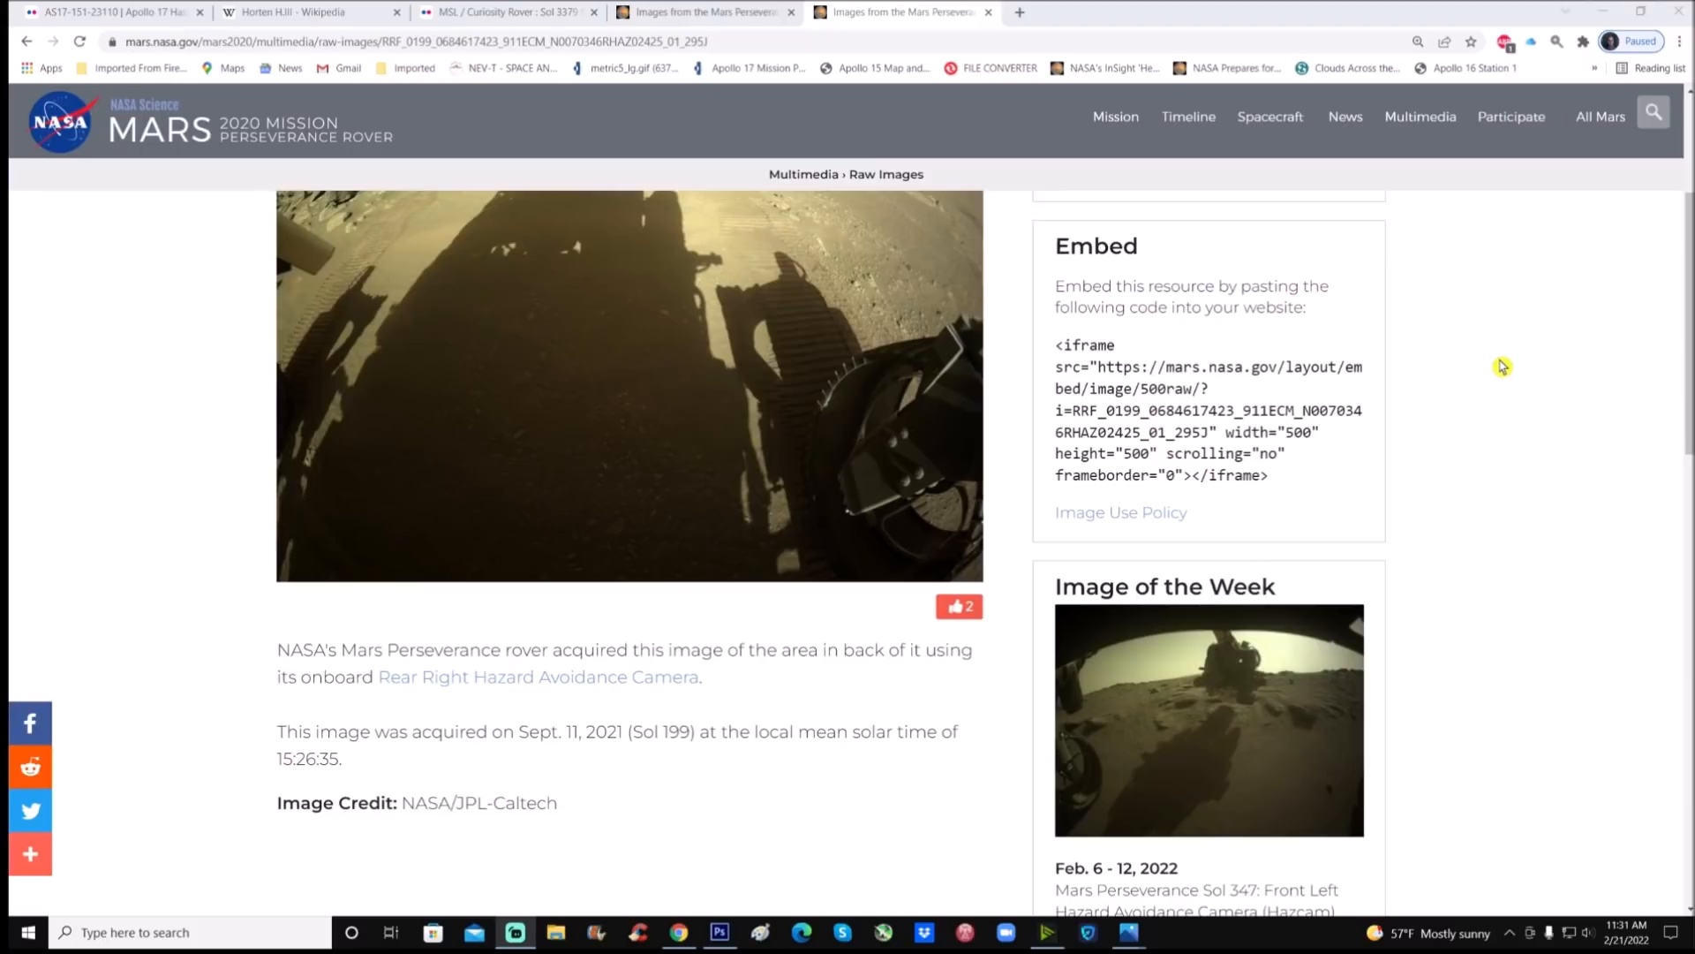
{"action": "scroll", "scroll_direction": "up", "scroll_amount": 3}
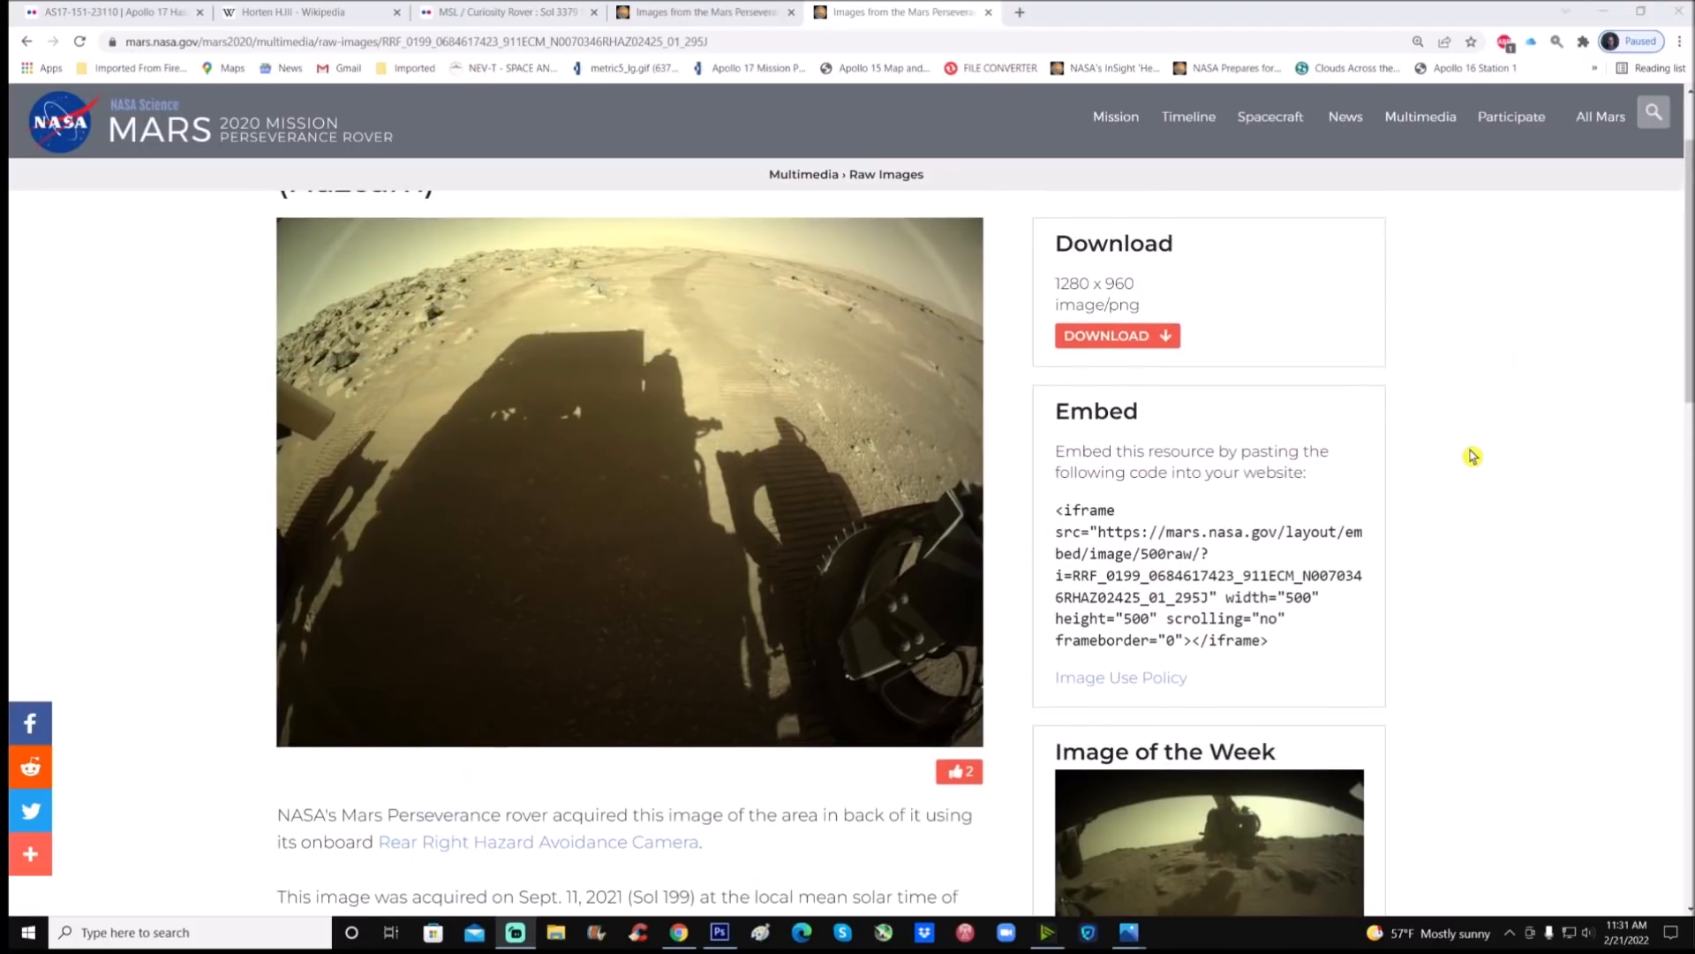
{"action": "scroll", "scroll_direction": "up", "scroll_amount": 3}
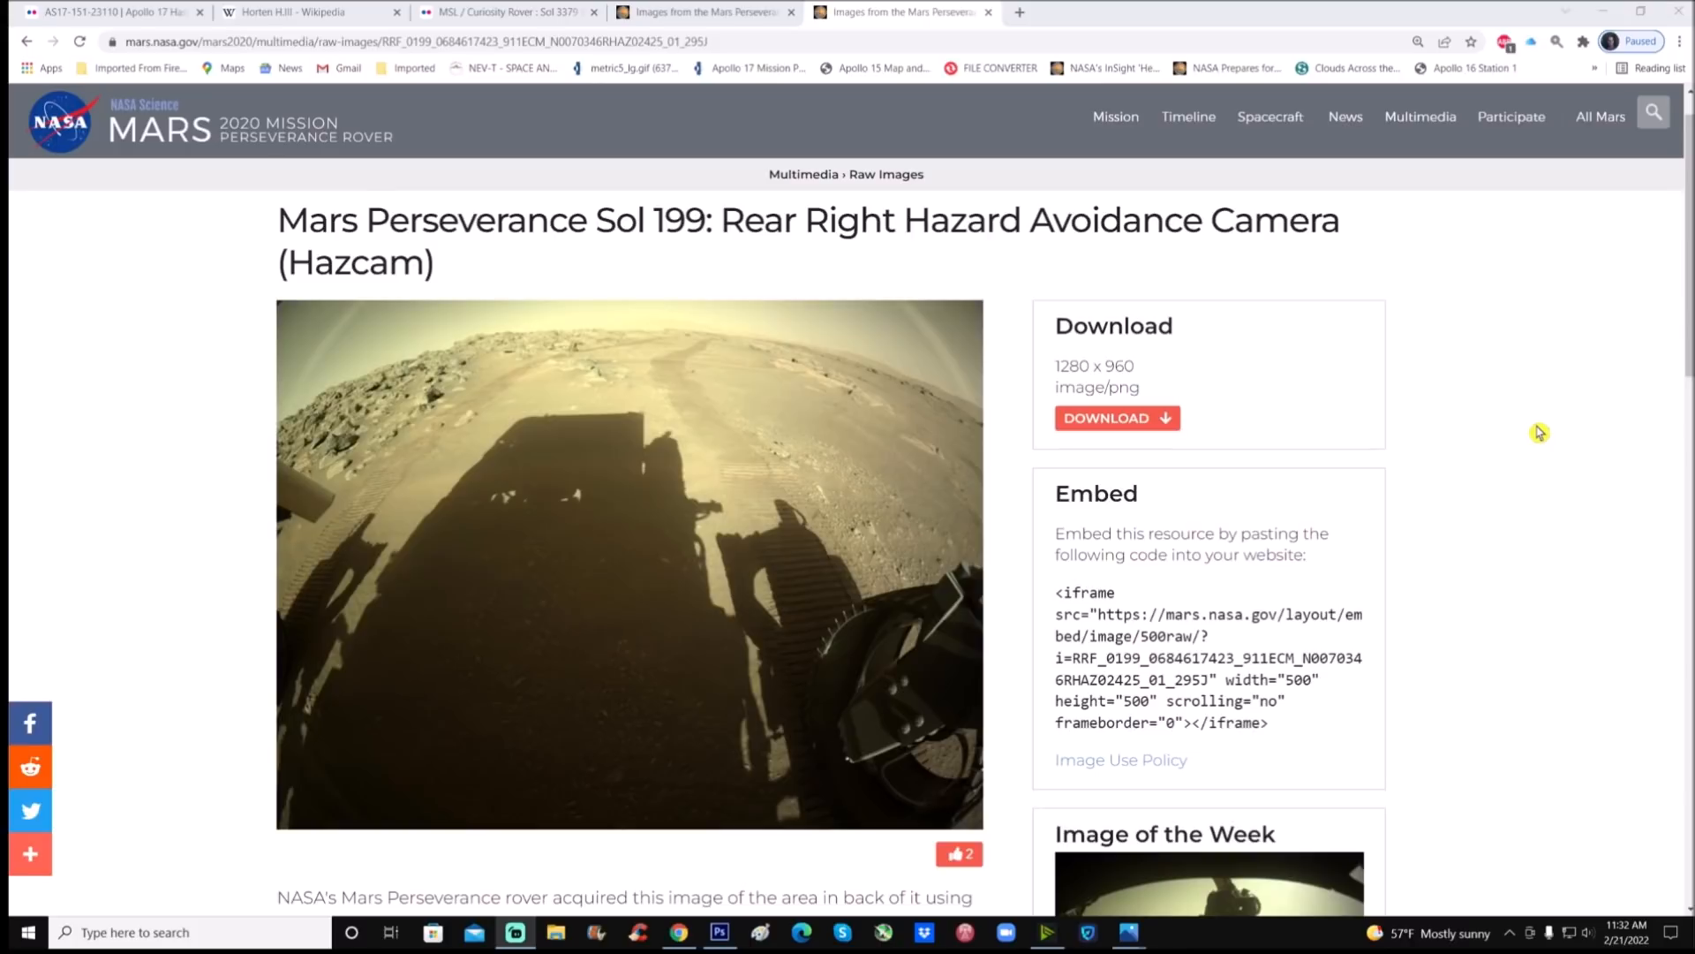
{"action": "mouse_move", "coordinate": [1372, 444]}
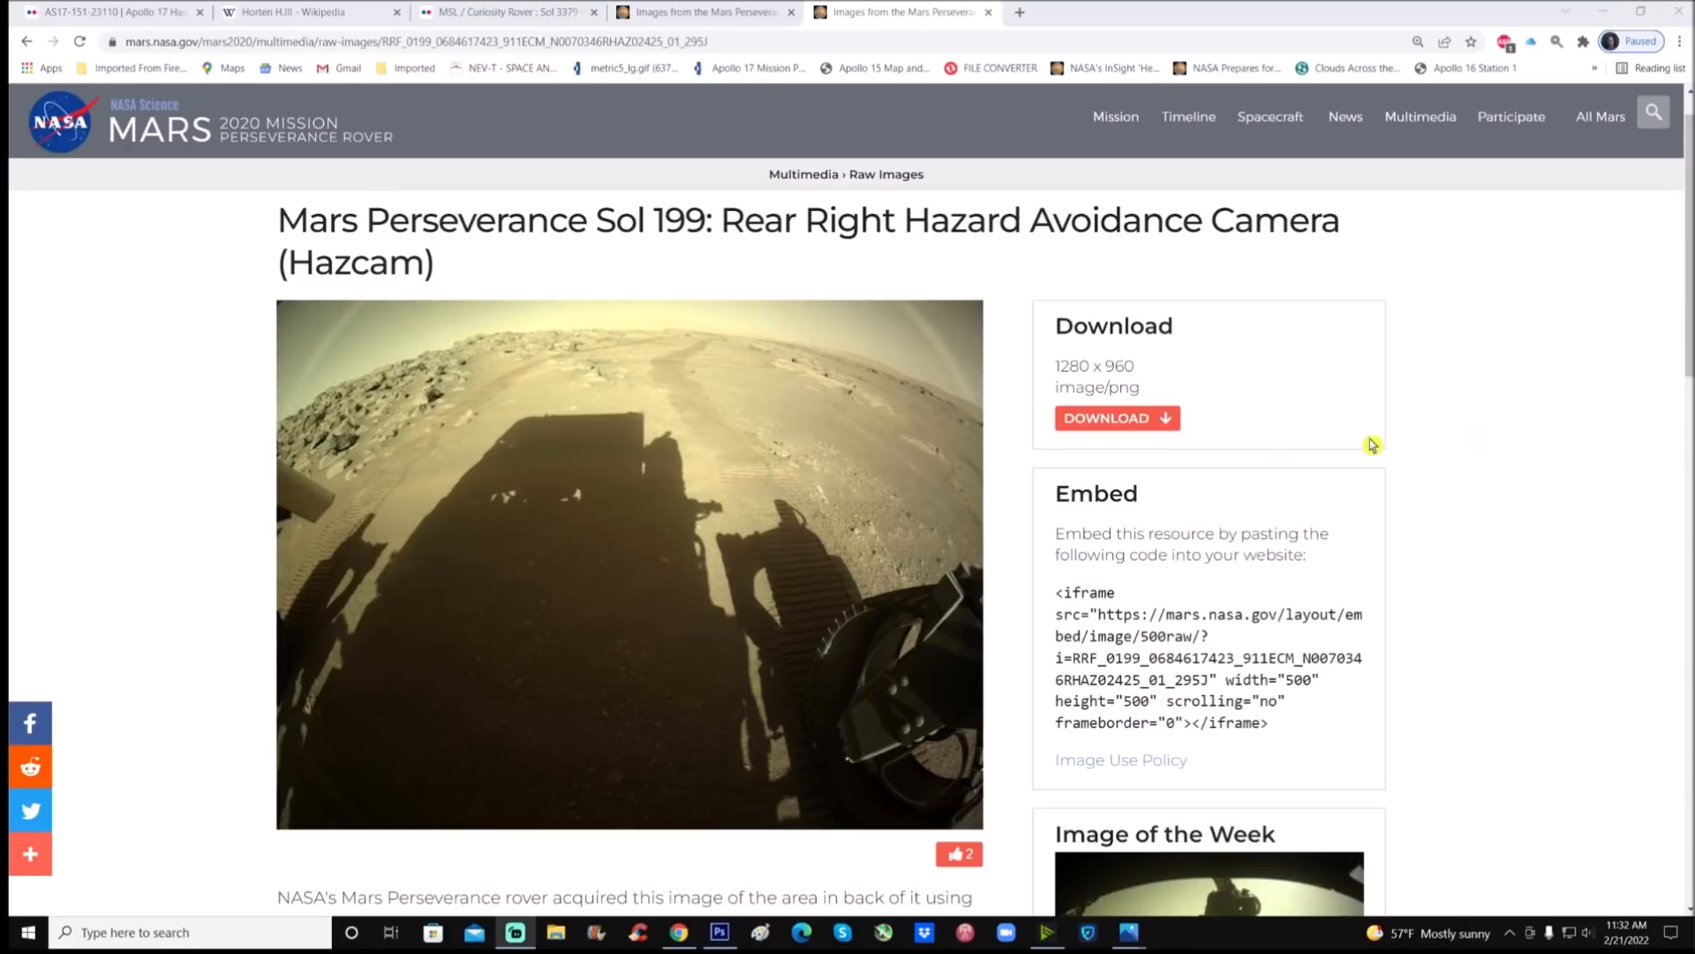
{"action": "left_click", "coordinate": [718, 931]}
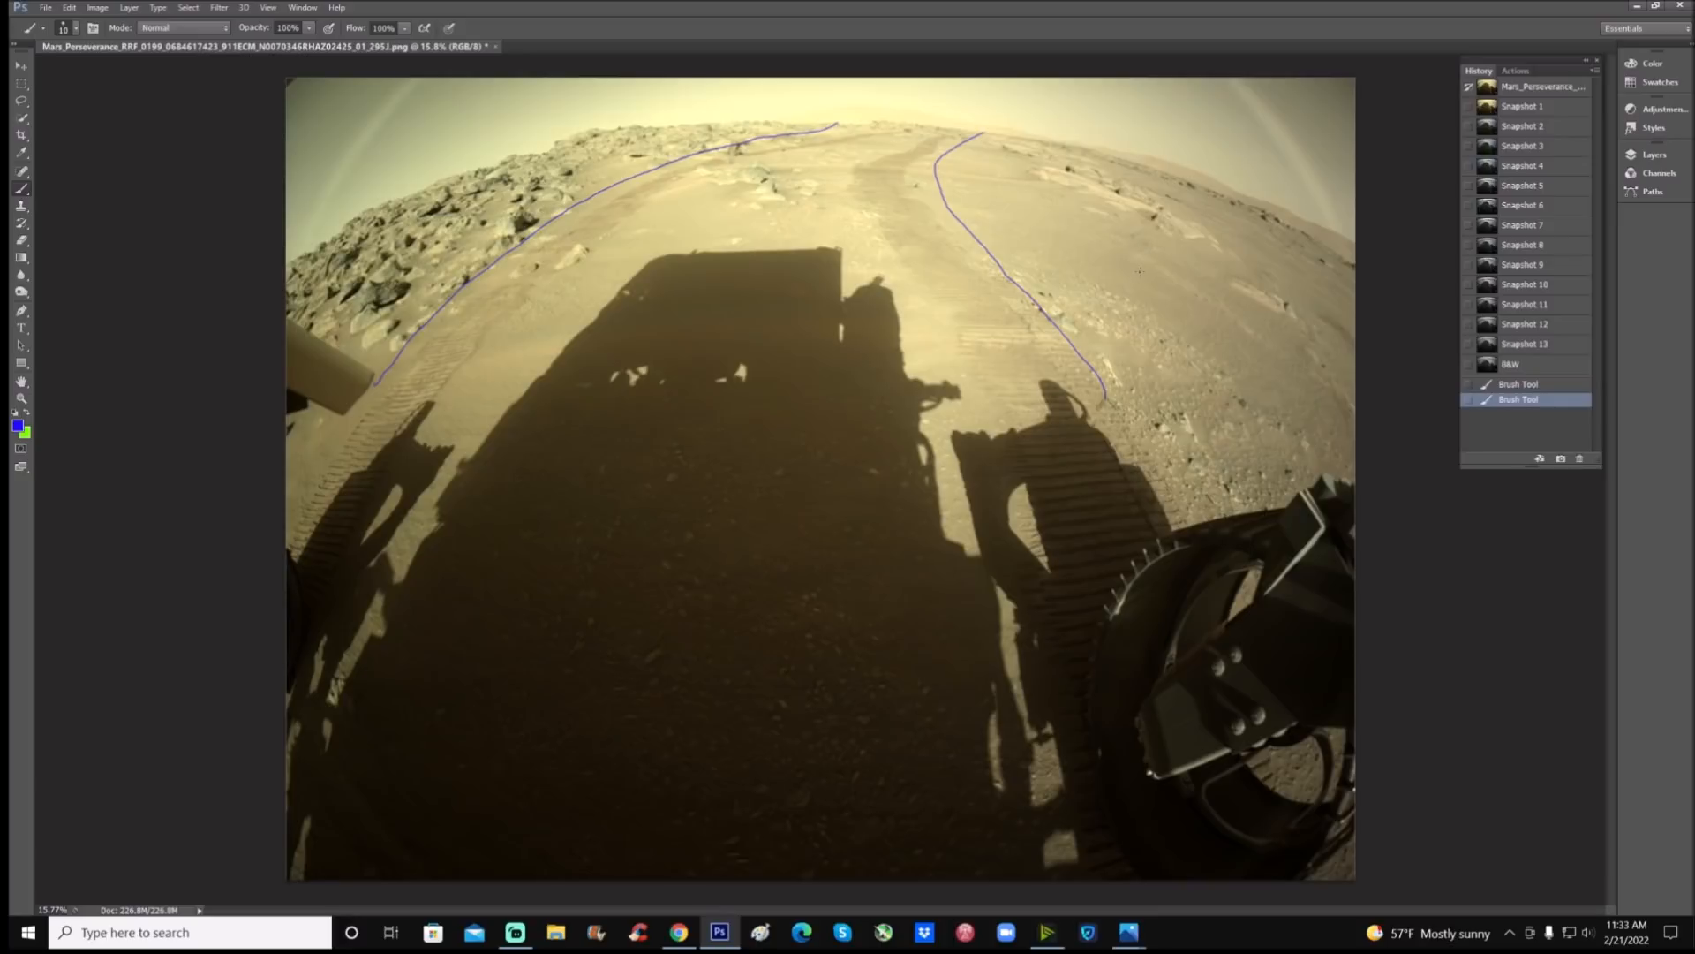
Revert the marked-up image to Snapshot 1, zooming out and clearing the blue strokes
{"action": "left_click", "coordinate": [1523, 106]}
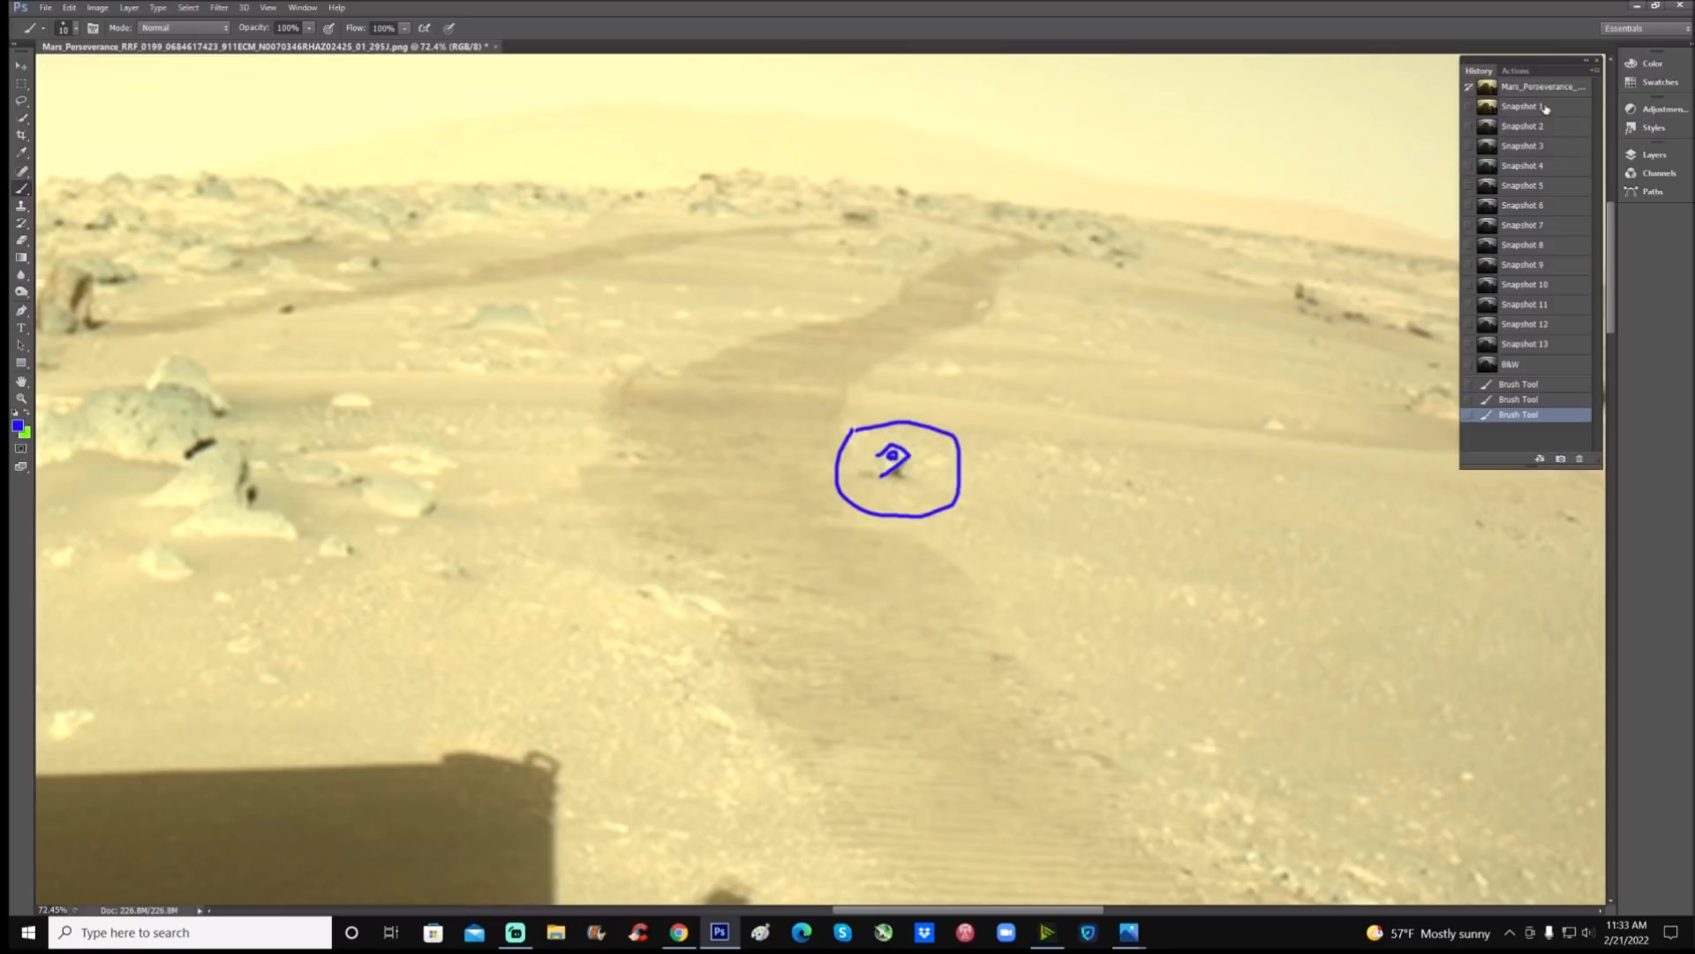
{"action": "left_click", "coordinate": [1522, 105]}
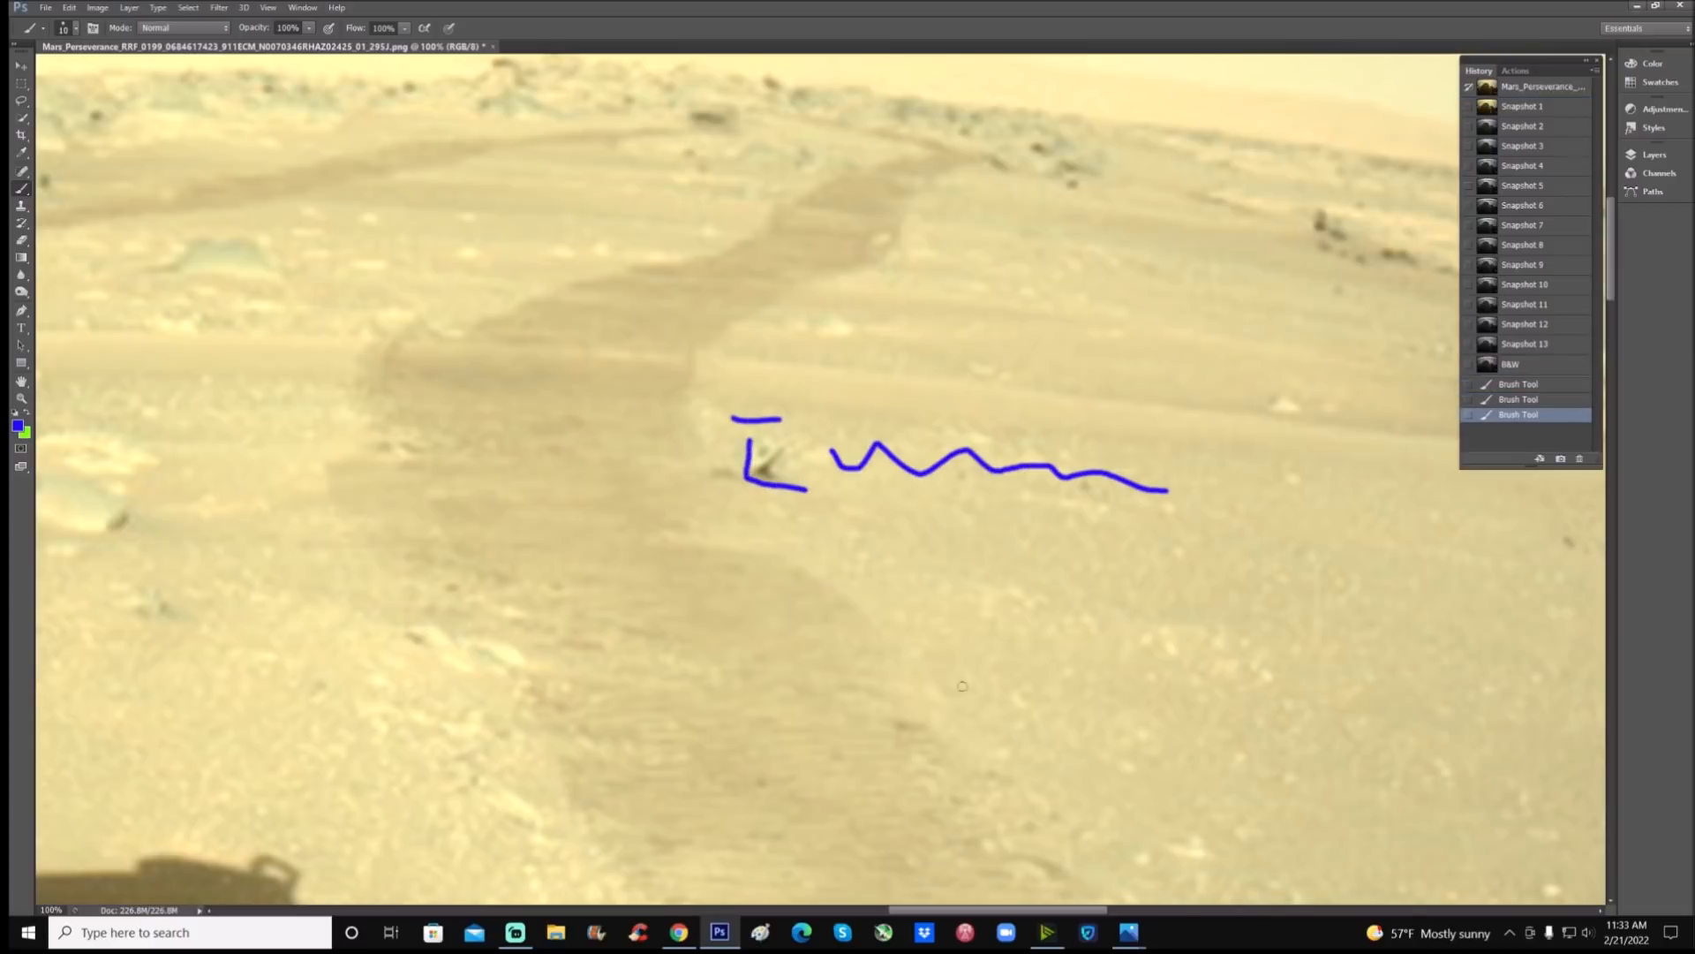
{"action": "key", "text": "ctrl+minus"}
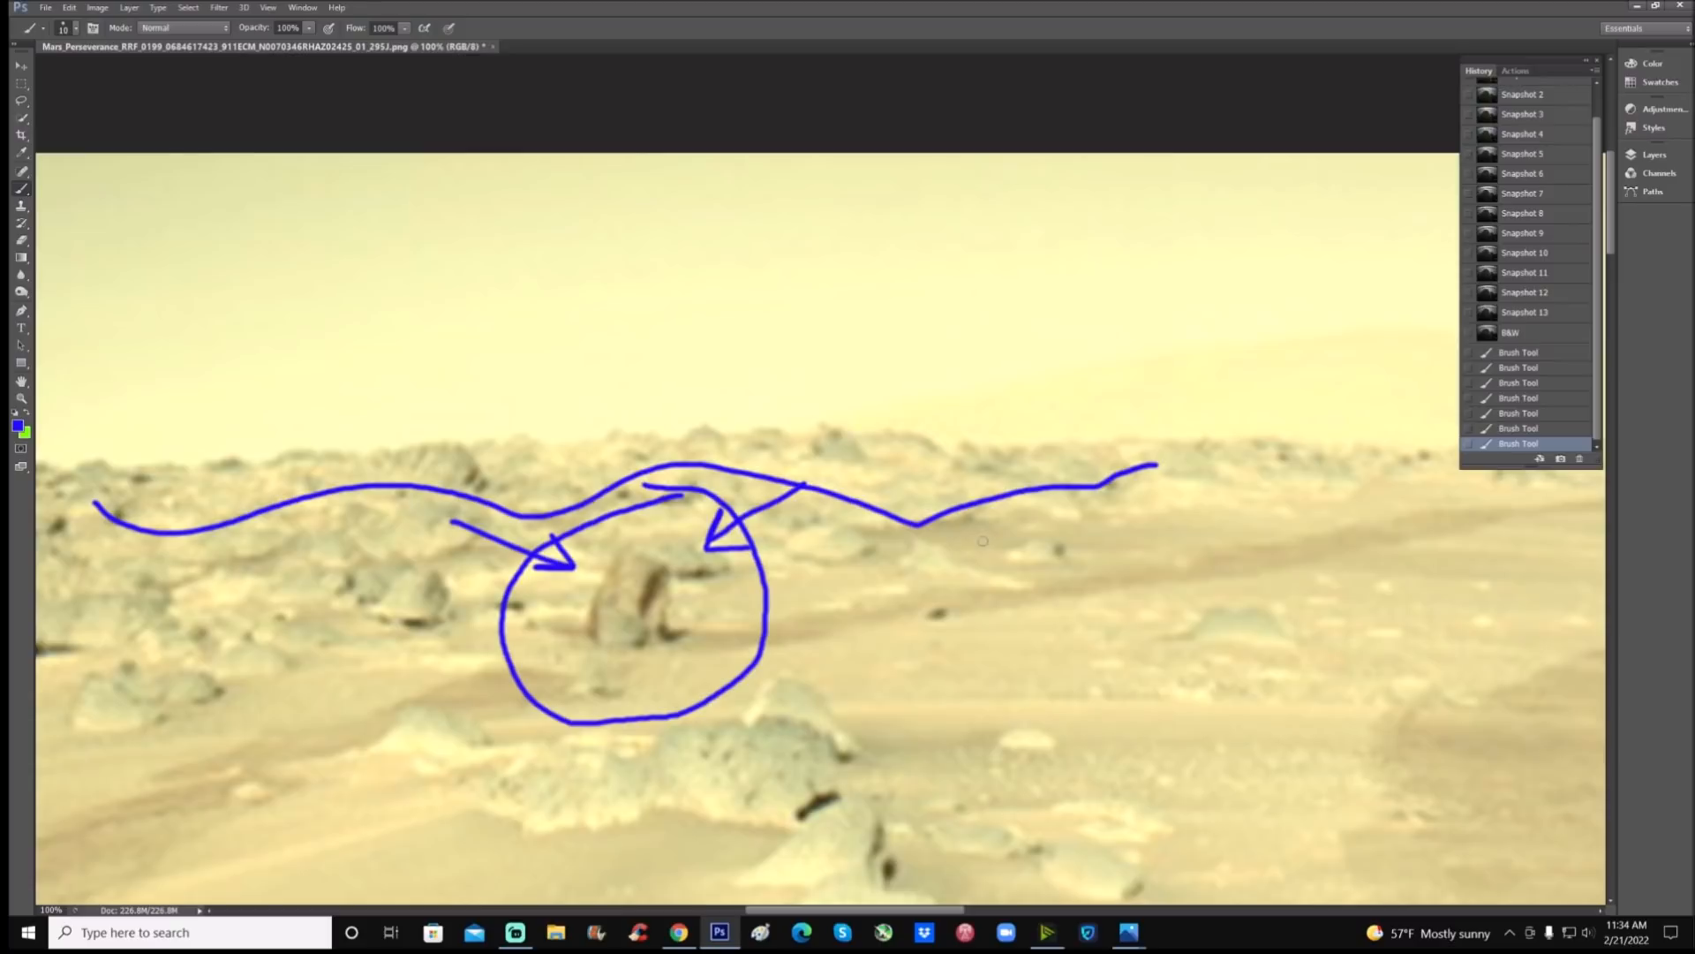
{"action": "left_click", "coordinate": [1519, 363]}
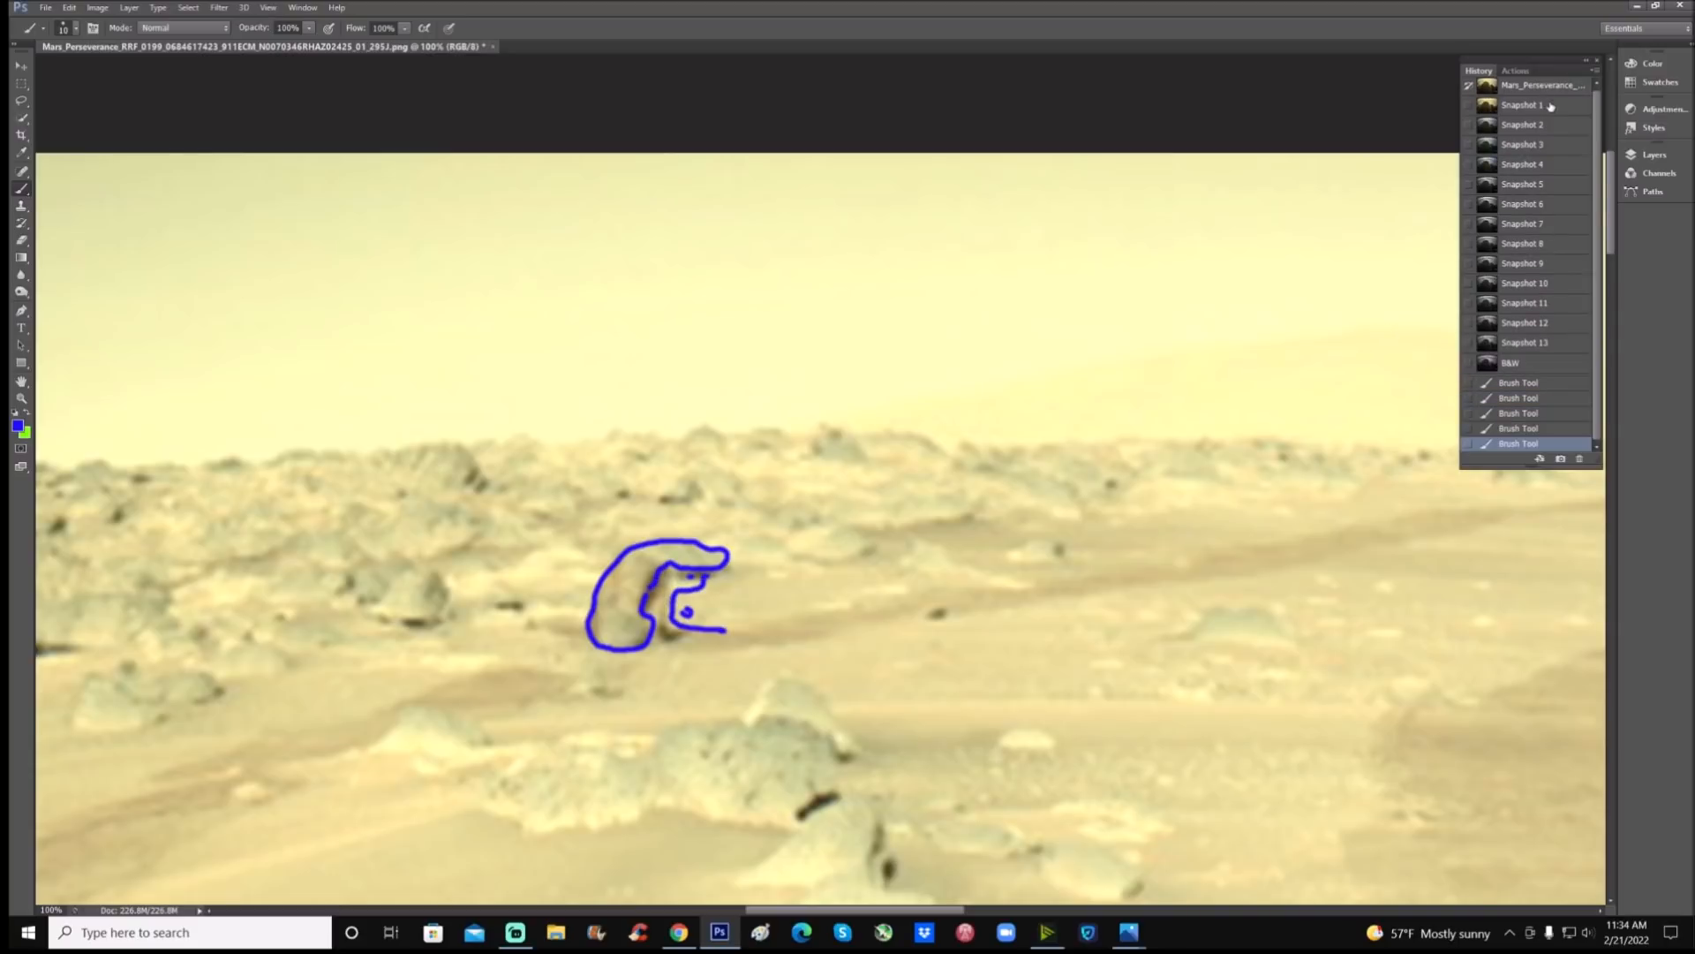
{"action": "left_click", "coordinate": [1522, 105]}
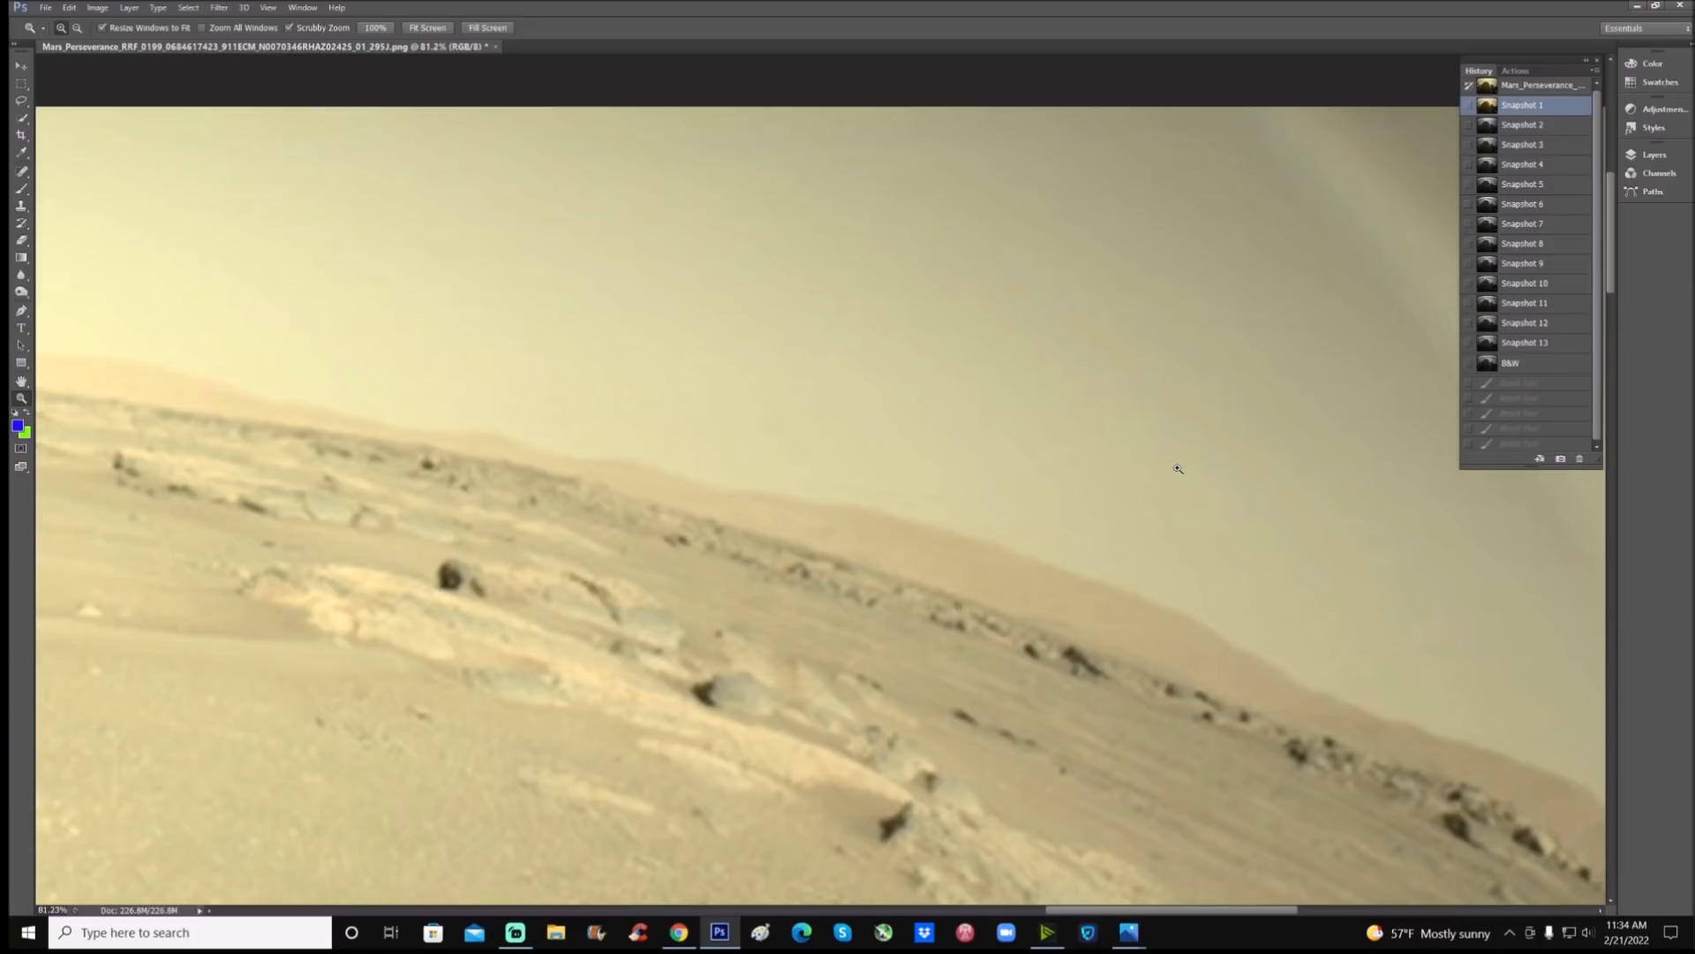
{"action": "mouse_move", "coordinate": [15, 379]}
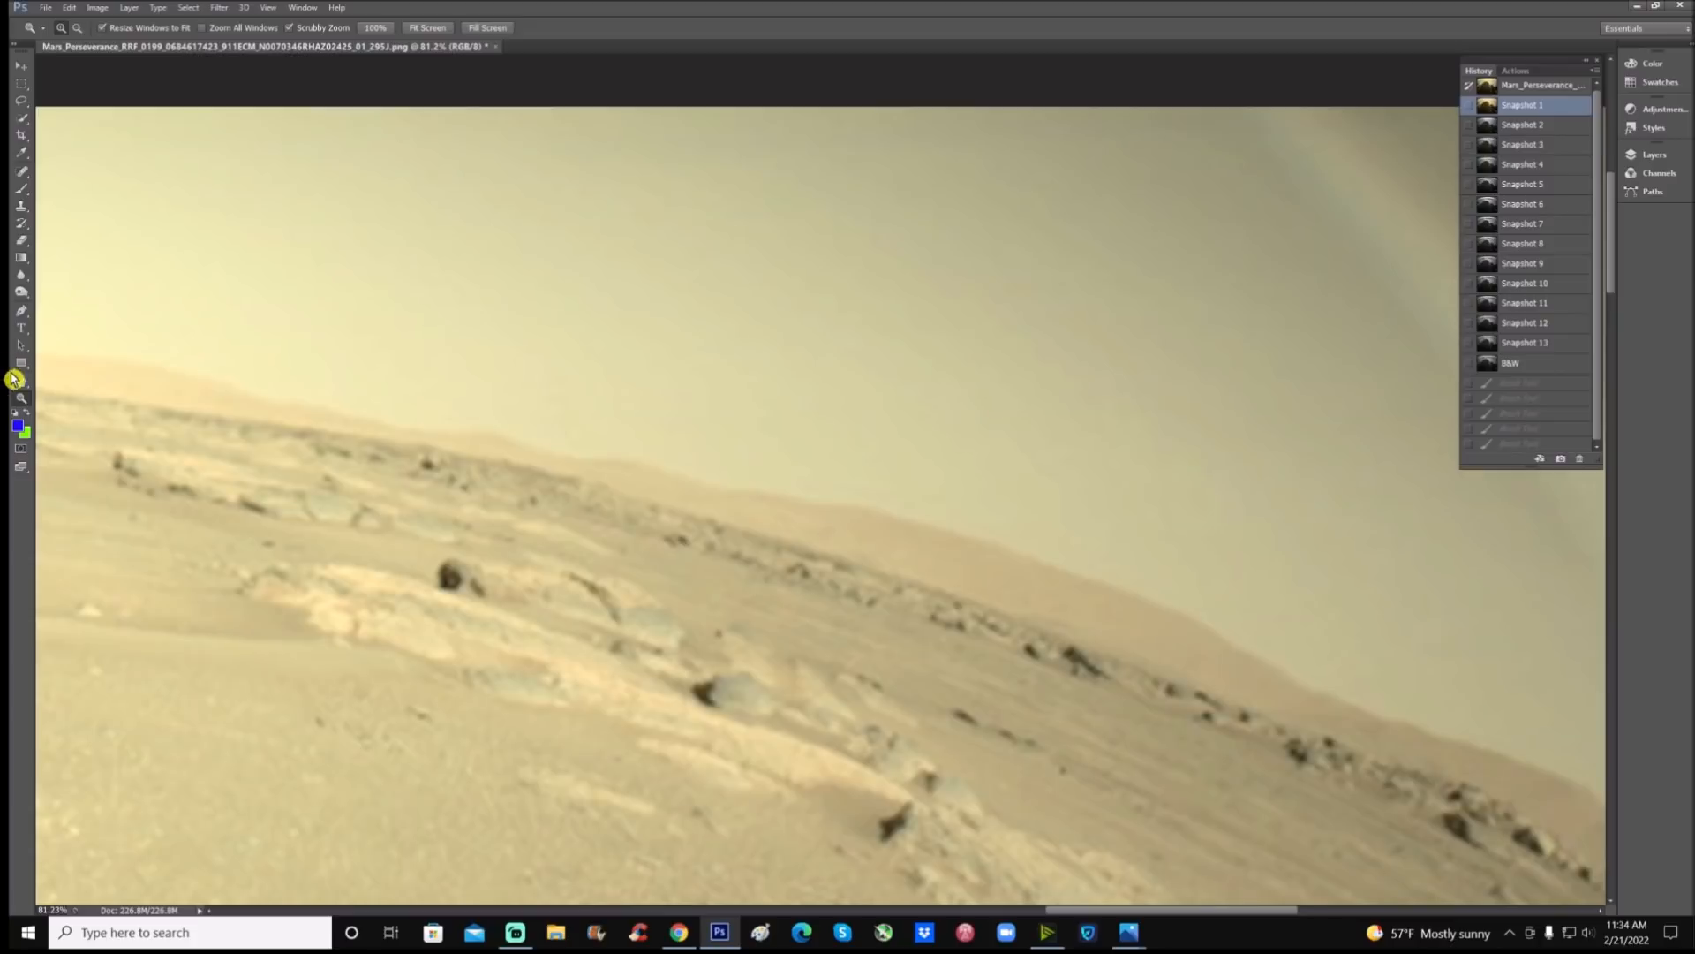
{"action": "mouse_move", "coordinate": [27, 195]}
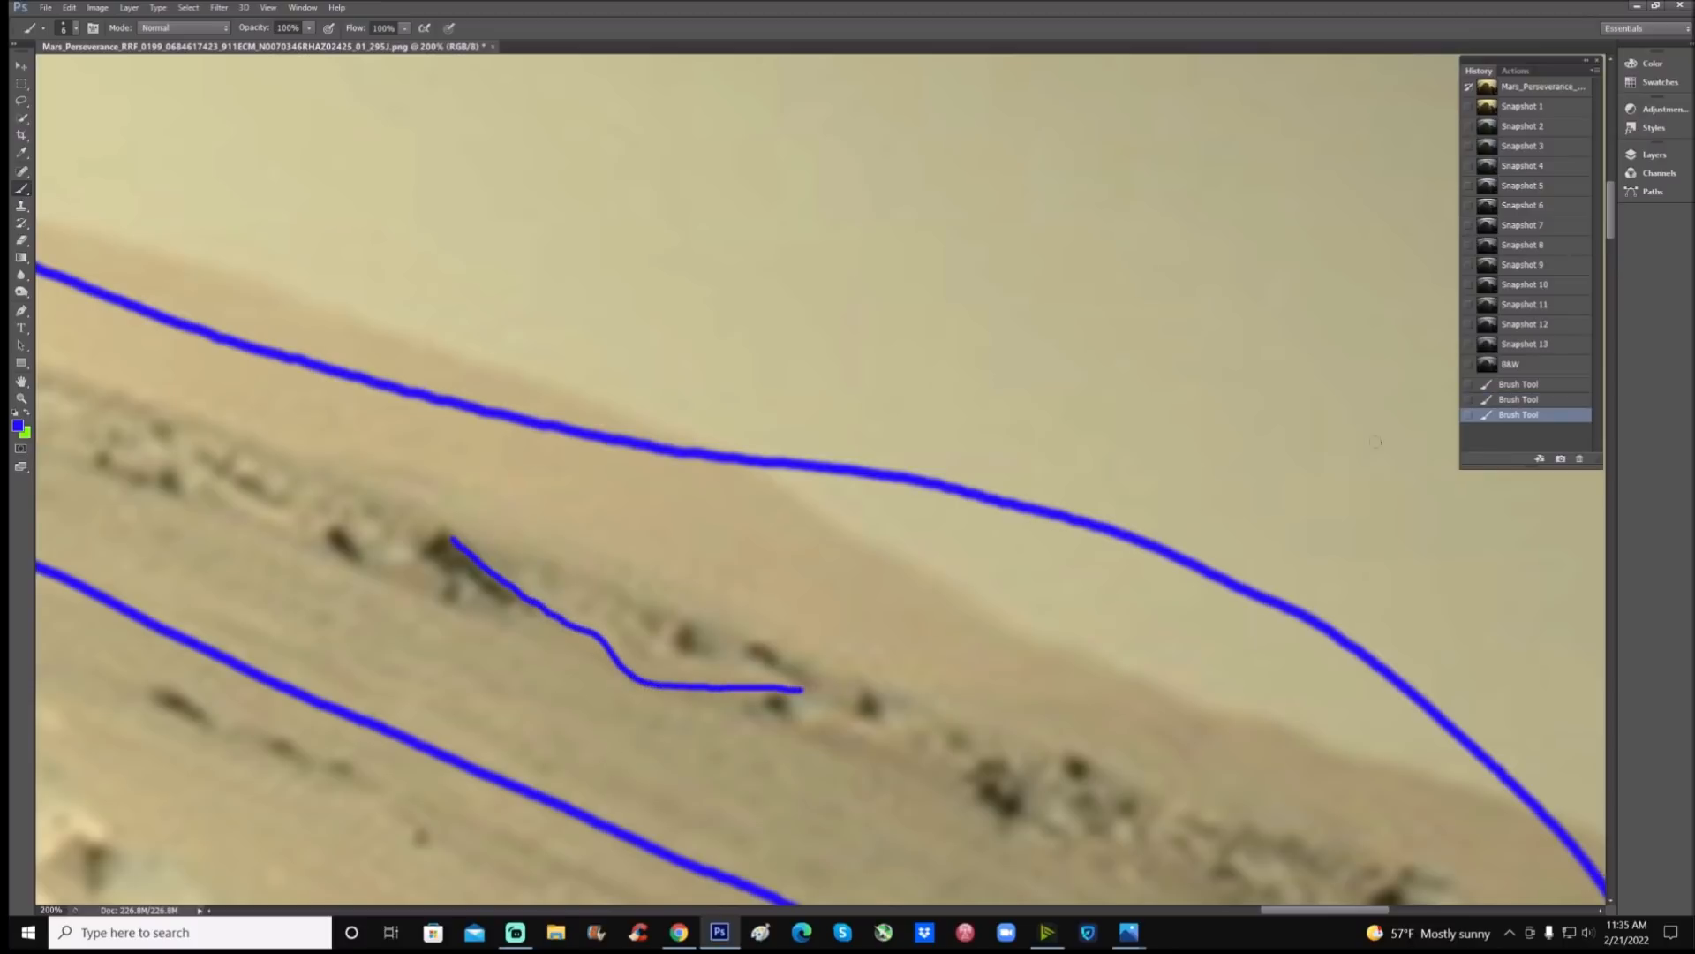
Clear the blue track and terrain lines by reverting to Snapshot 1 and zooming out
{"action": "left_click", "coordinate": [1521, 106]}
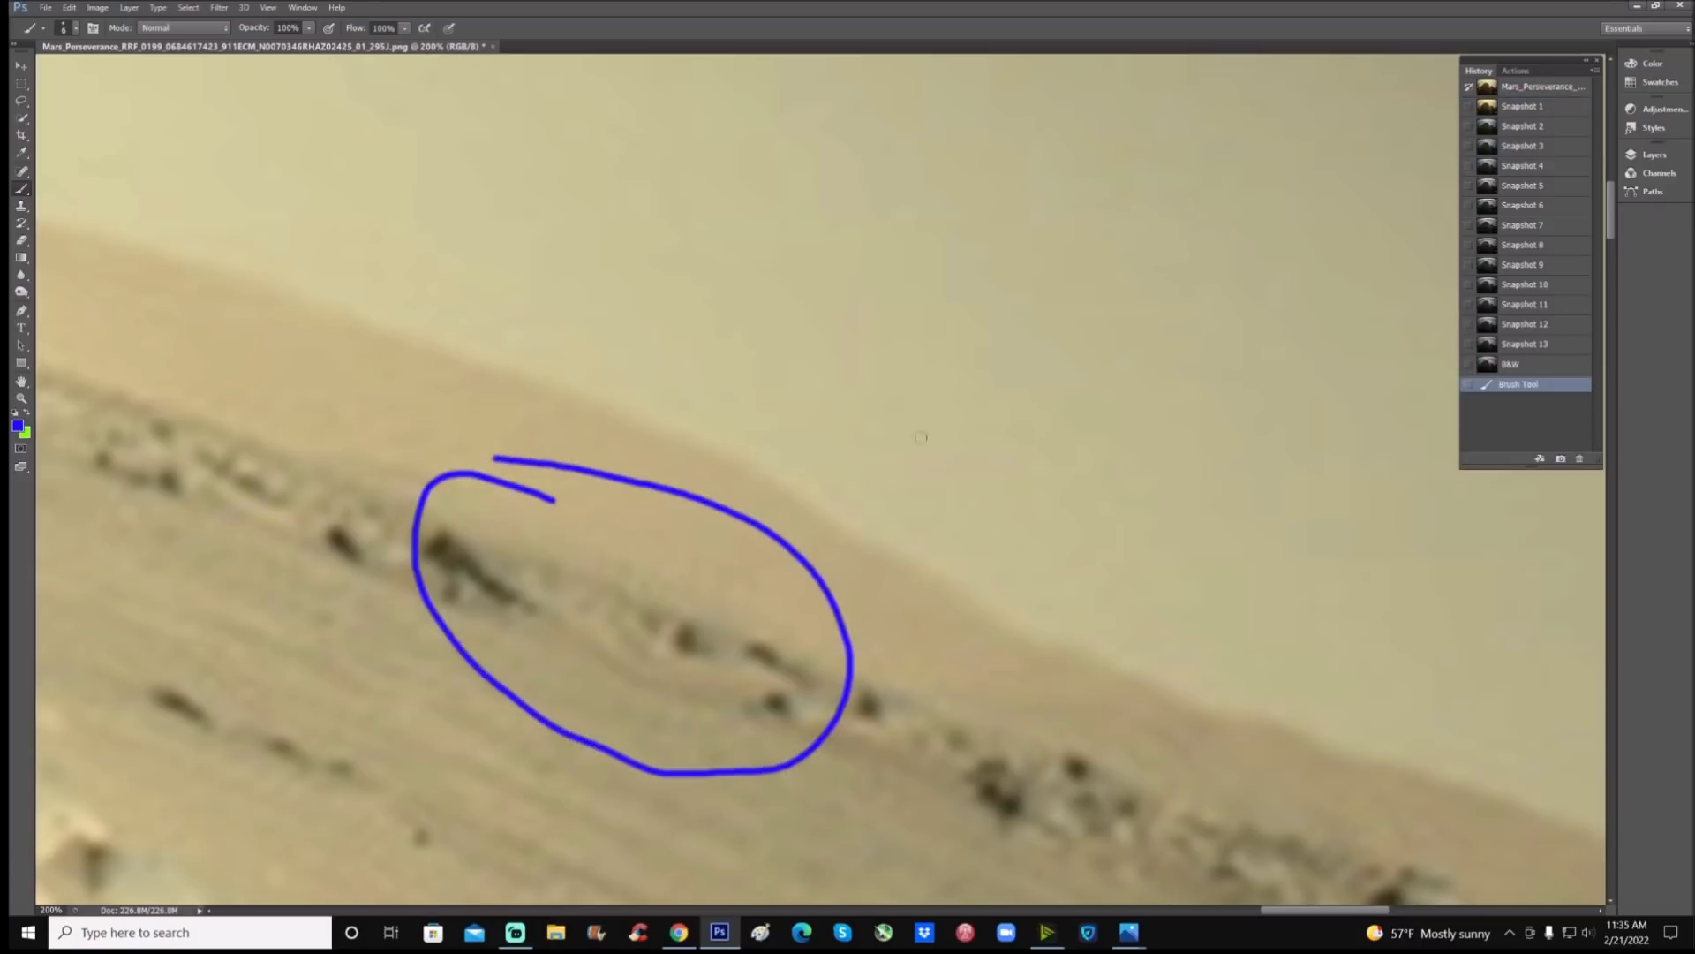
{"action": "key", "text": "ctrl+minus"}
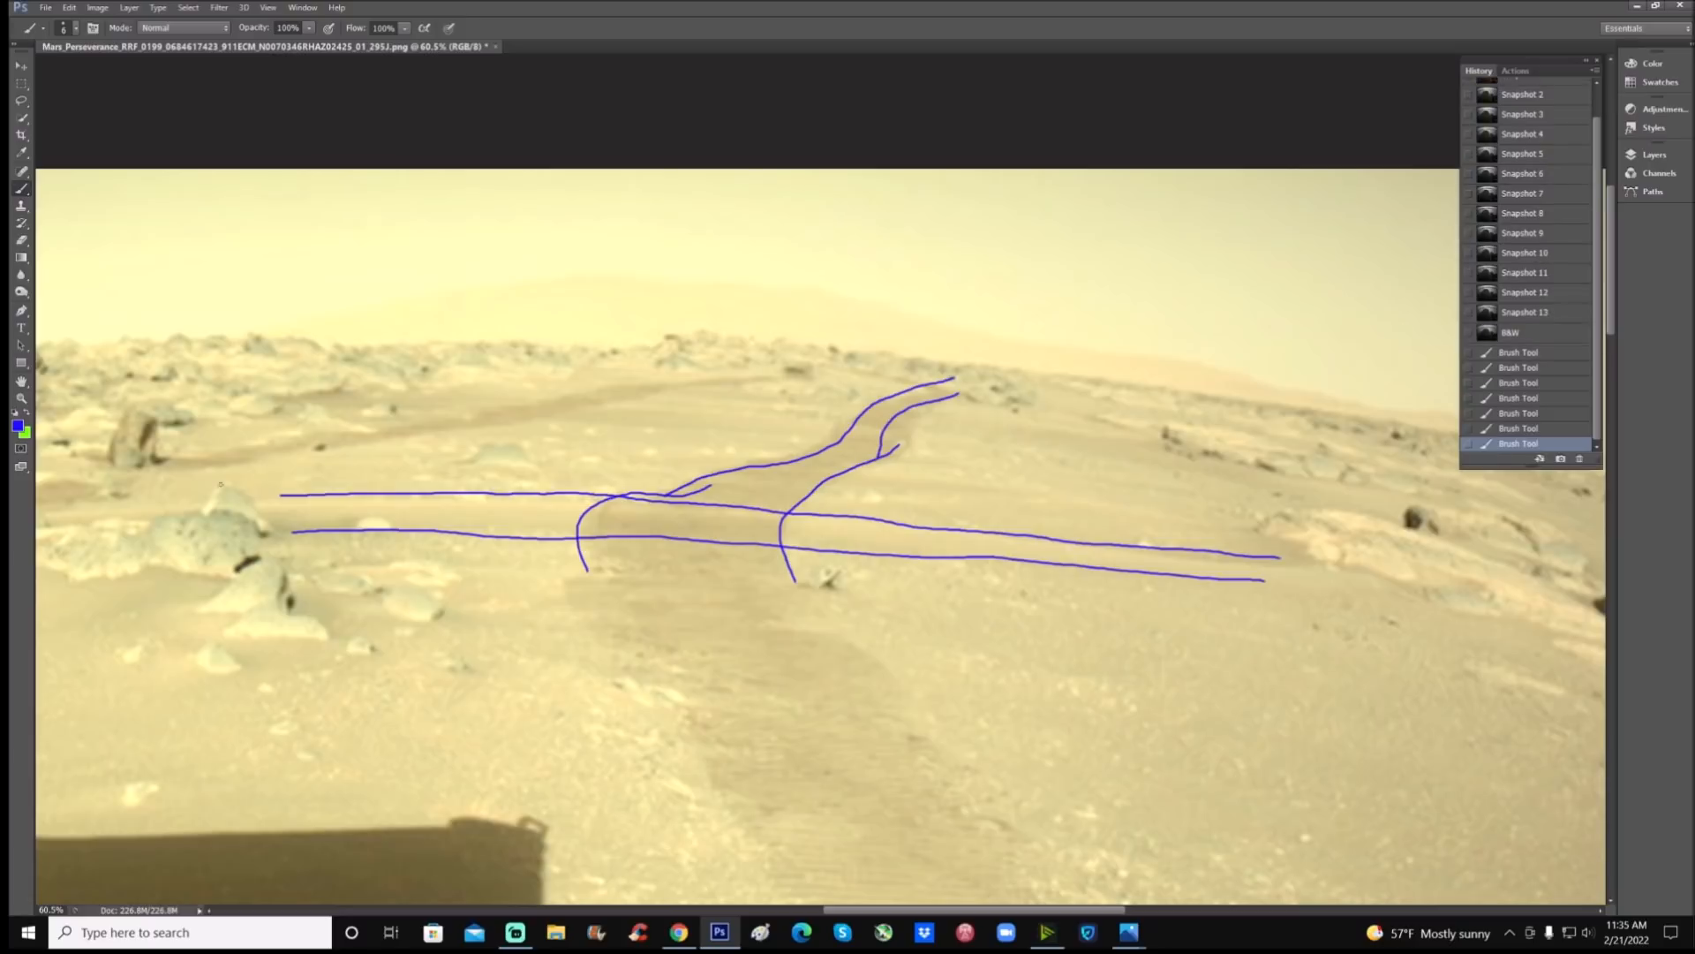
{"action": "left_click", "coordinate": [1524, 106]}
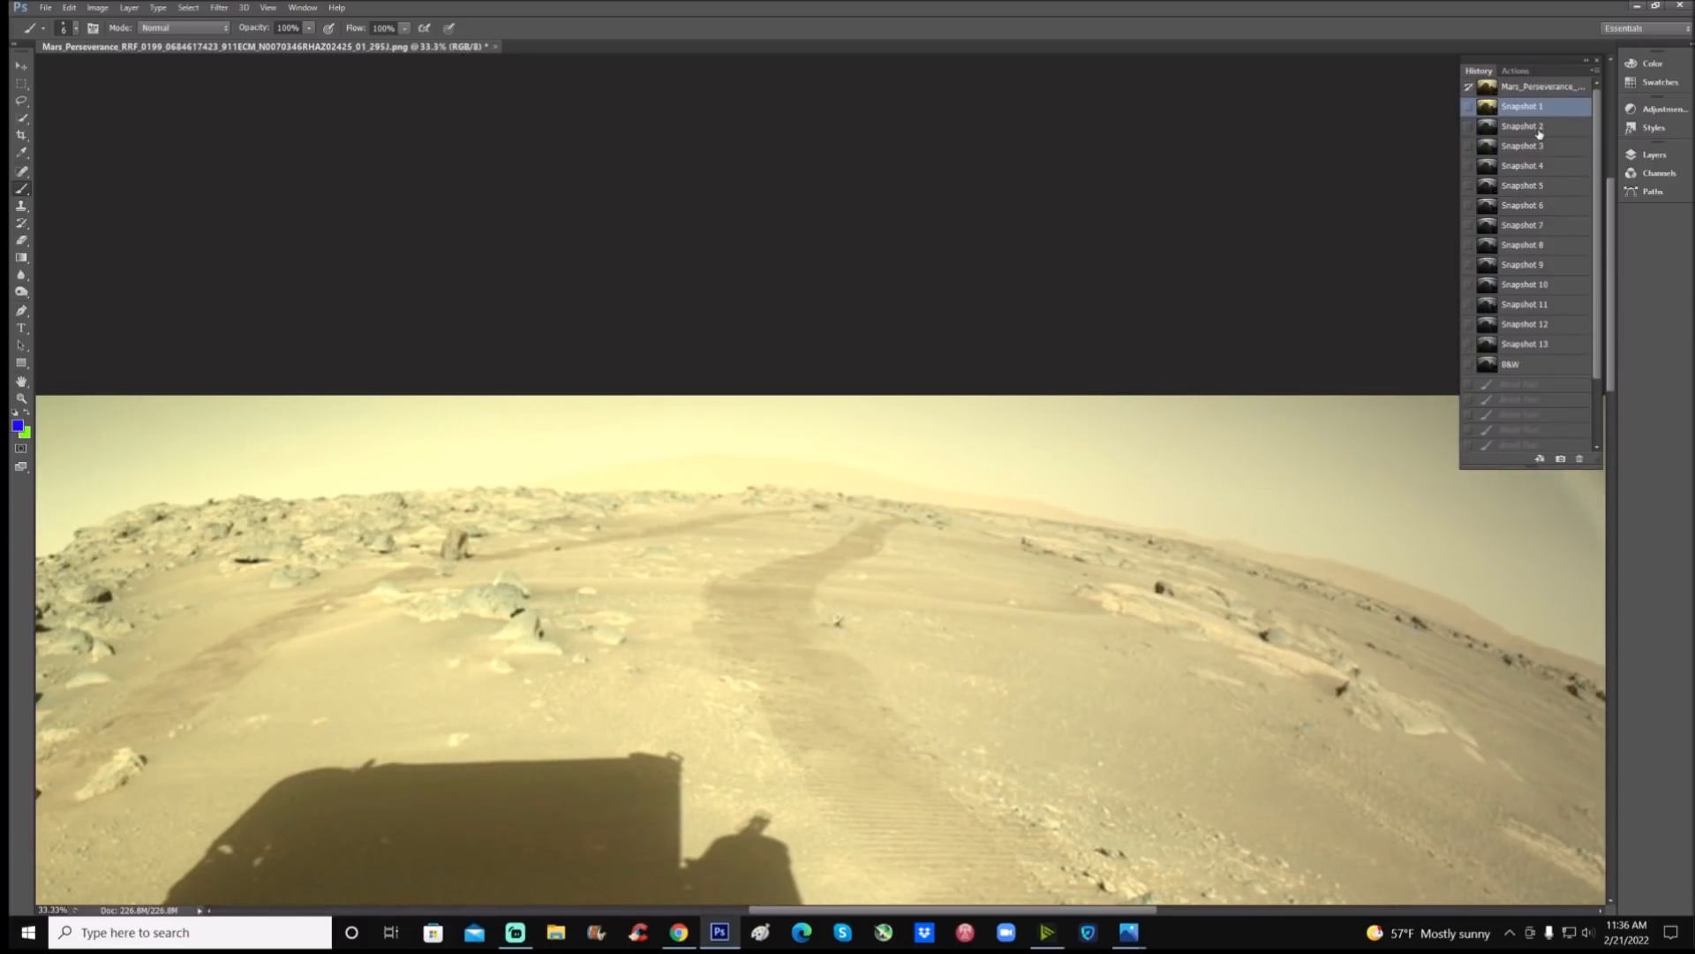
Compare Snapshot 2 with Snapshot 1, then move through Snapshot 2 to Snapshot 3
{"action": "left_click", "coordinate": [1522, 125]}
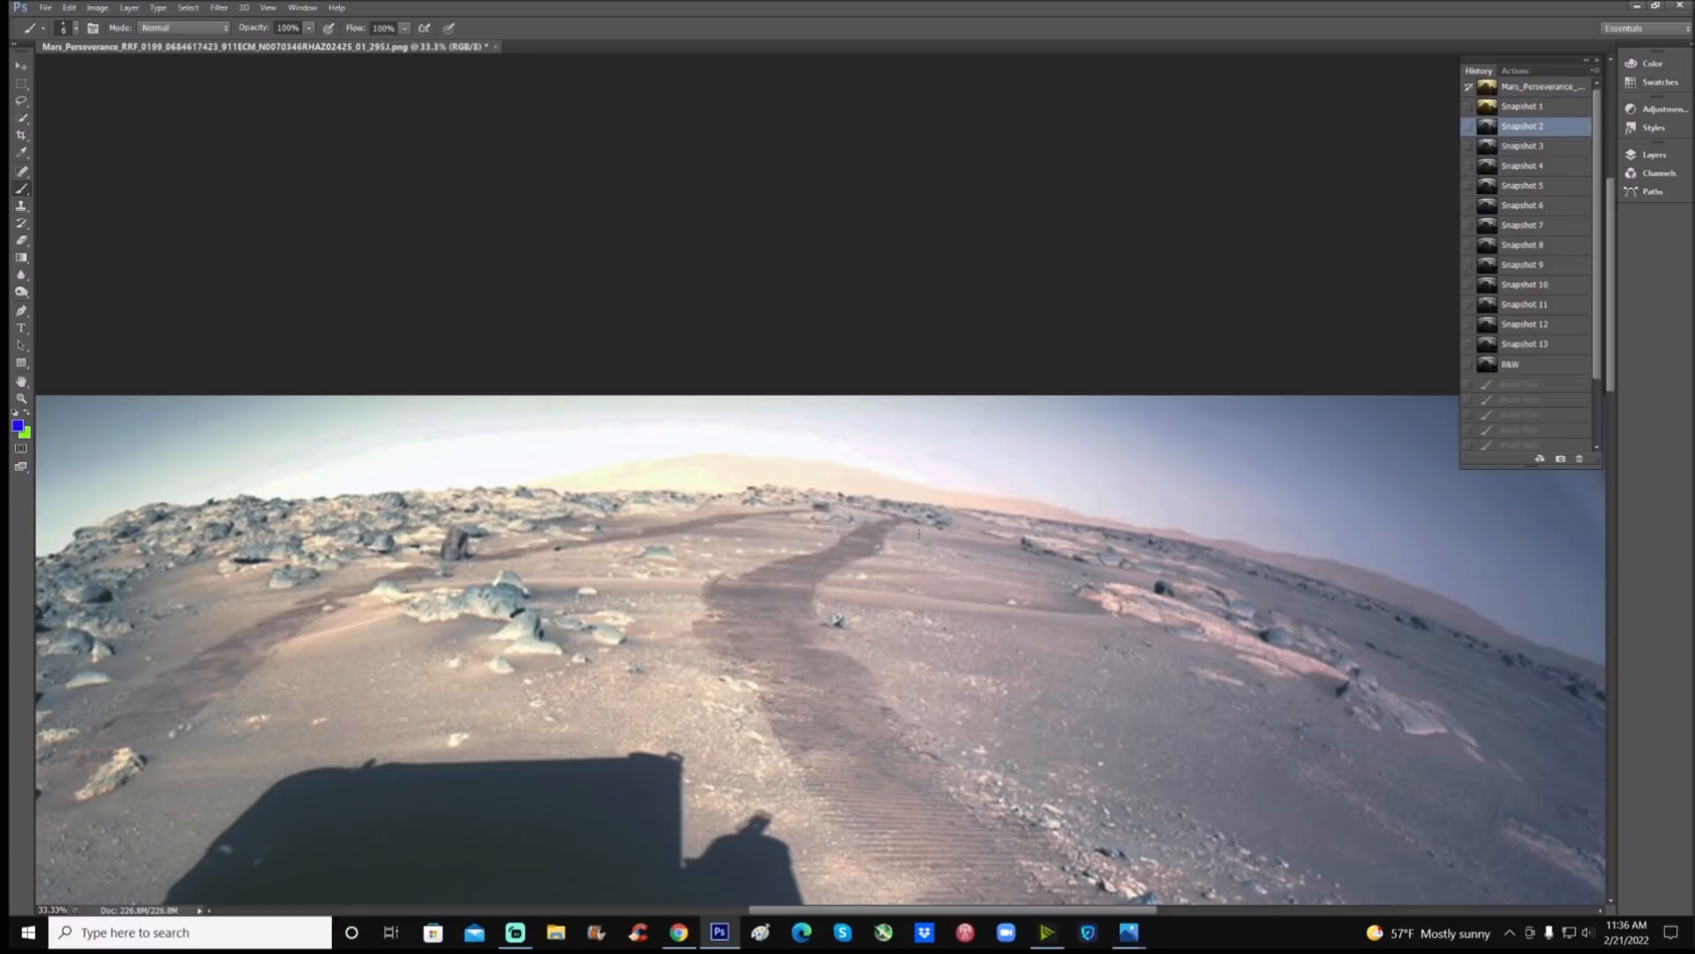
{"action": "mouse_move", "coordinate": [793, 556]}
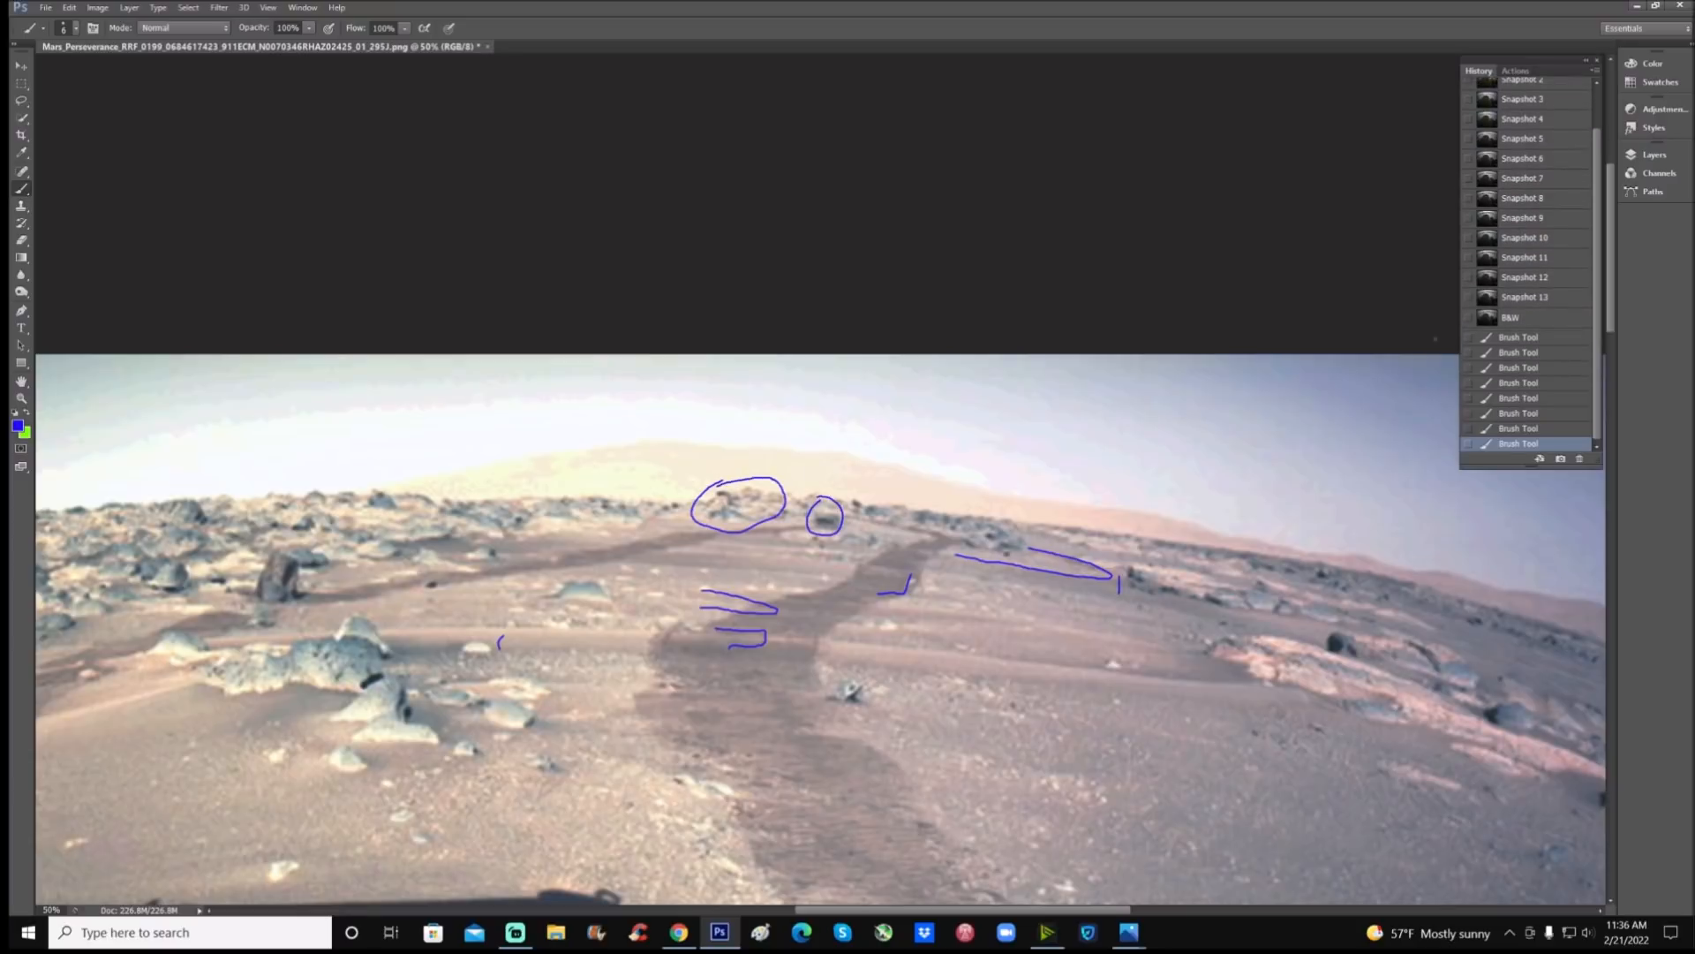
{"action": "left_click", "coordinate": [1522, 106]}
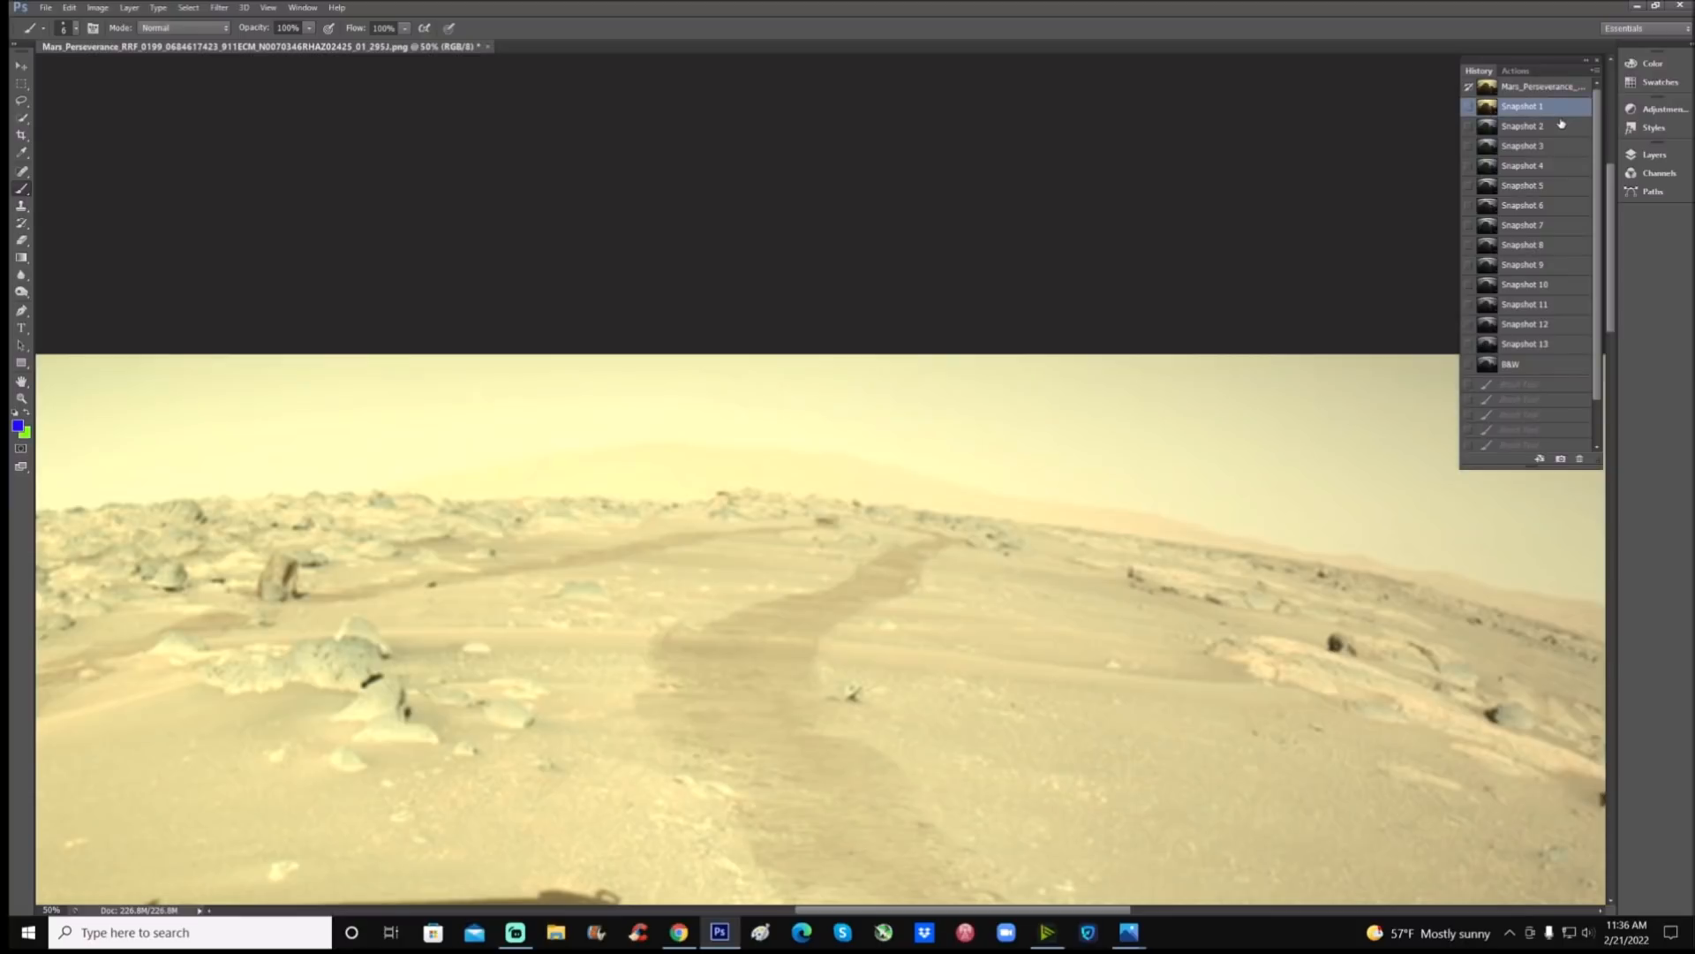
{"action": "left_click", "coordinate": [1522, 125]}
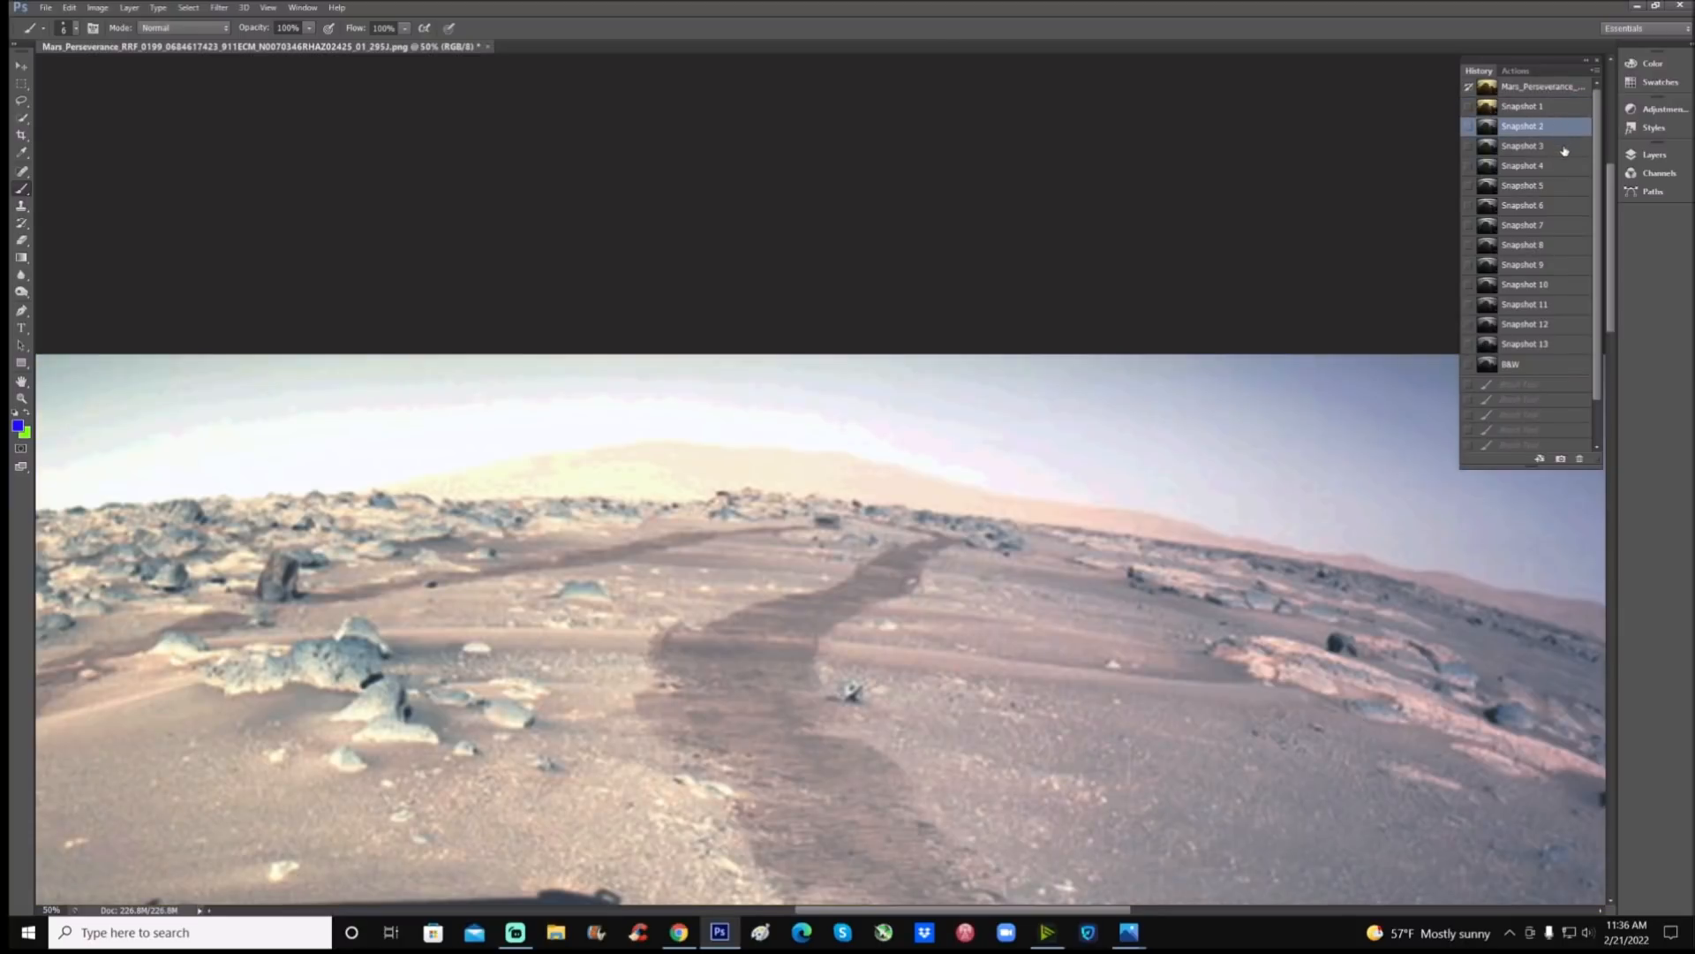
{"action": "left_click", "coordinate": [1522, 144]}
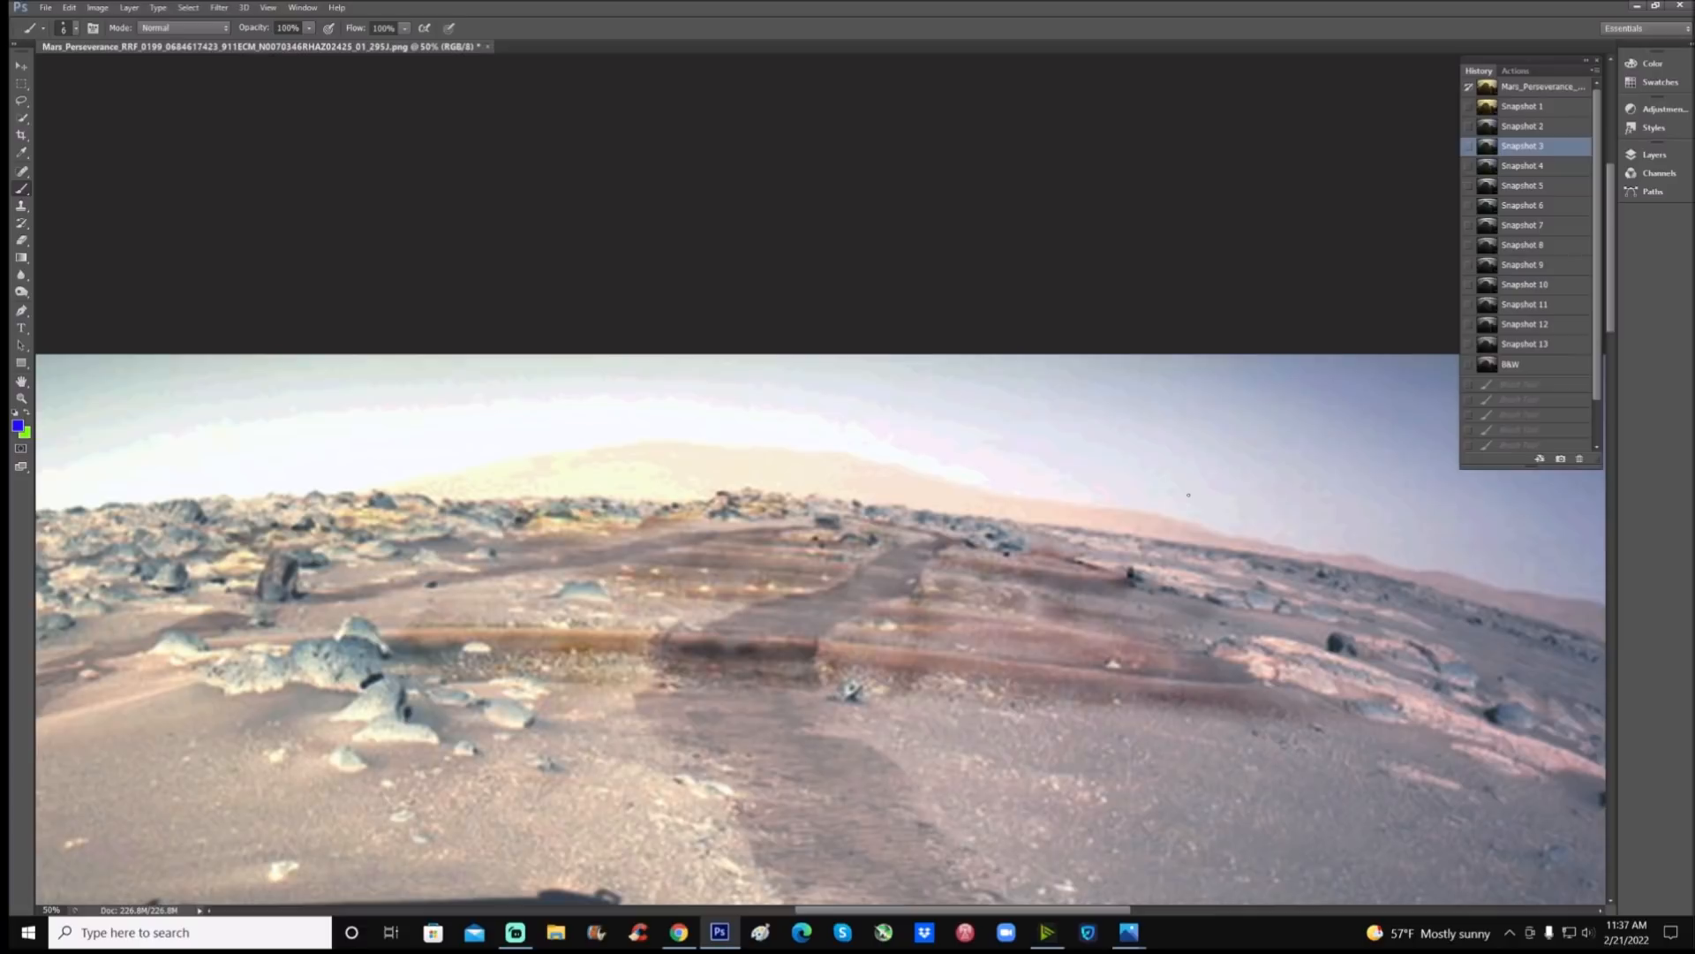
{"action": "mouse_move", "coordinate": [1595, 193]}
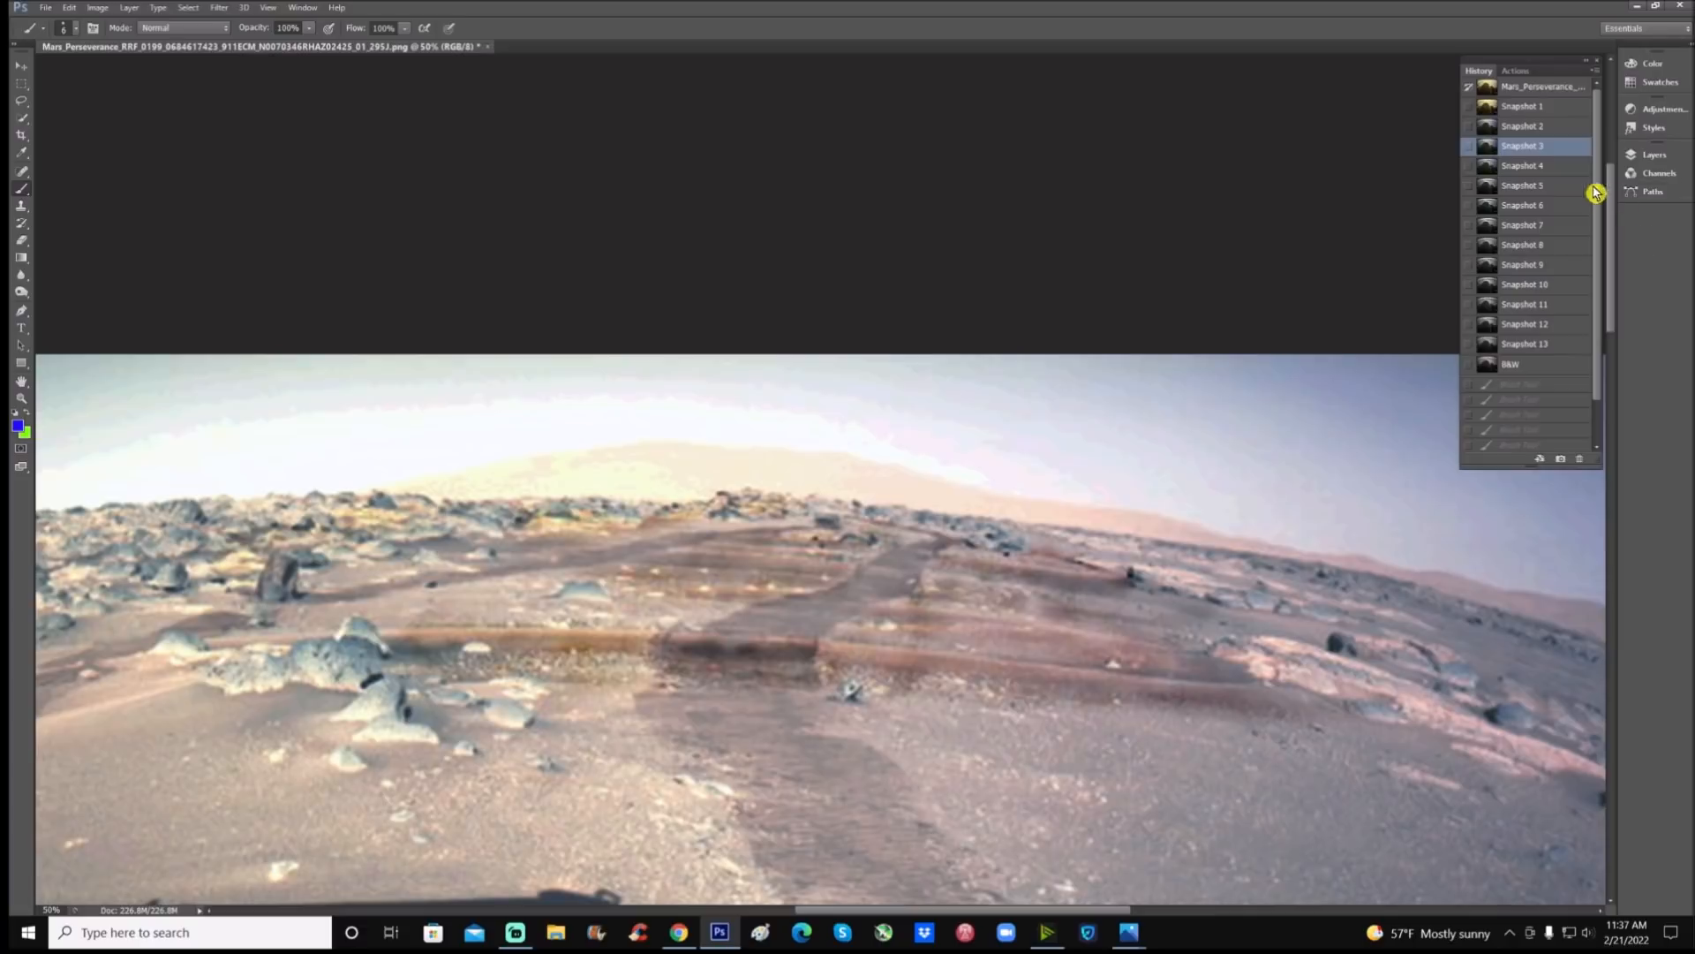
Mark beside the small rock on Snapshot 4, then revert to clear the drawn lines
{"action": "left_click", "coordinate": [1522, 164]}
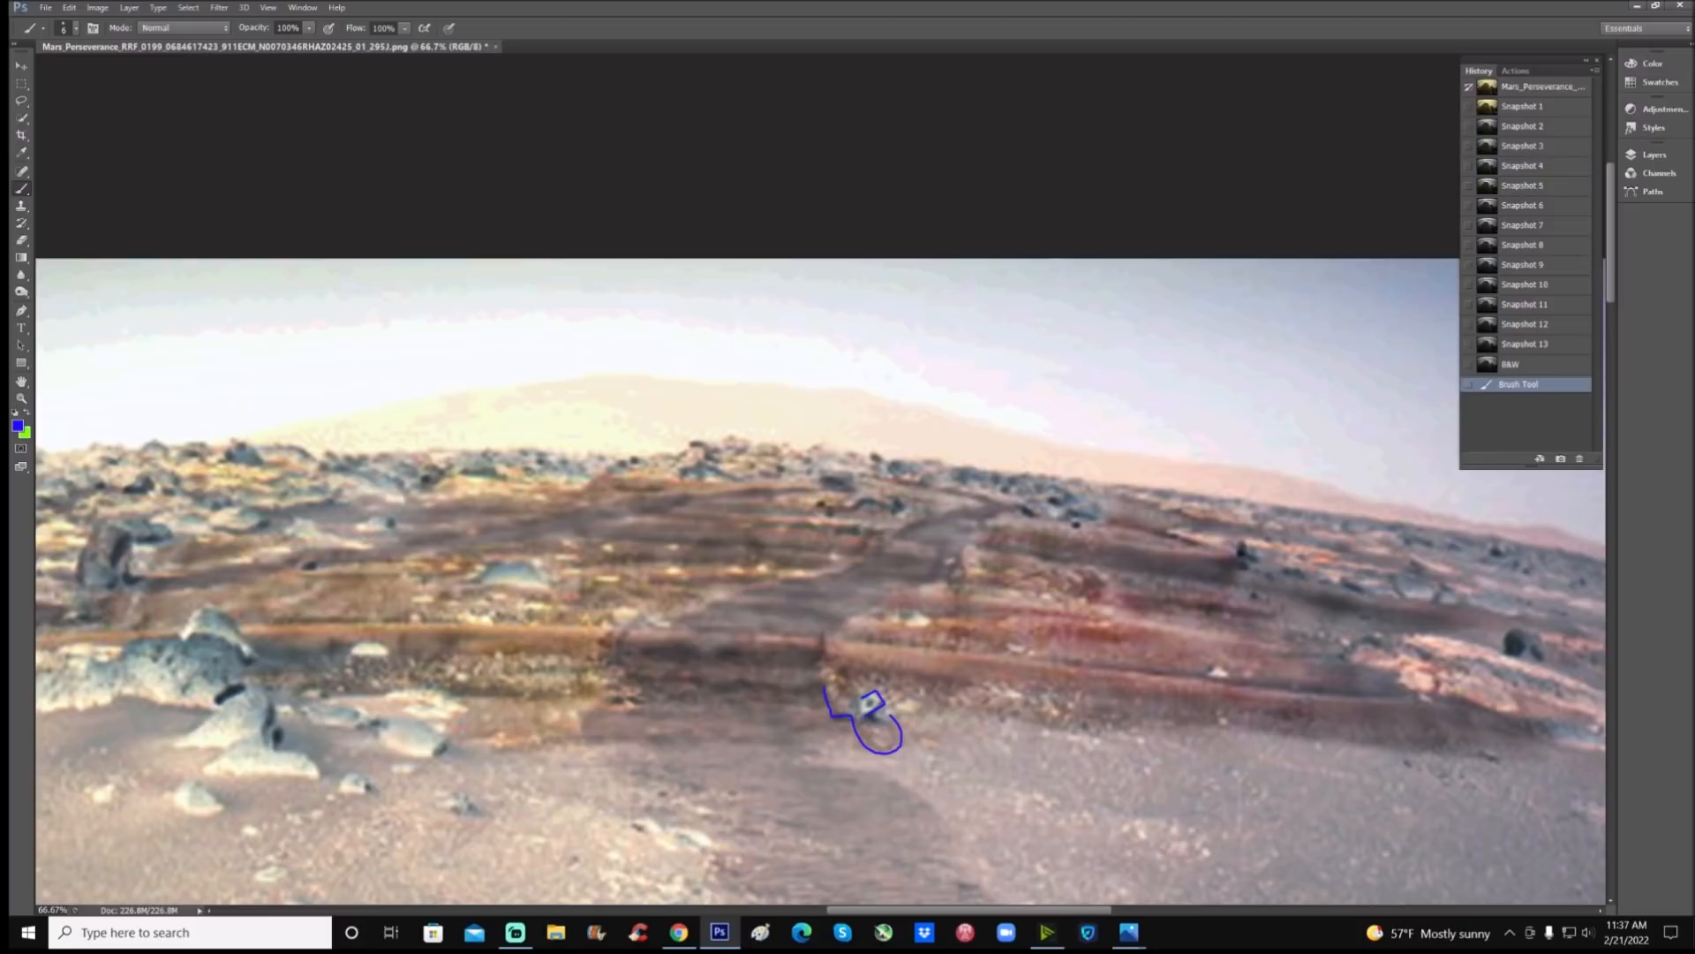
{"action": "left_click", "coordinate": [865, 708]}
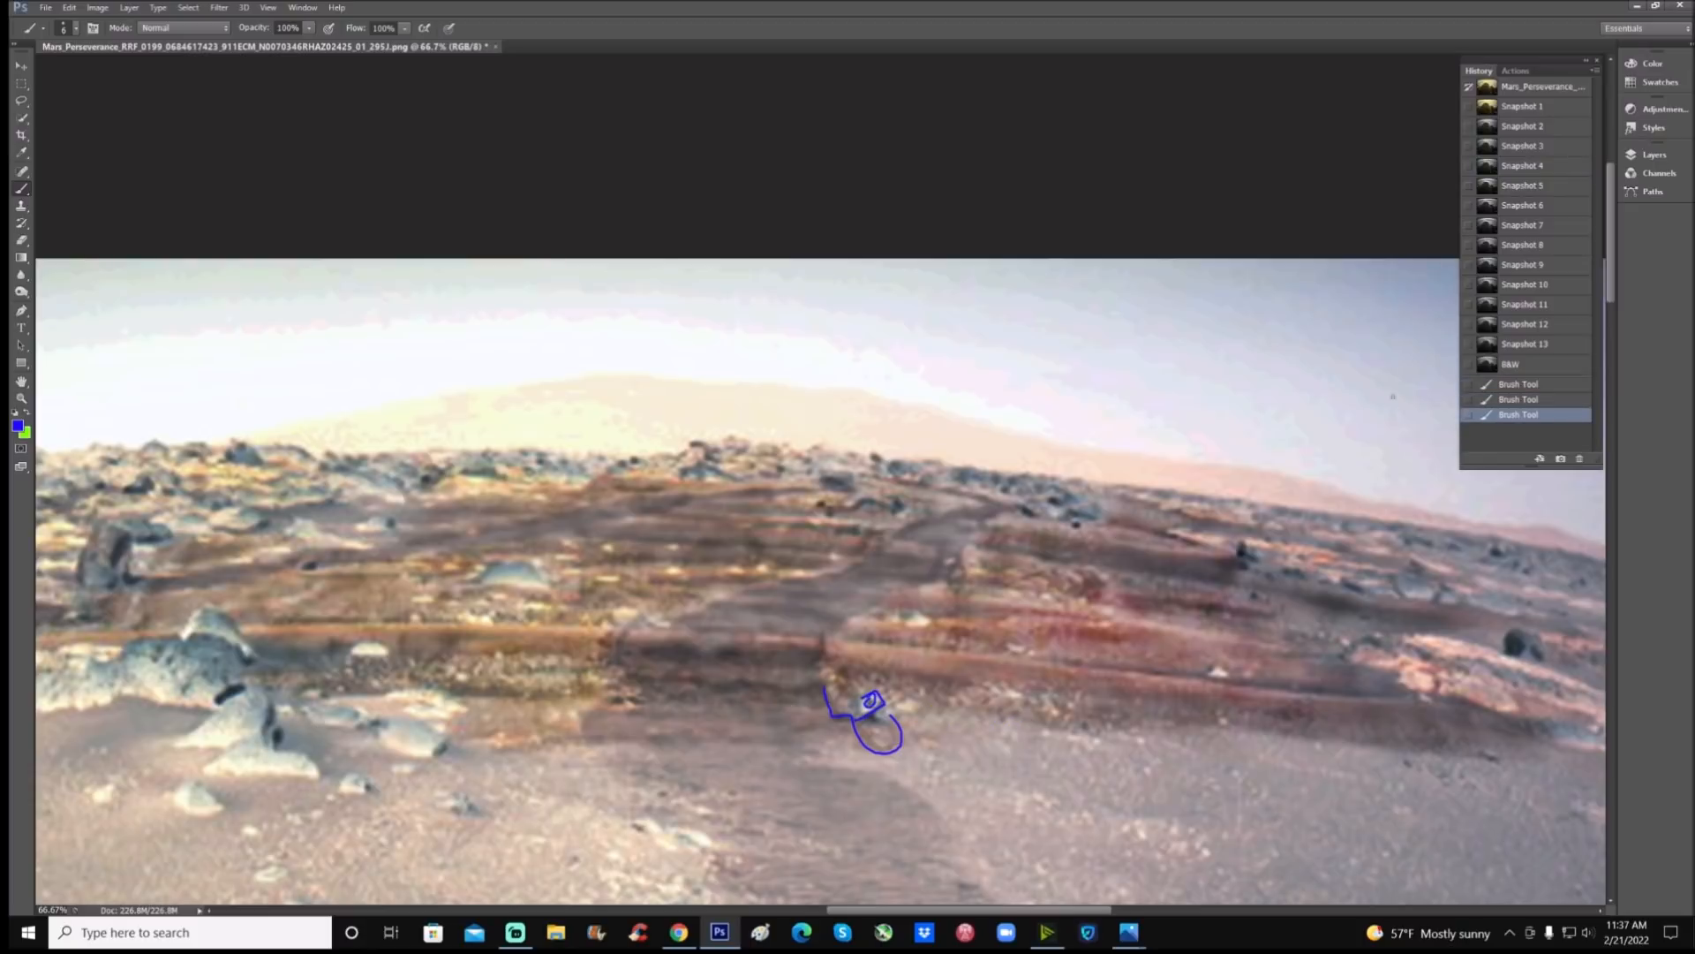
{"action": "mouse_move", "coordinate": [1561, 168]}
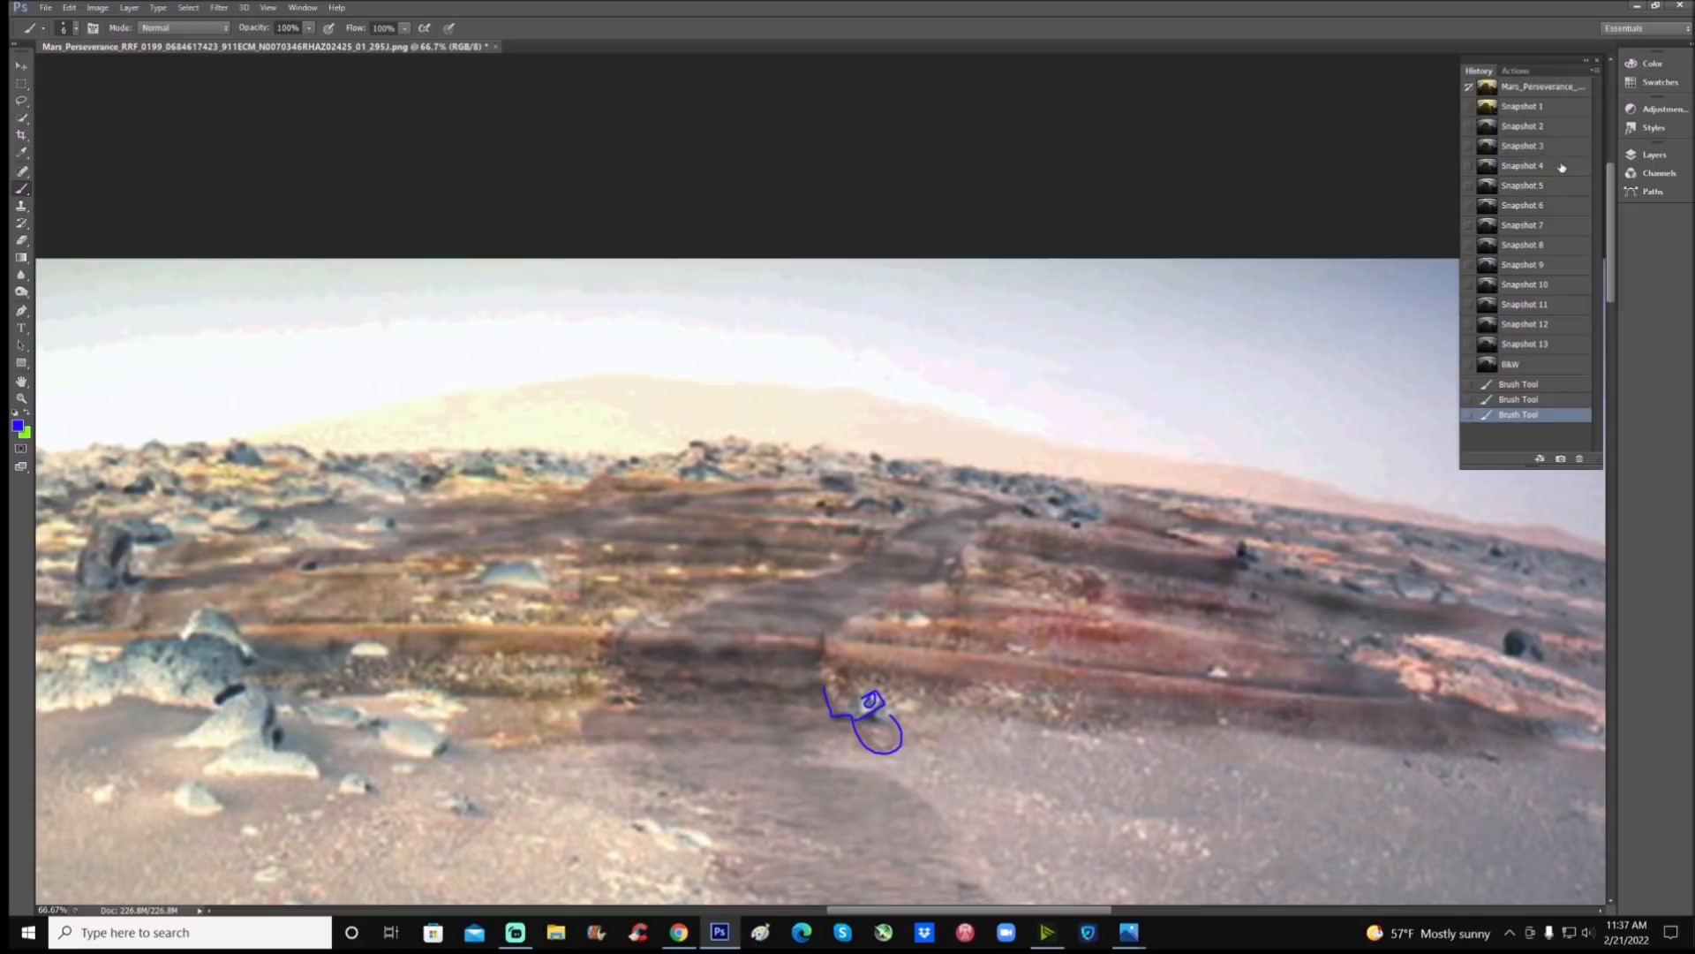
{"action": "left_click", "coordinate": [1522, 165]}
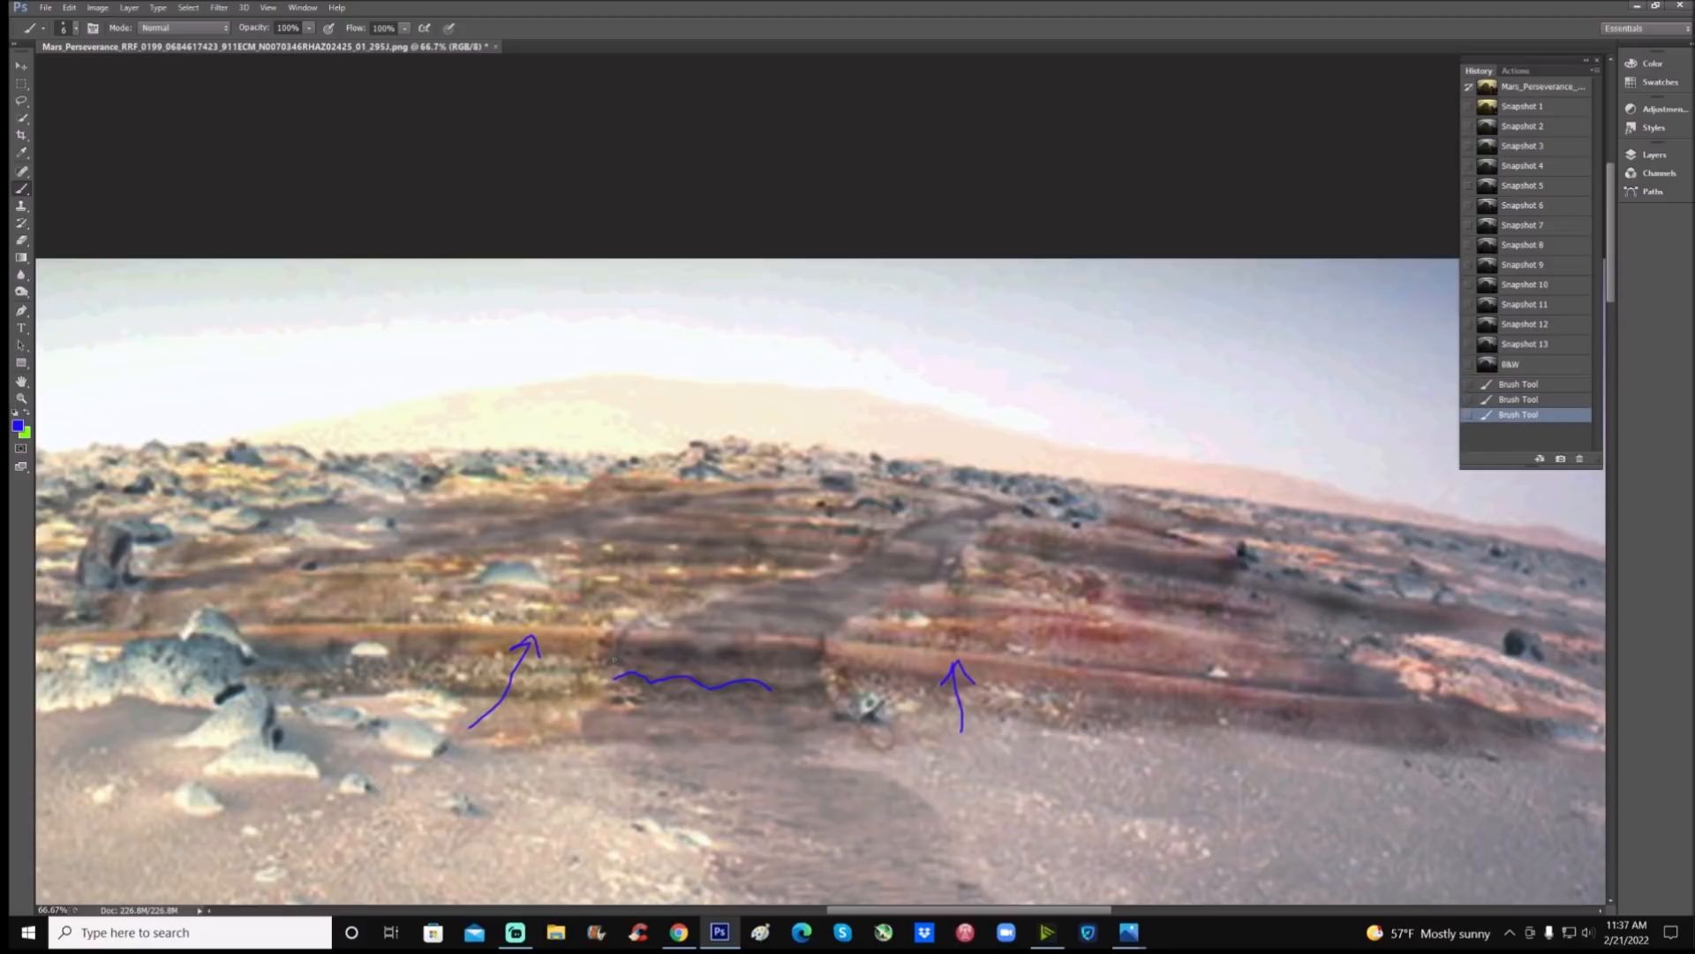
{"action": "left_click", "coordinate": [1523, 165]}
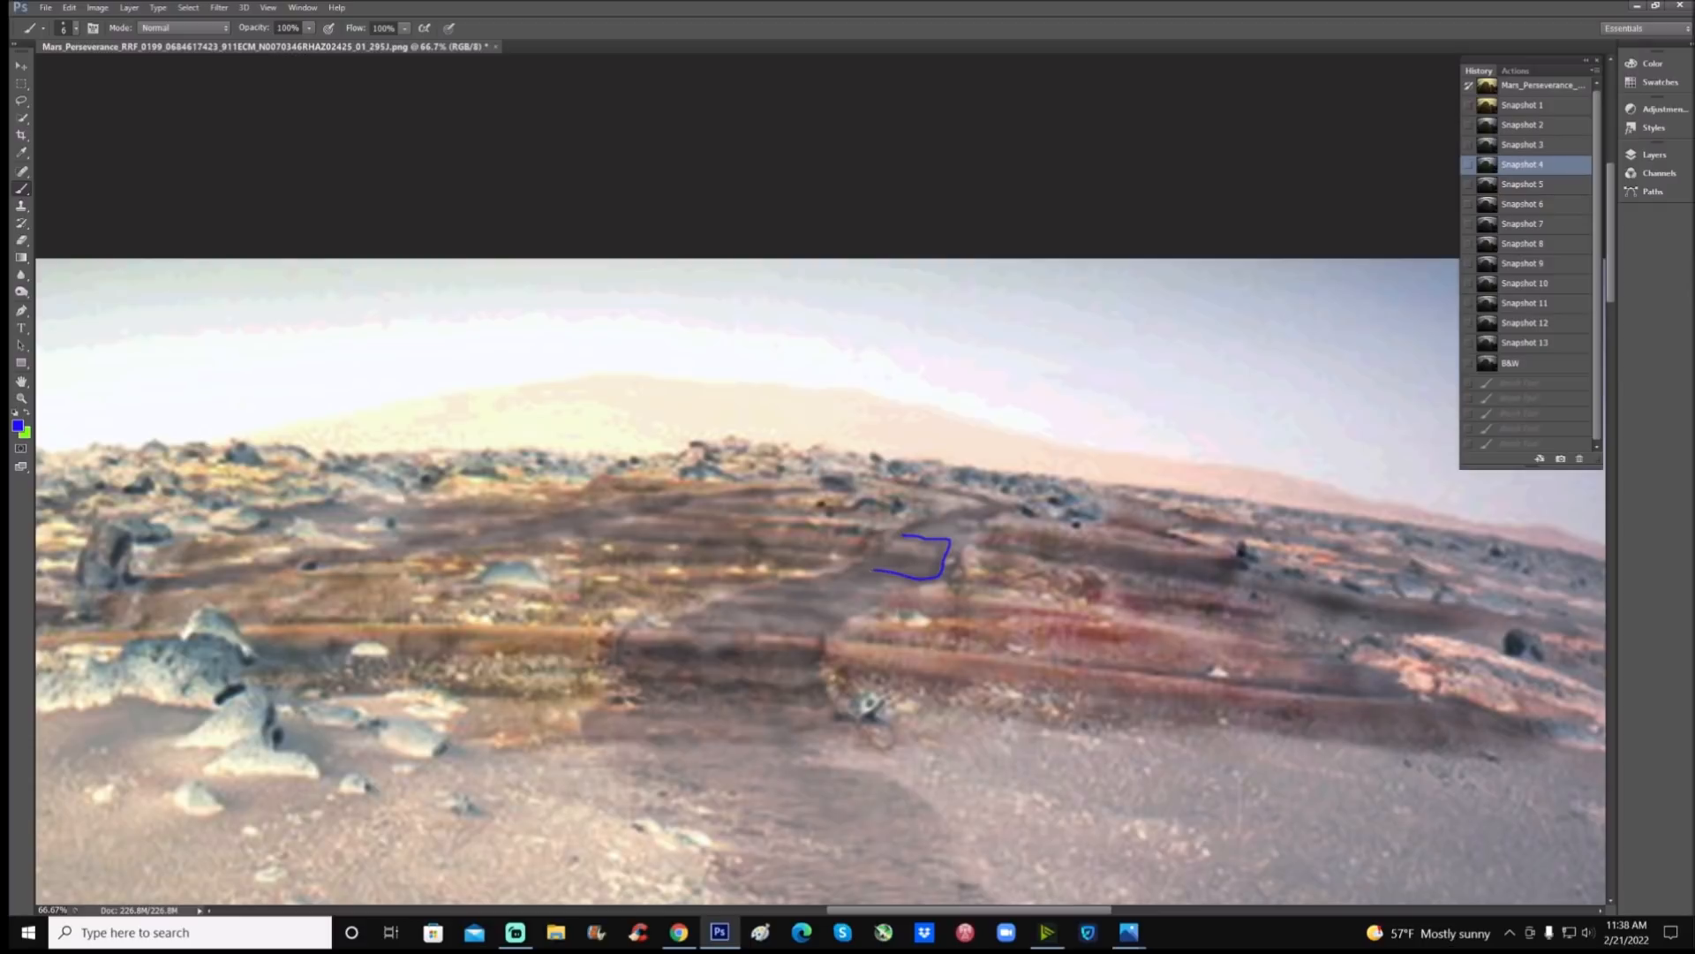
{"action": "left_click", "coordinate": [1524, 206]}
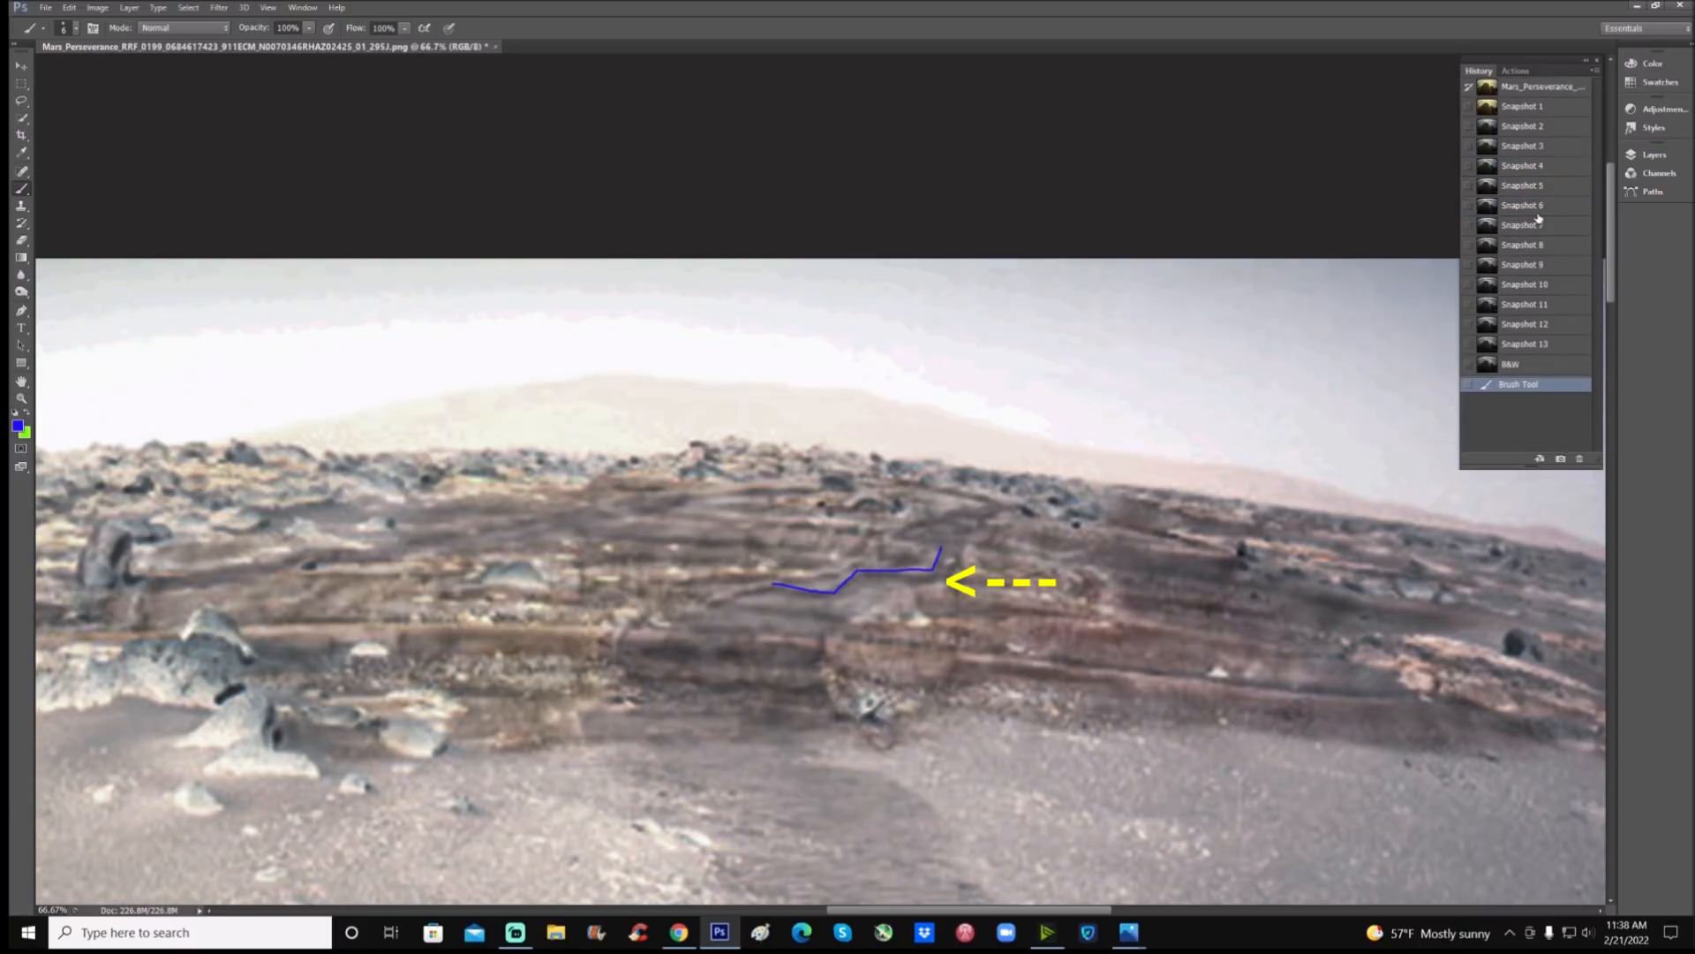
{"action": "left_click", "coordinate": [1522, 164]}
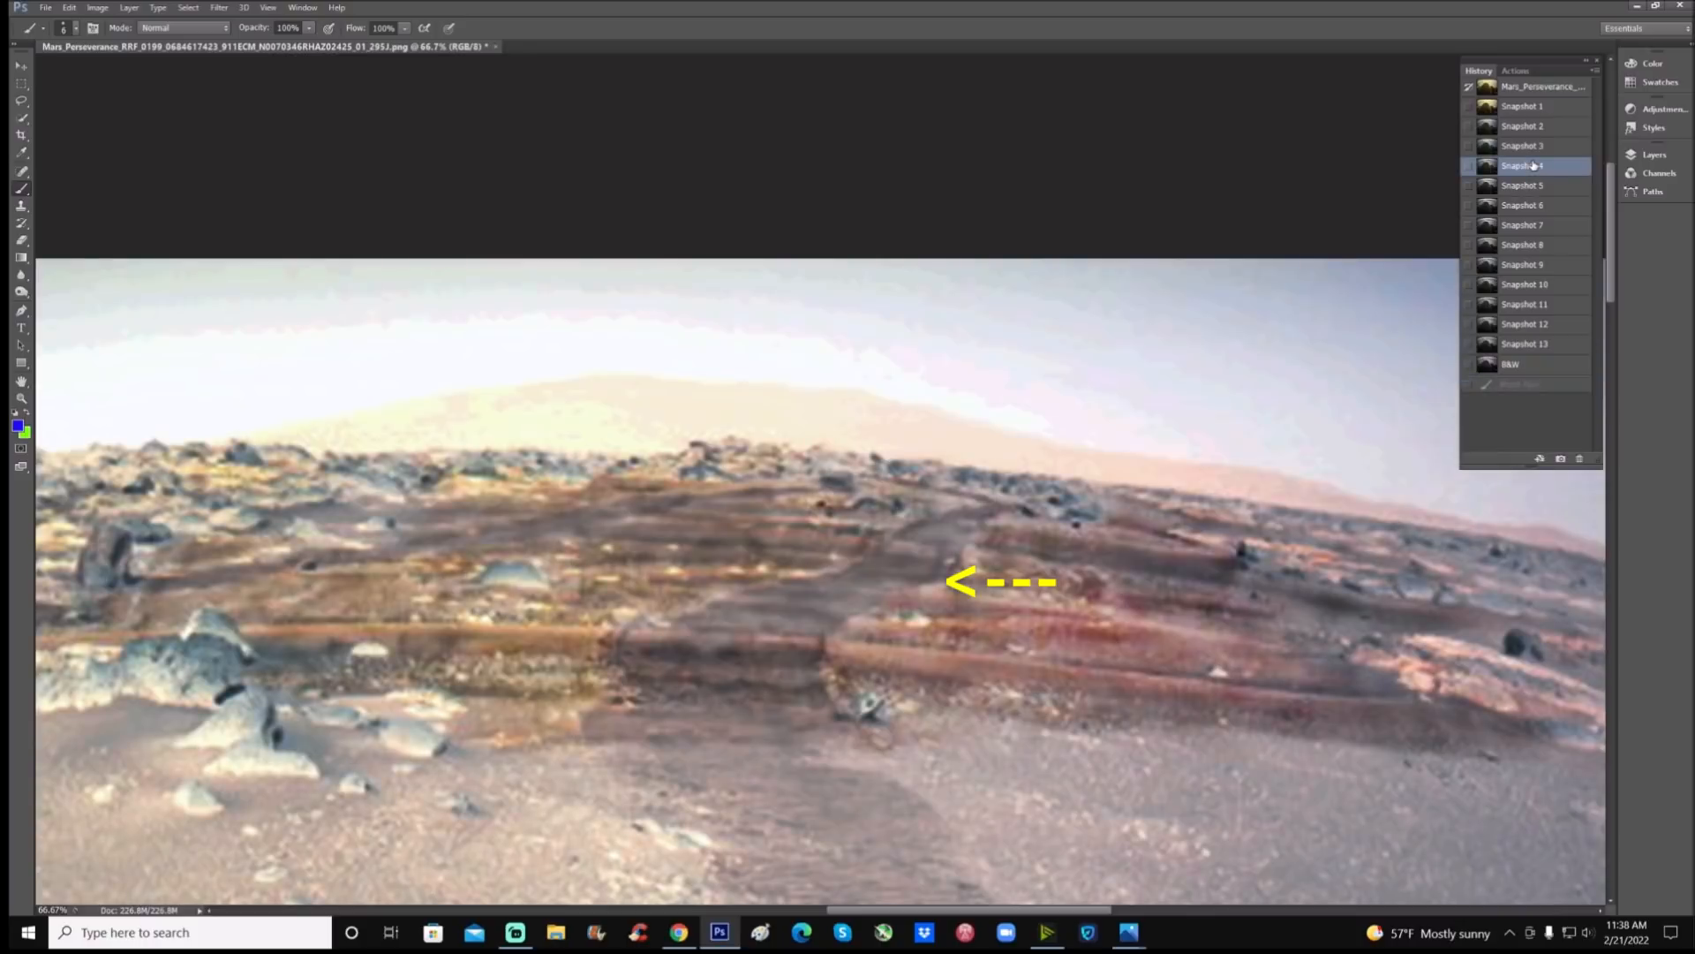
Compare Snapshots 5, 7, 6, 10, 11 and 12, ending on the nearly monochrome version
{"action": "left_click", "coordinate": [1522, 185]}
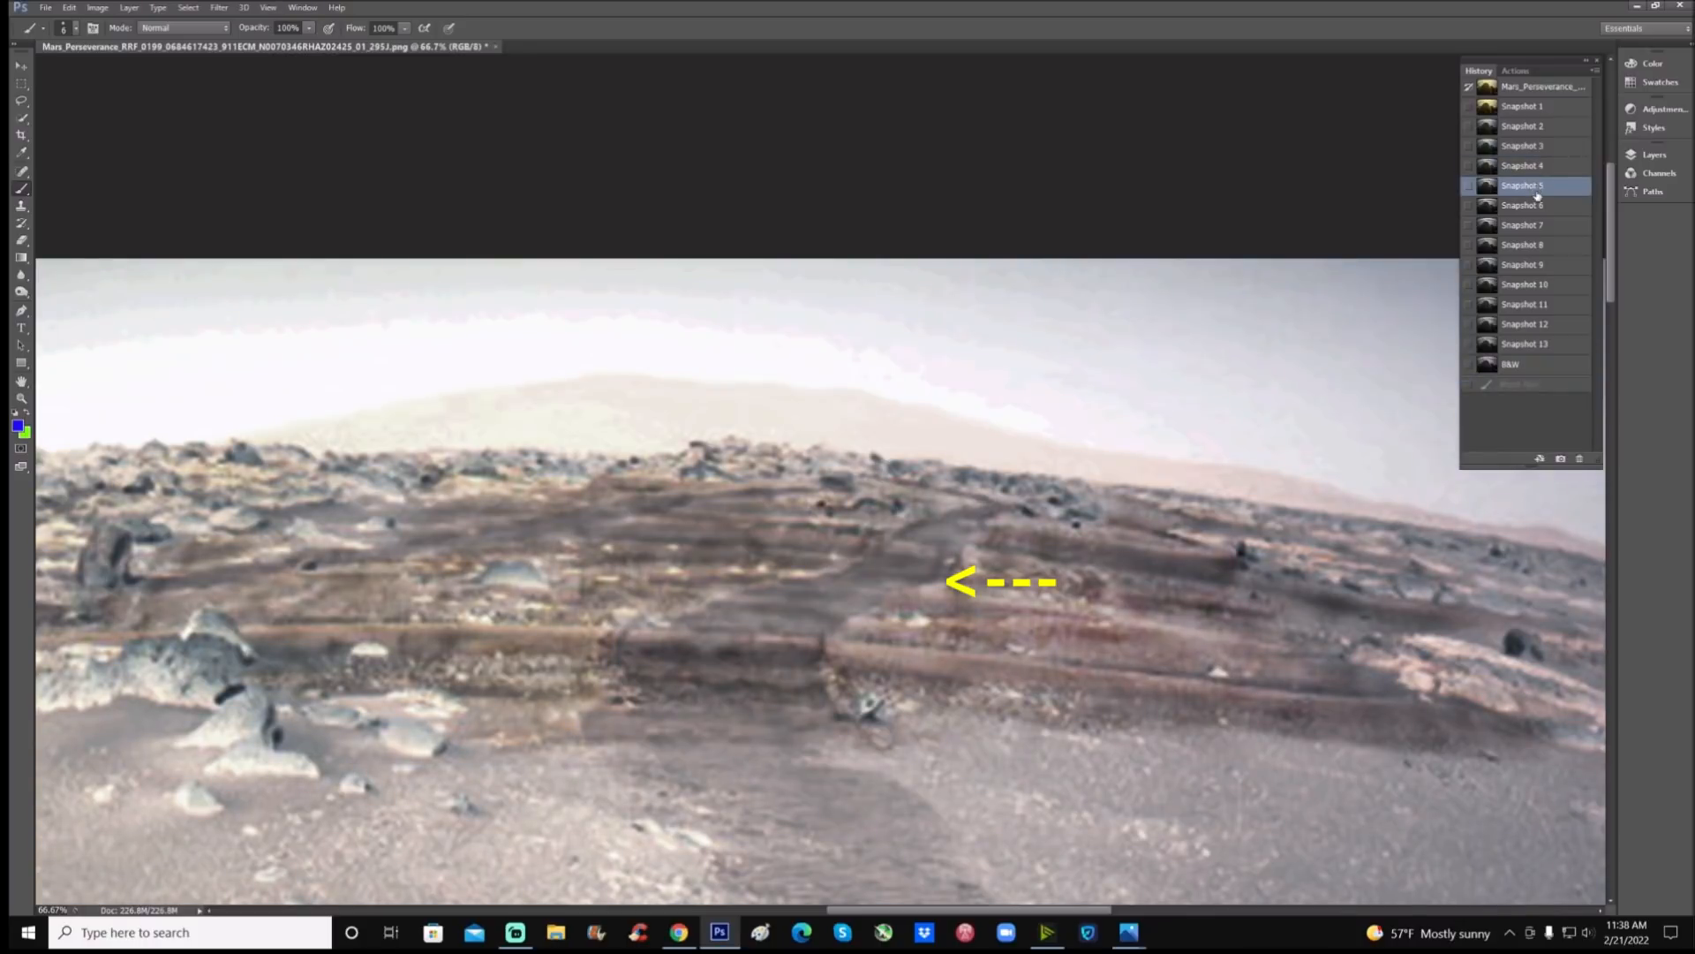
{"action": "left_click", "coordinate": [1524, 225]}
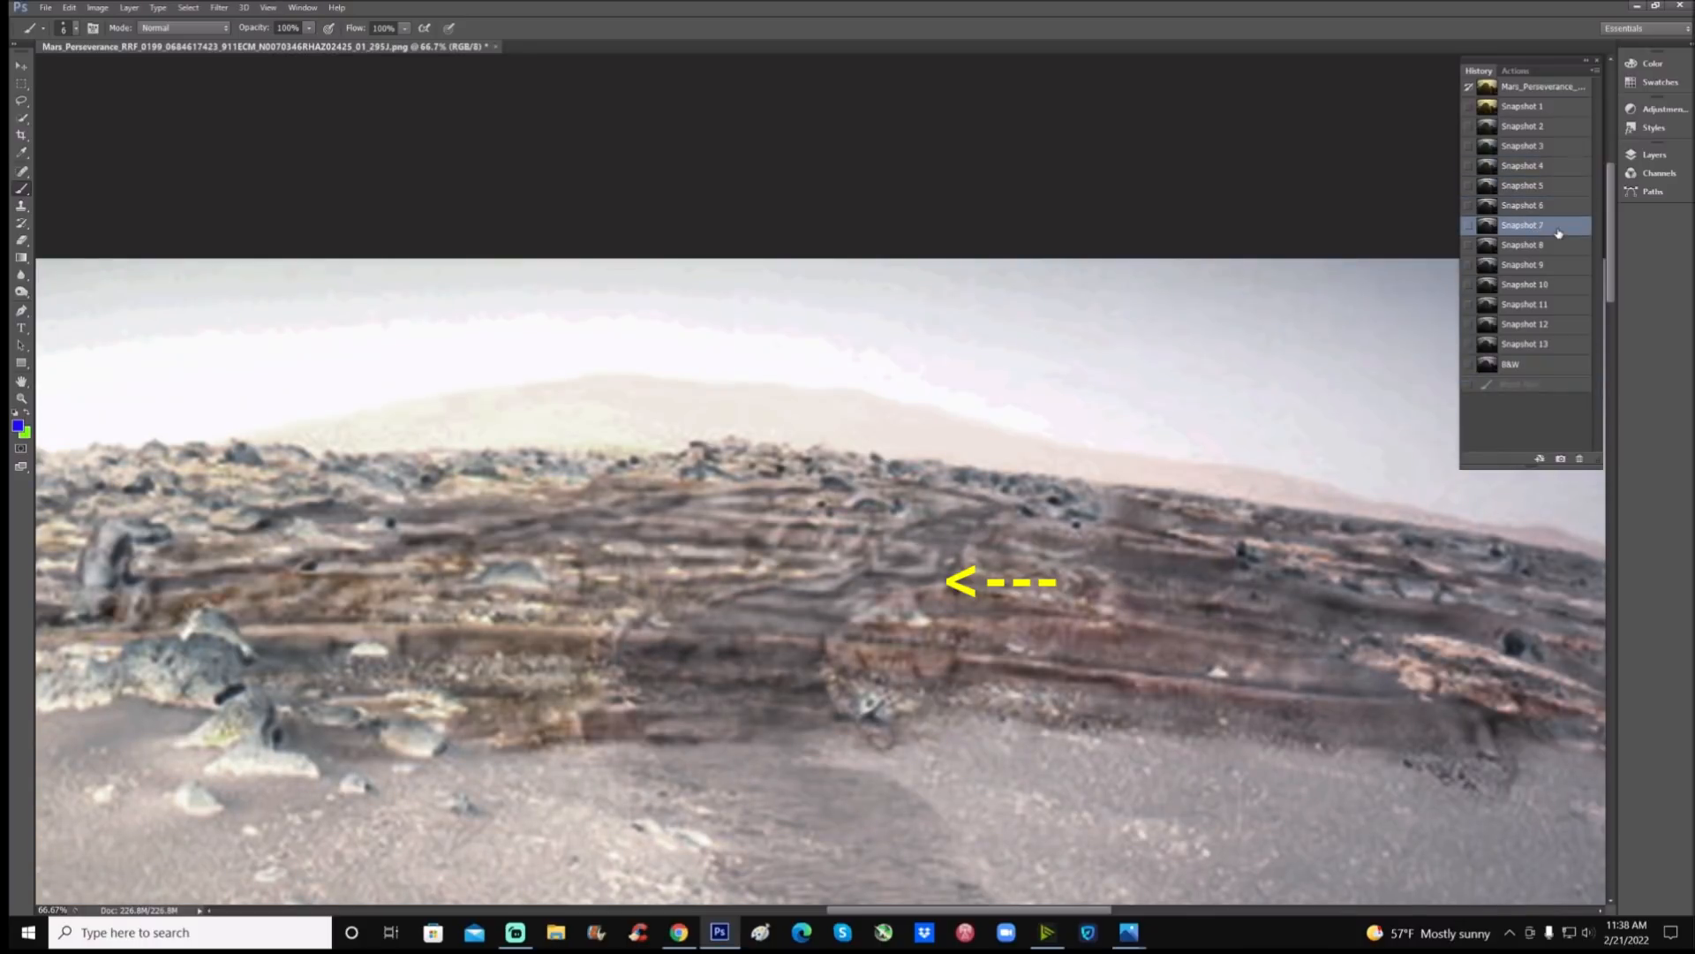
{"action": "left_click", "coordinate": [1522, 203]}
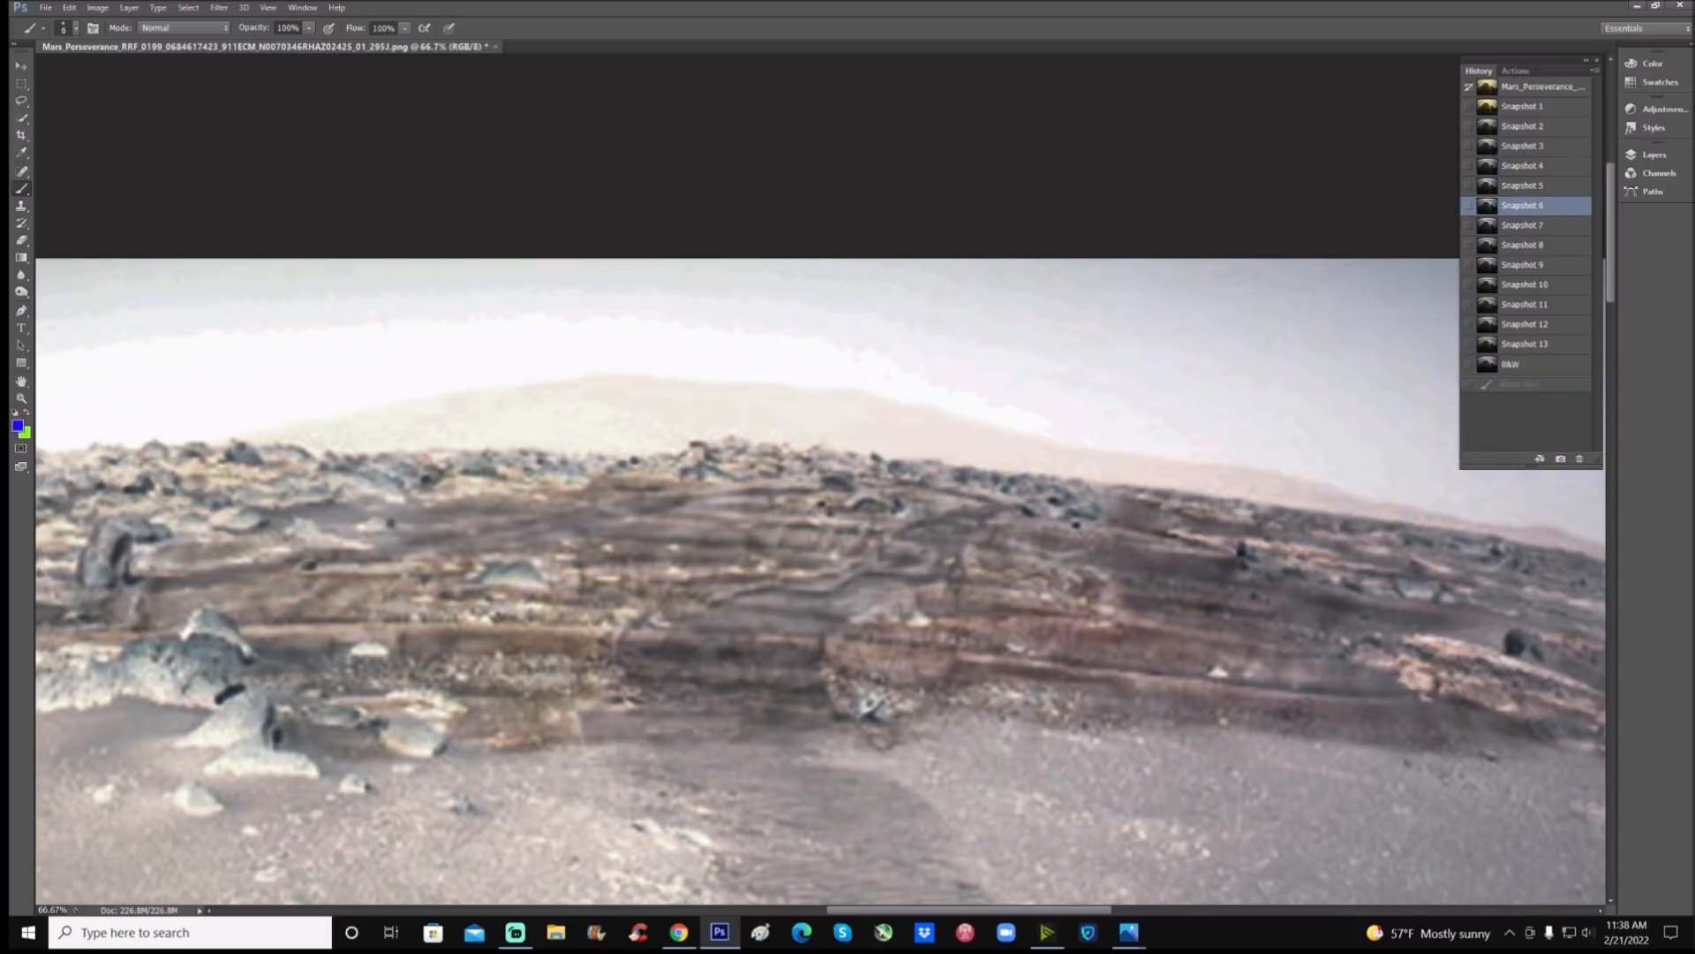
{"action": "left_click", "coordinate": [1525, 283]}
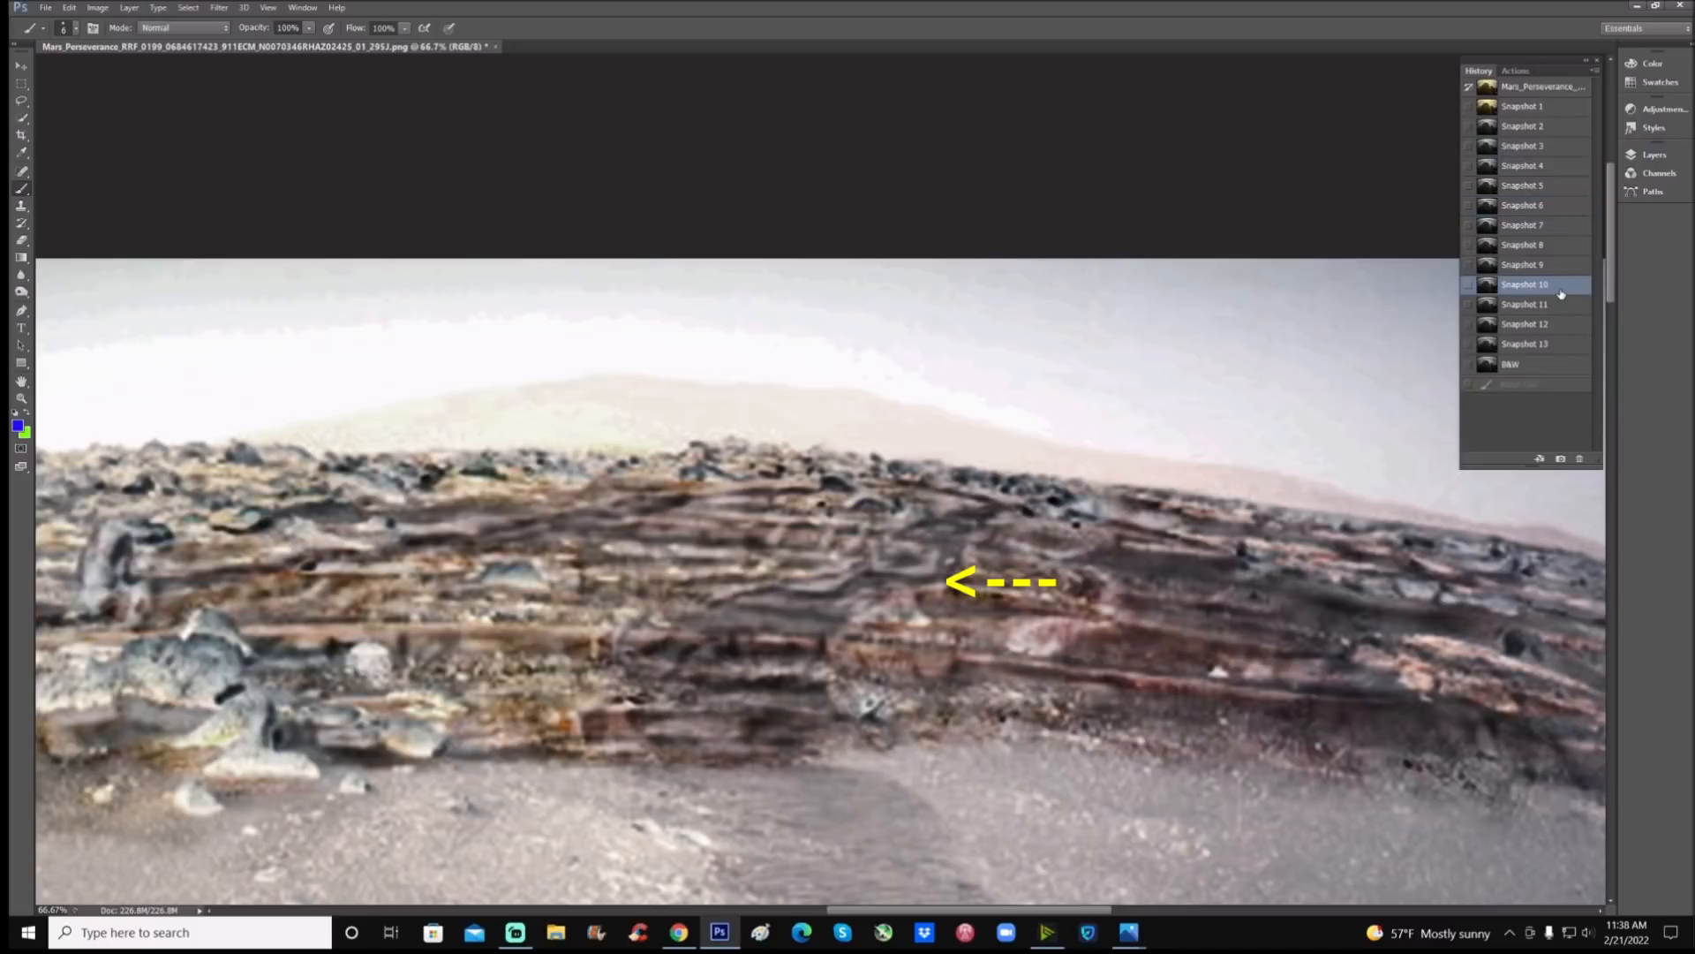
{"action": "left_click", "coordinate": [1523, 304]}
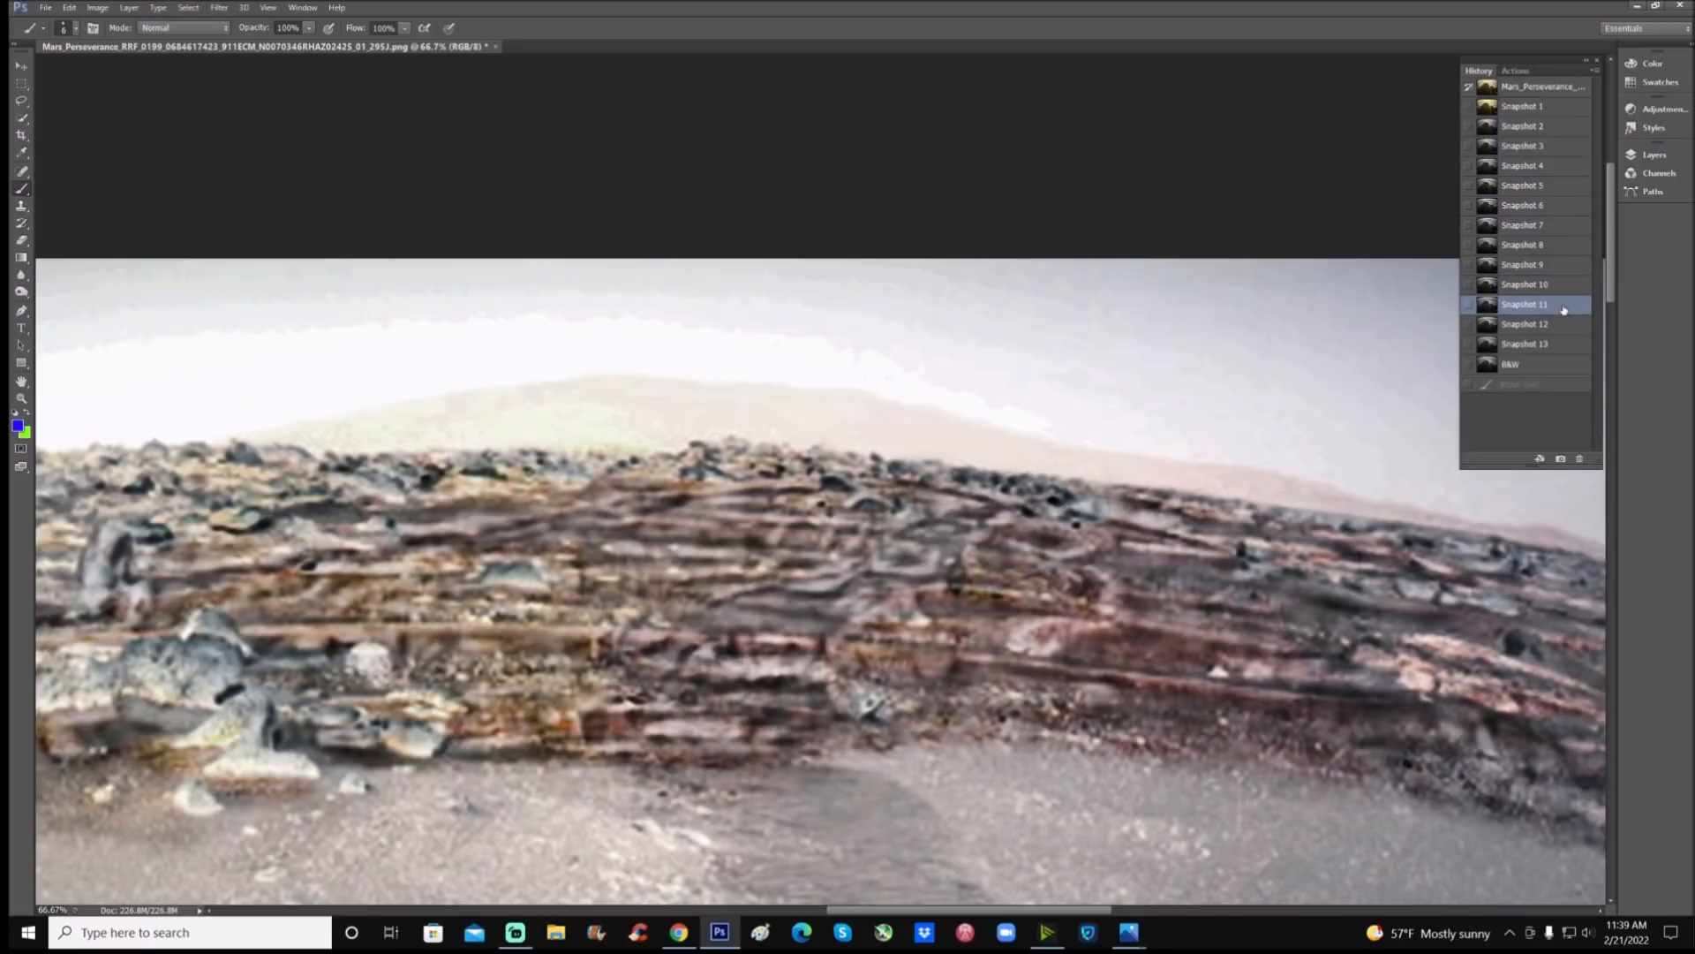
{"action": "left_click", "coordinate": [1525, 323]}
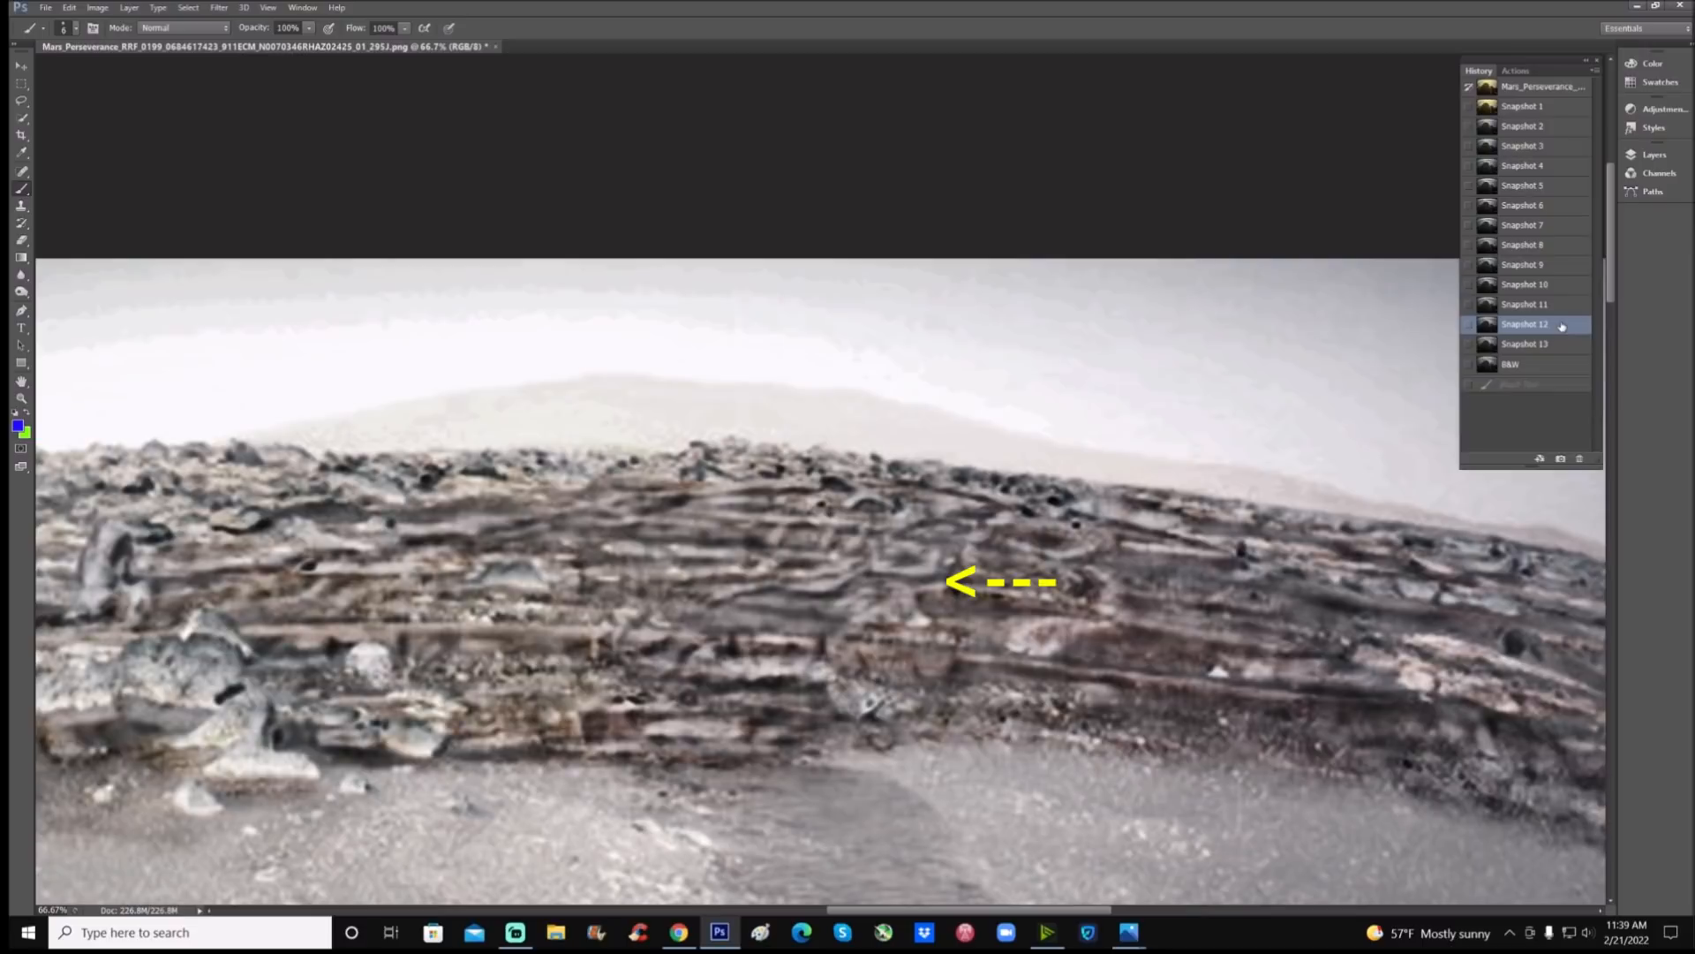
Switch to the strongly enhanced grey Snapshot 13 and scroll toward the foreground rock
{"action": "left_click", "coordinate": [1525, 343]}
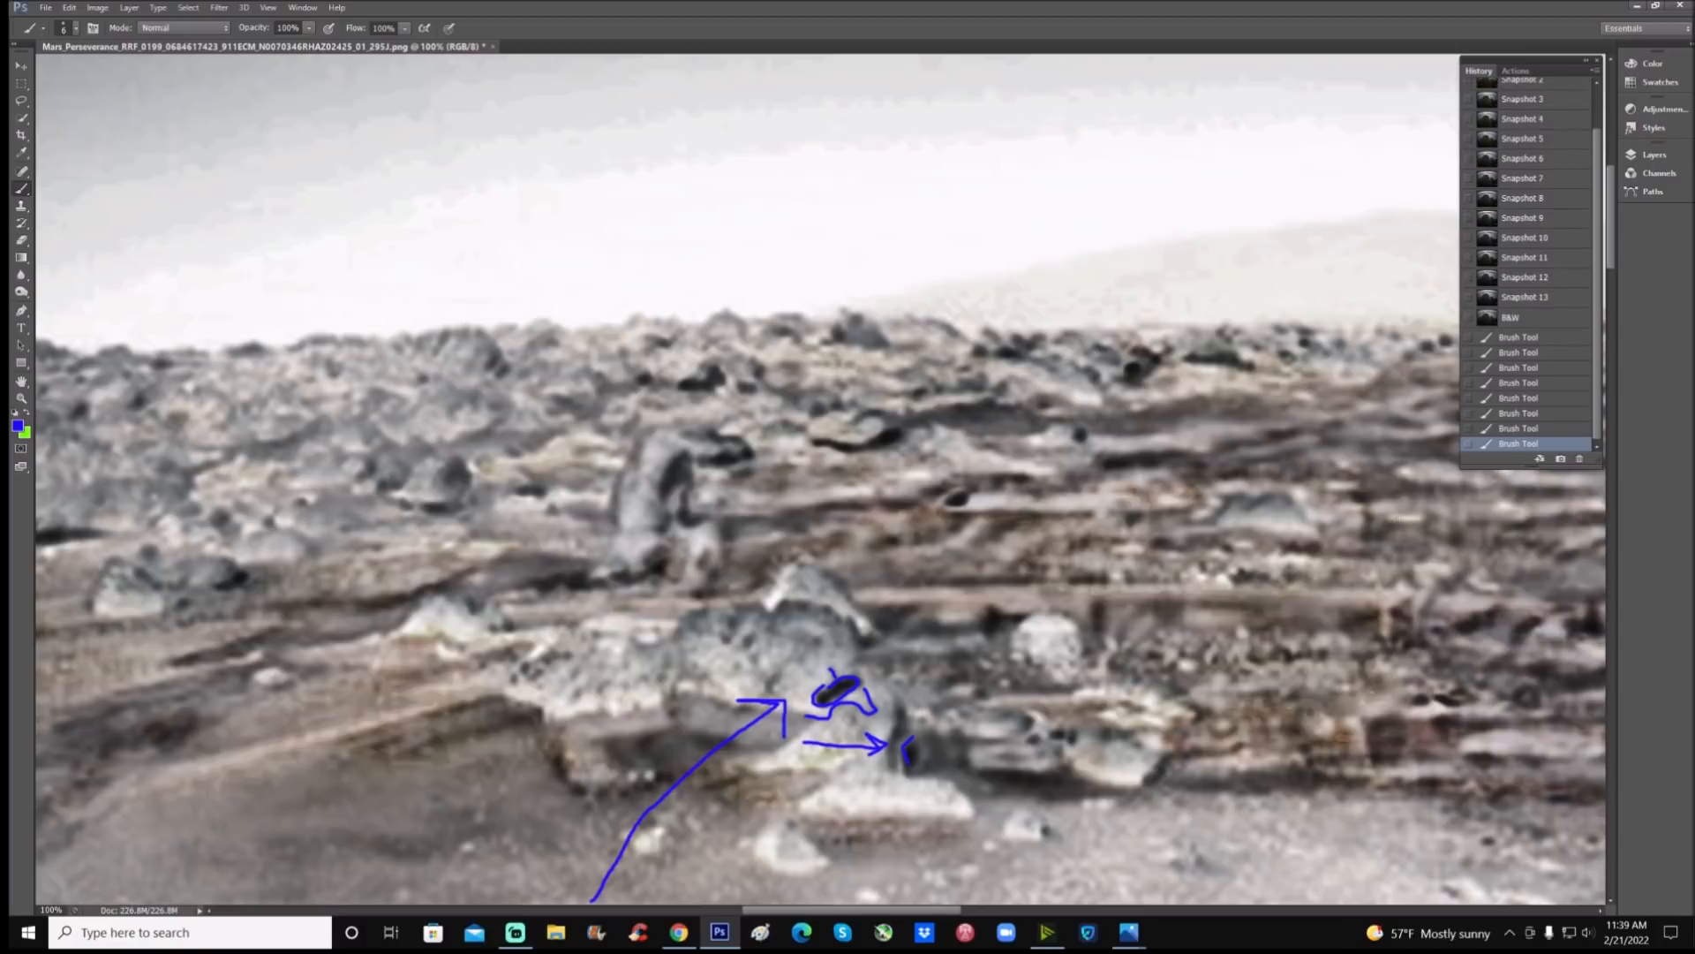
{"action": "scroll", "scroll_direction": "up", "scroll_amount": 3}
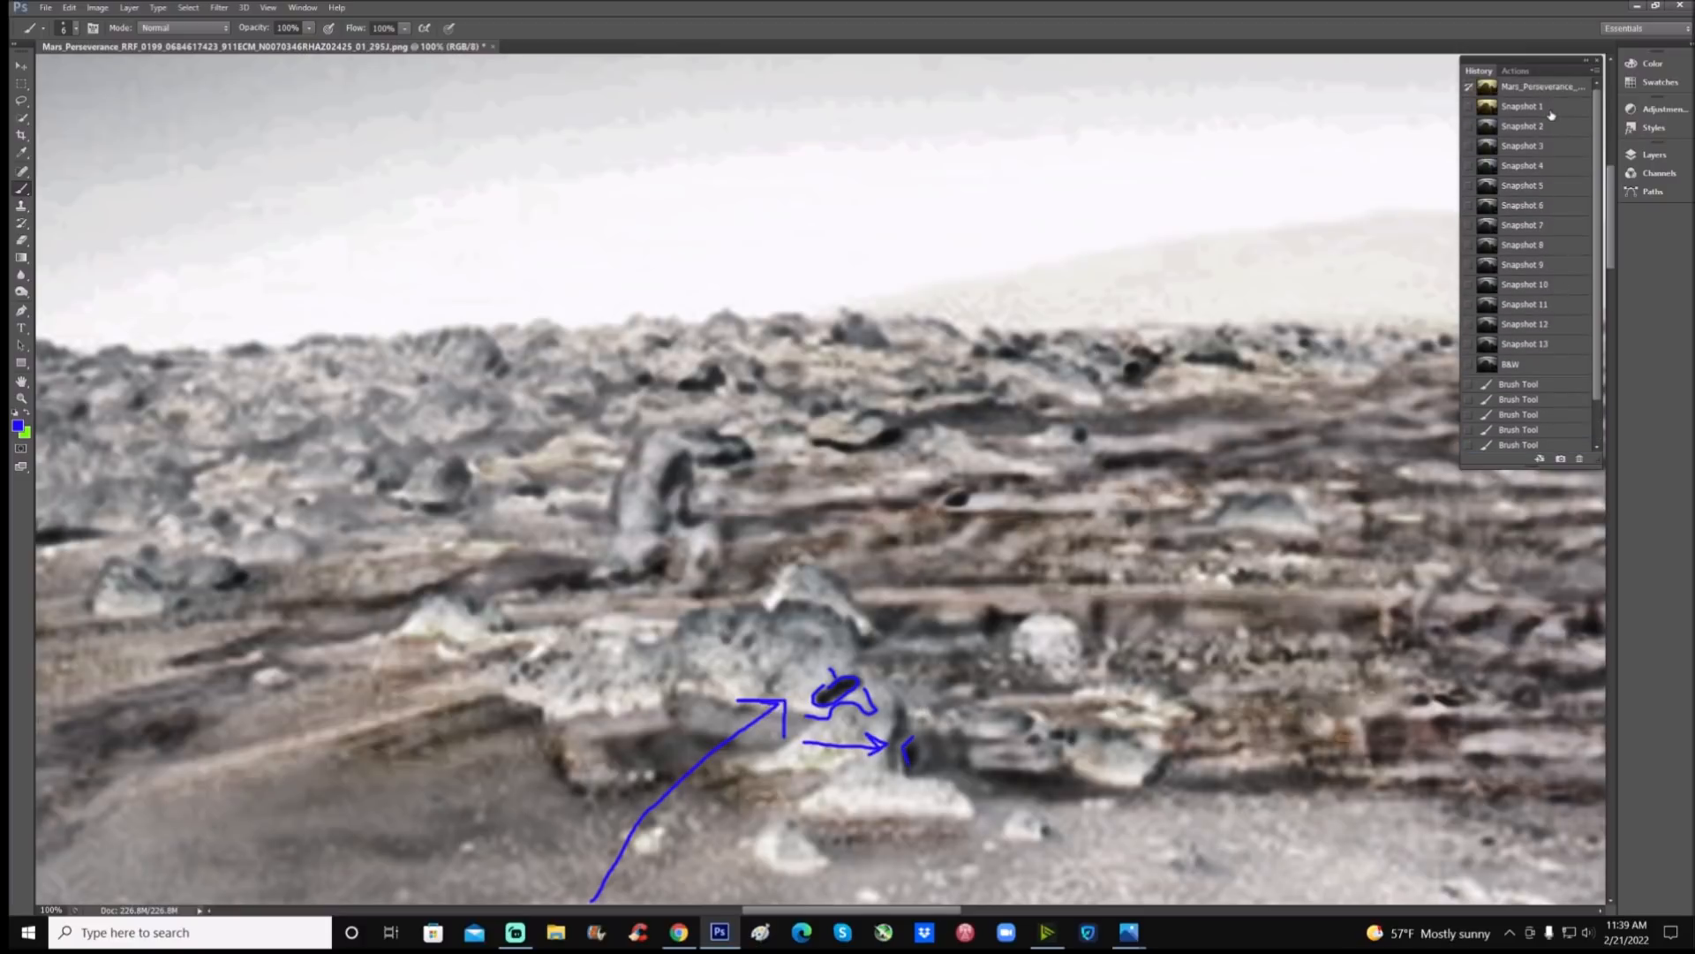
Show colour Snapshot 2, circle the small stone on the wheel track, then return to Snapshot 13
{"action": "left_click", "coordinate": [1522, 106]}
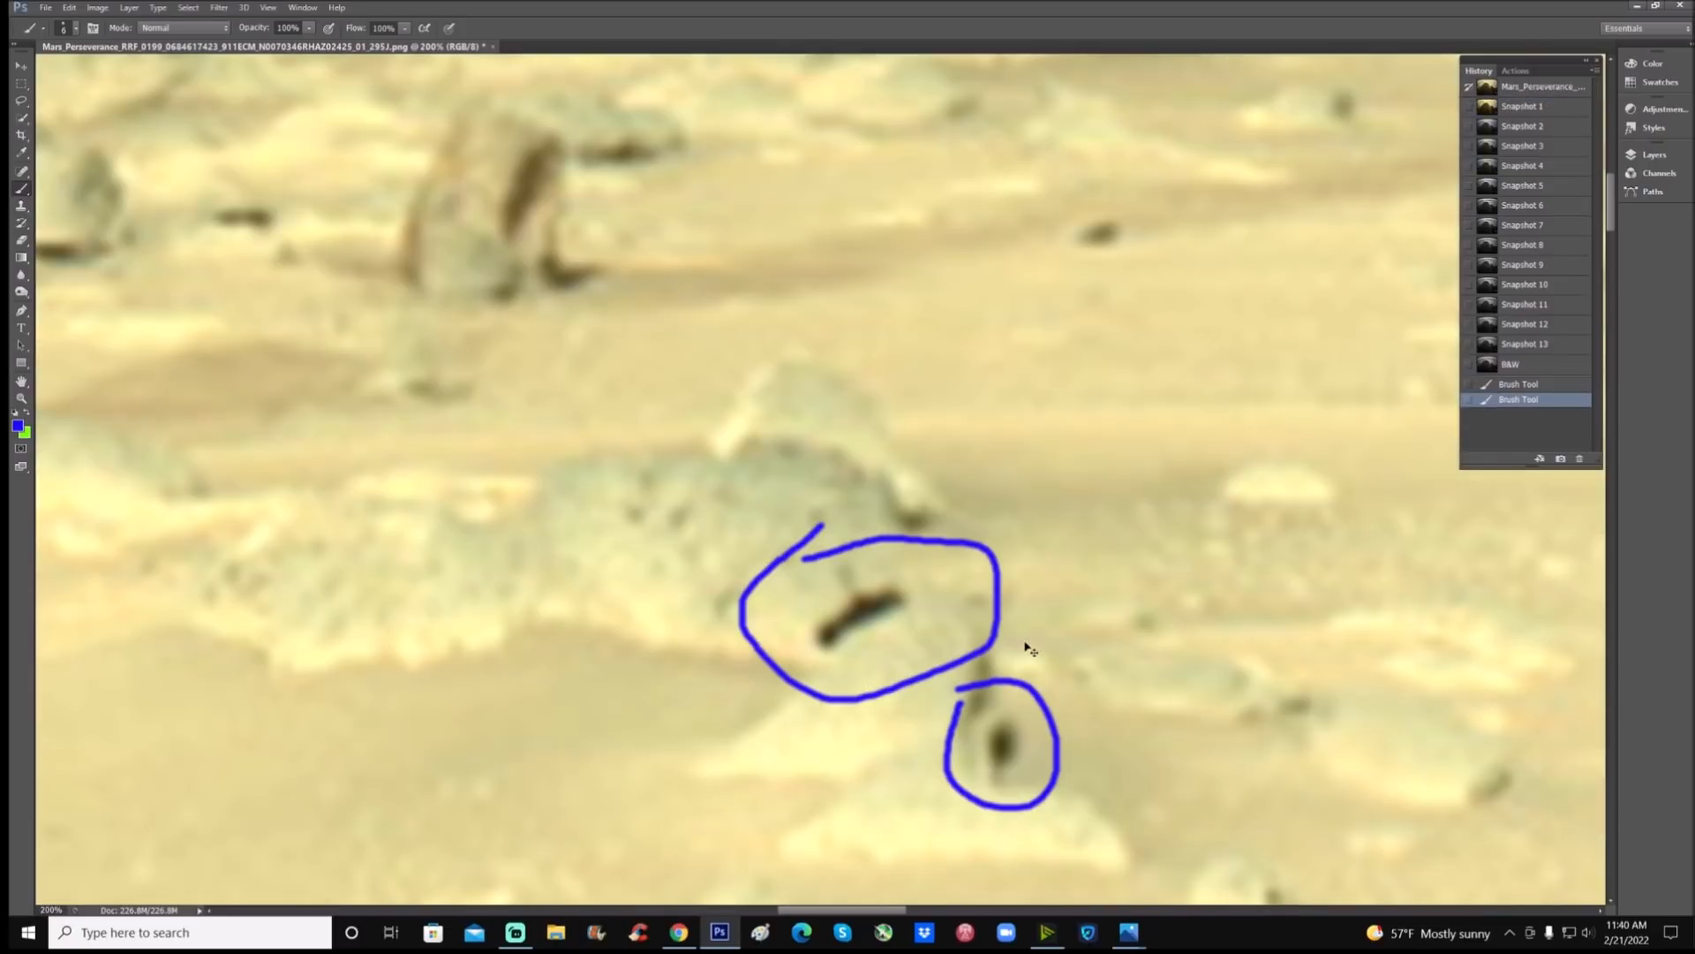
{"action": "left_click", "coordinate": [1522, 126]}
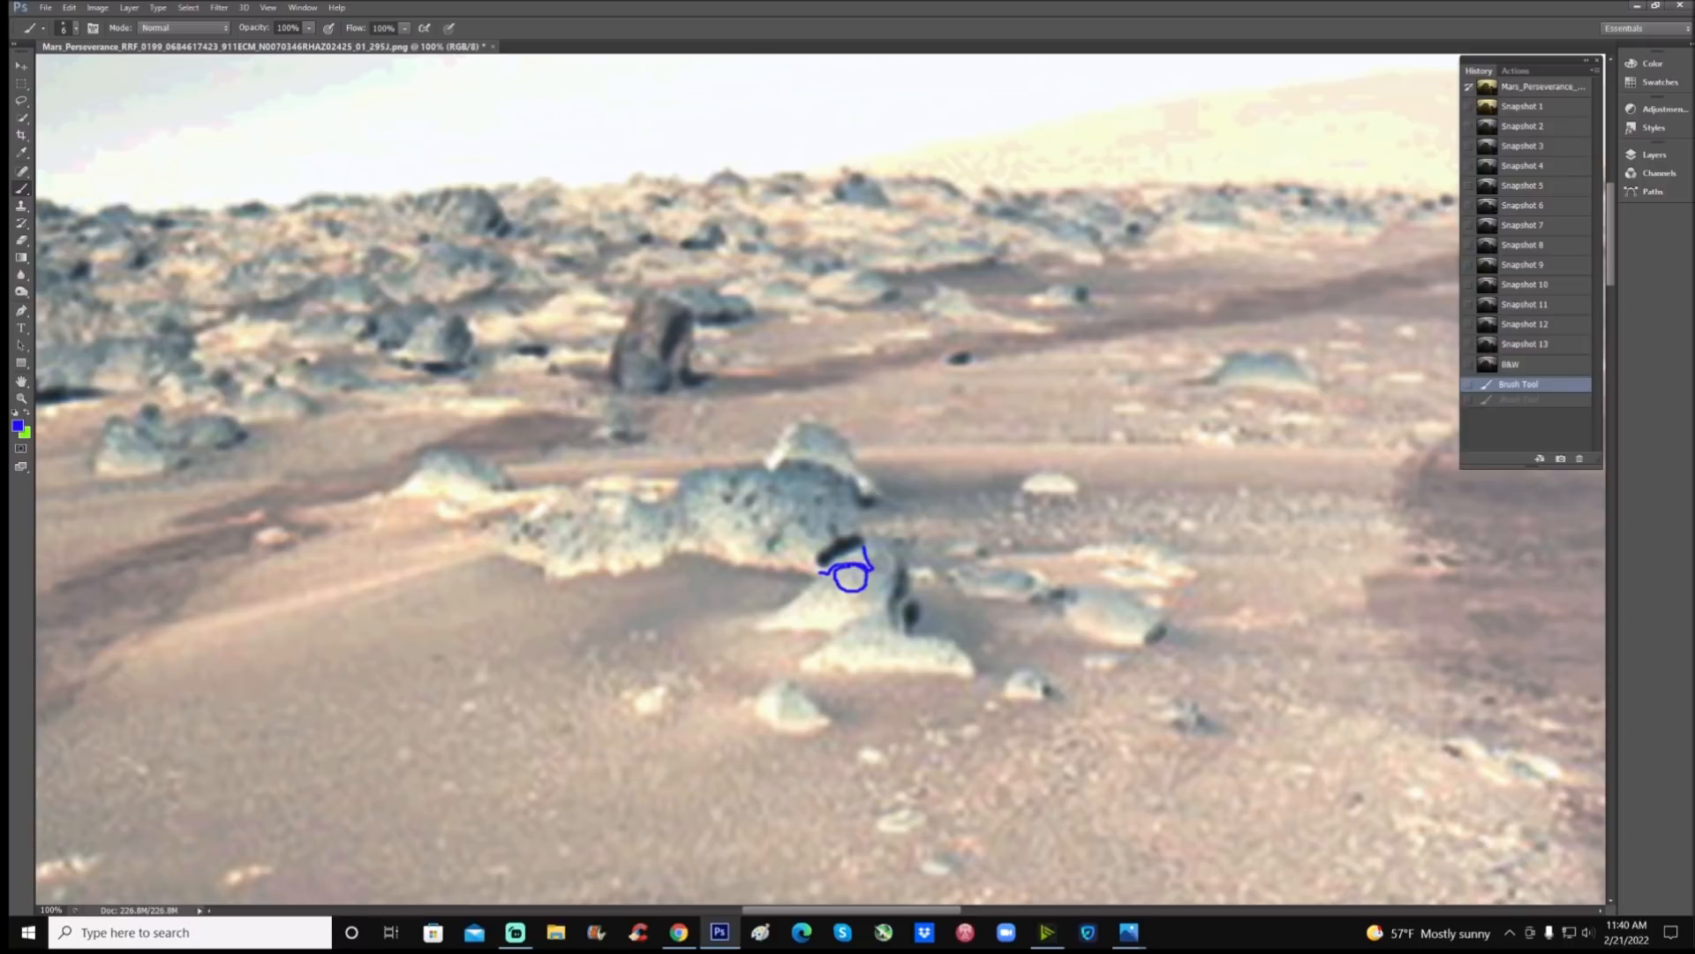
{"action": "left_click", "coordinate": [848, 573]}
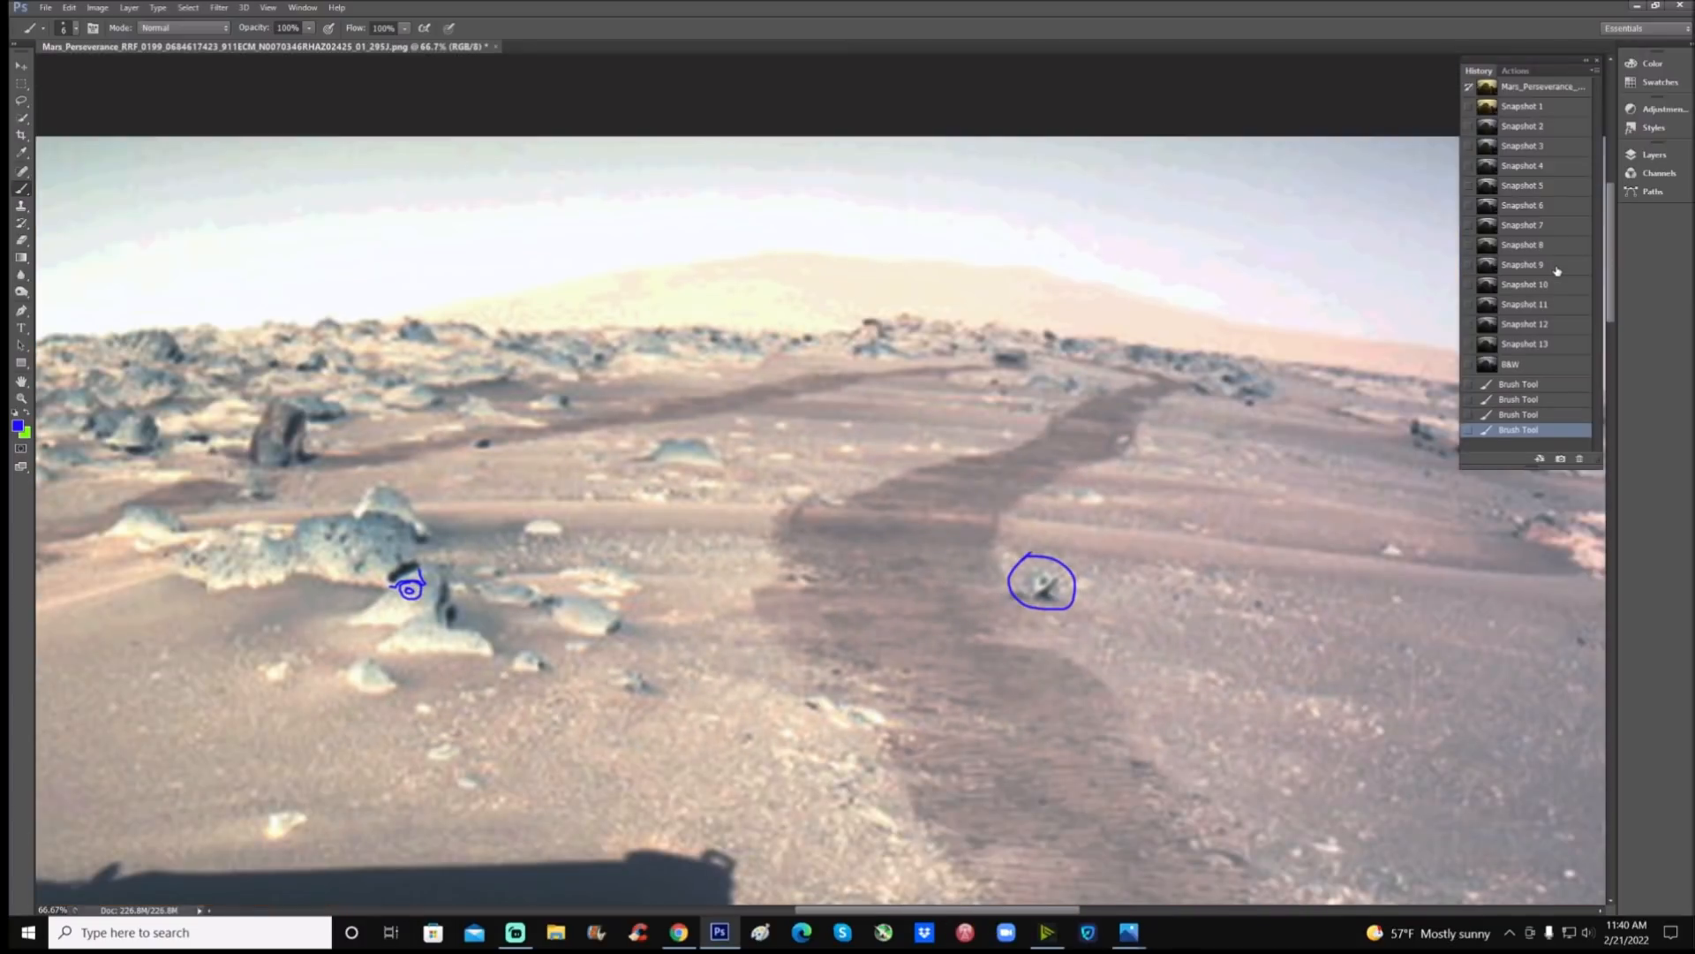
{"action": "left_click", "coordinate": [1525, 342]}
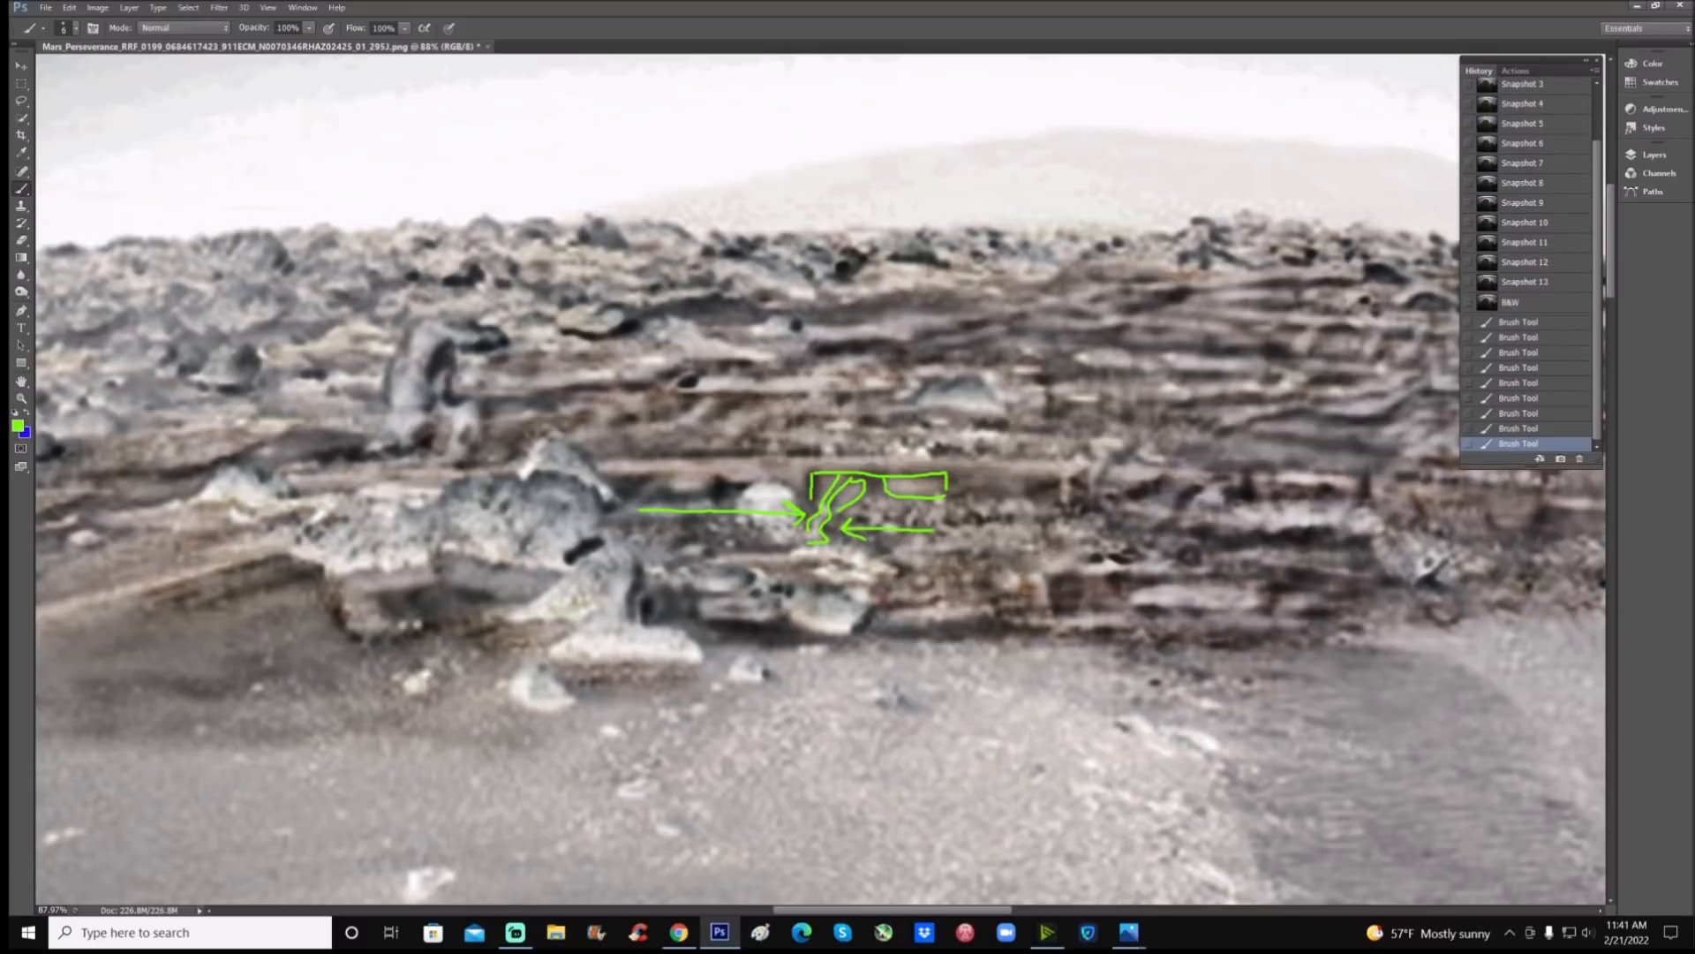
Clear the green arrows back to Snapshot 13, then return to the original yellowish Snapshot 1
{"action": "left_click", "coordinate": [1525, 281]}
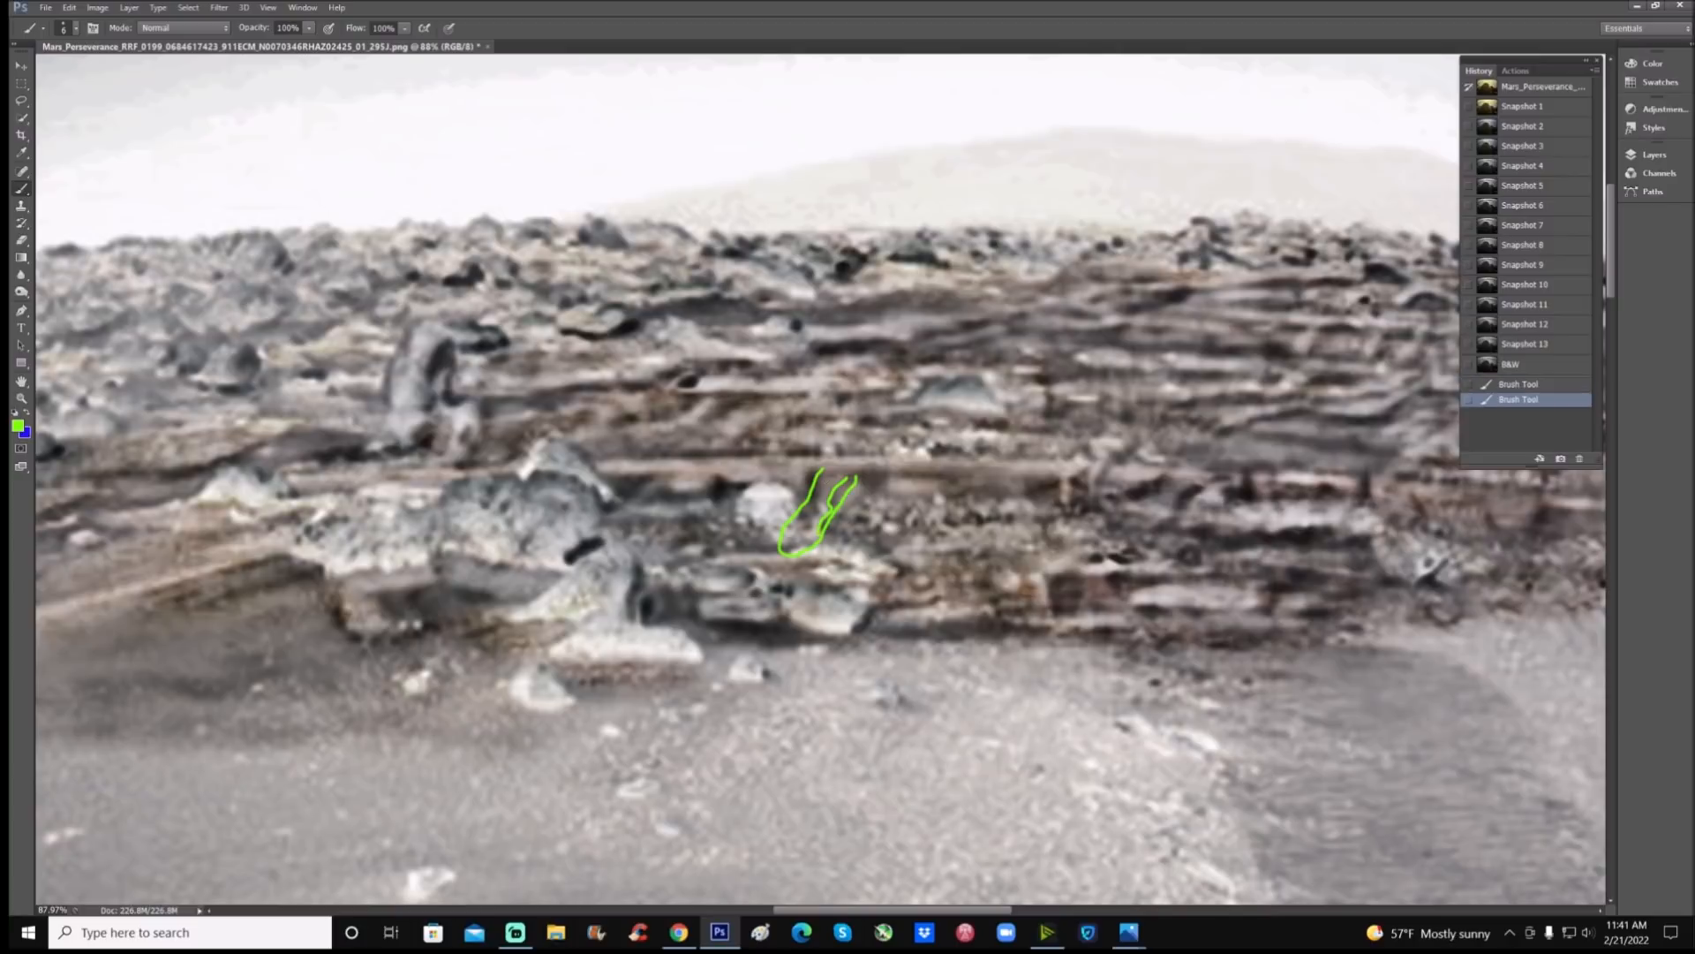
{"action": "left_click", "coordinate": [1524, 343]}
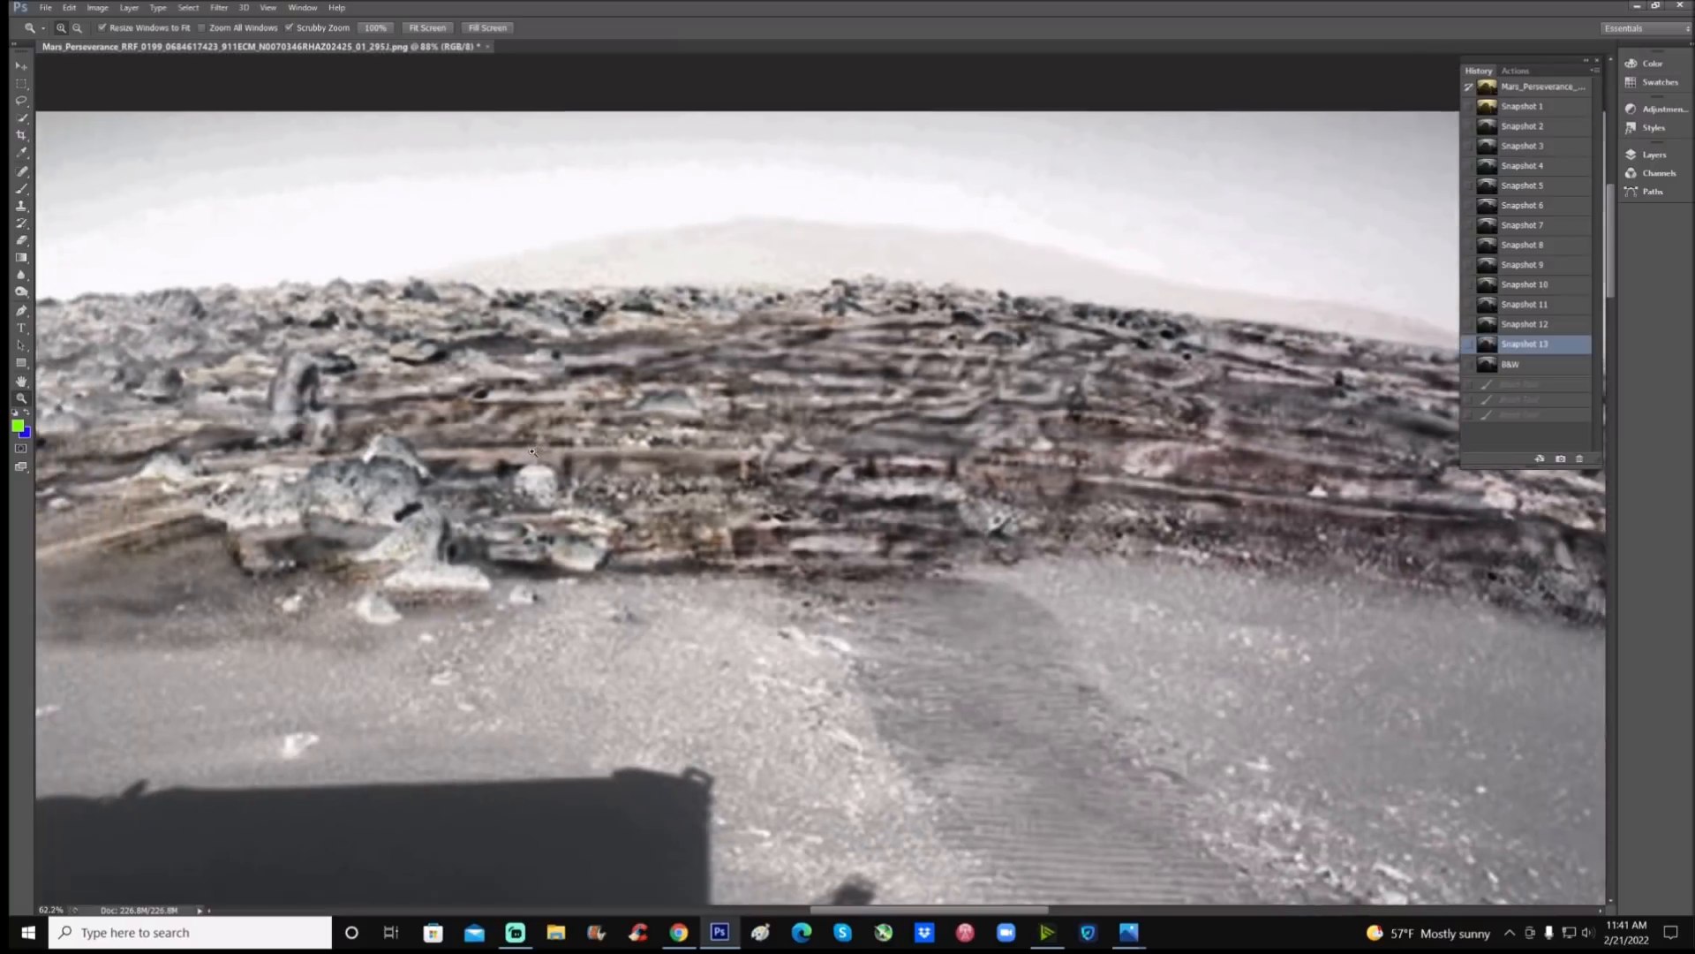
{"action": "scroll", "scroll_direction": "down", "scroll_amount": 3}
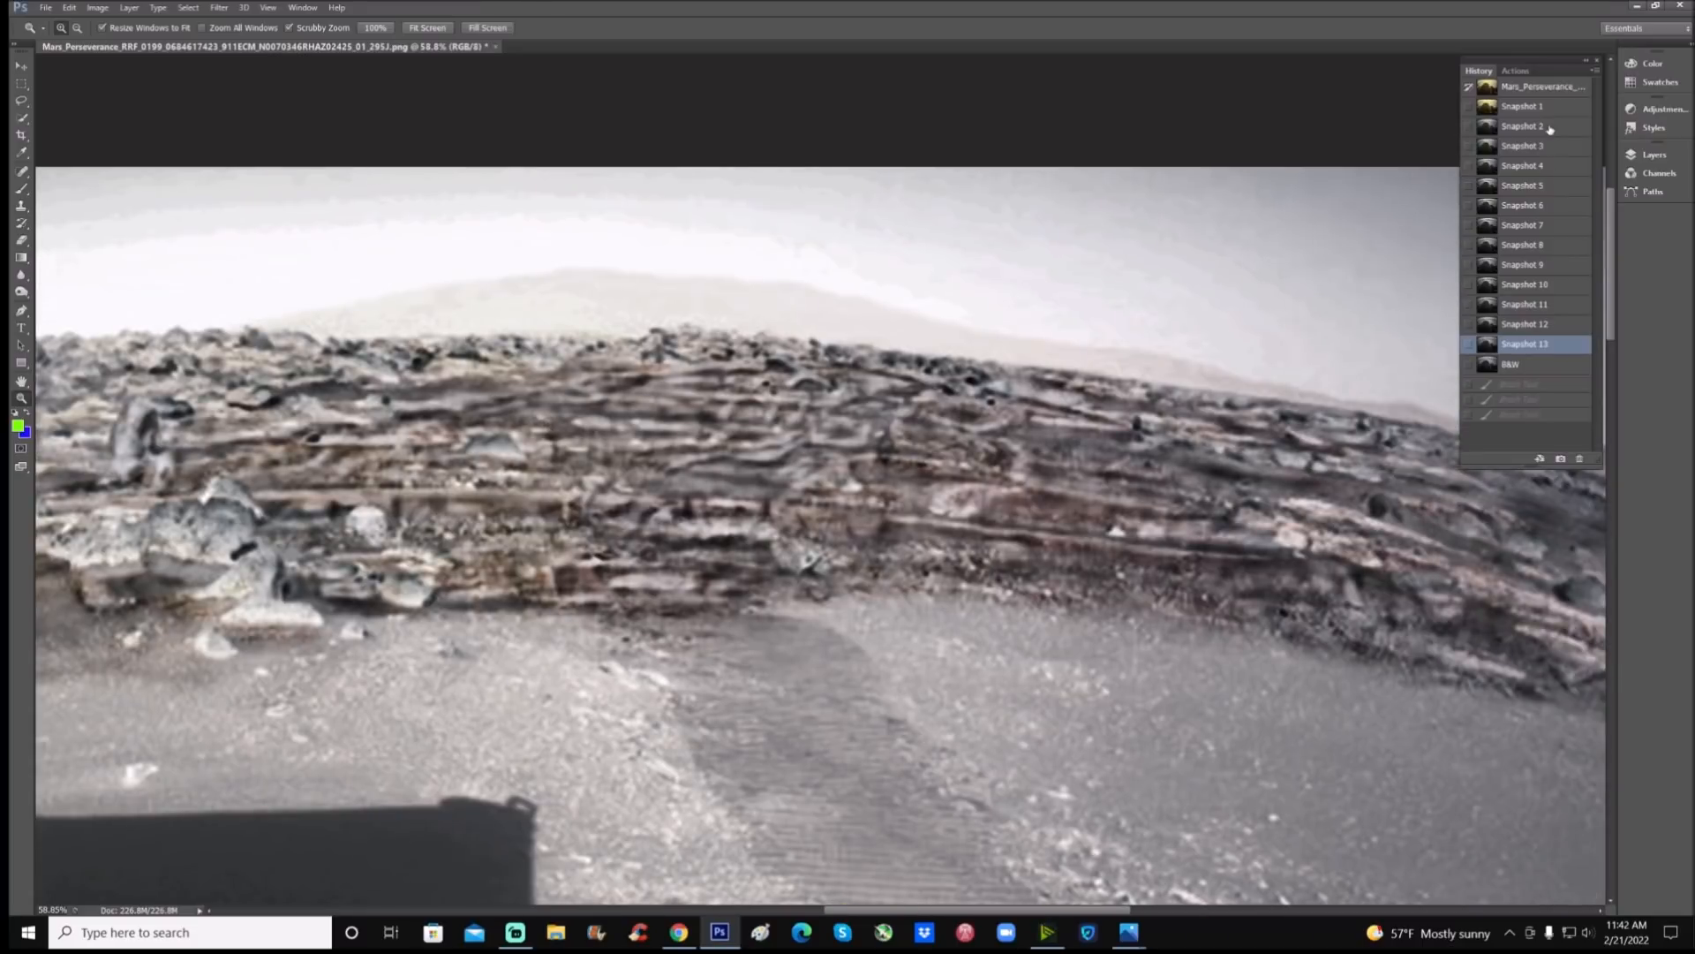
{"action": "left_click", "coordinate": [1521, 106]}
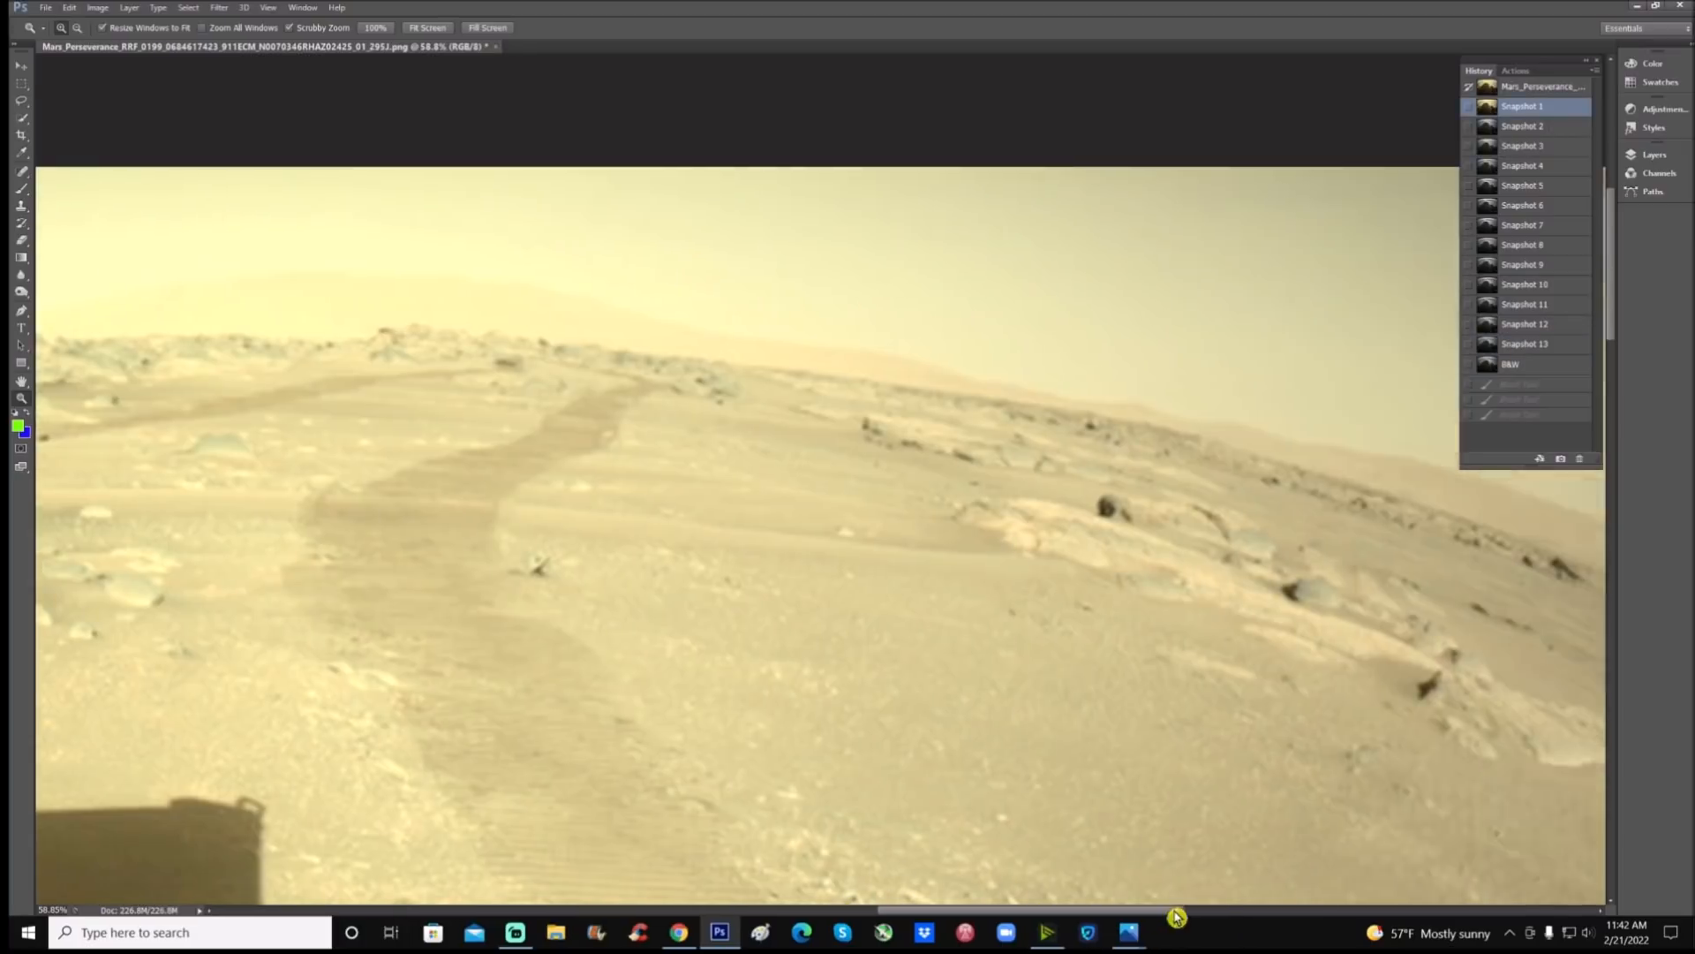
Compare enhanced Snapshot 13 against original Snapshot 1, then restore Snapshot 13 for marking
{"action": "left_click", "coordinate": [20, 381]}
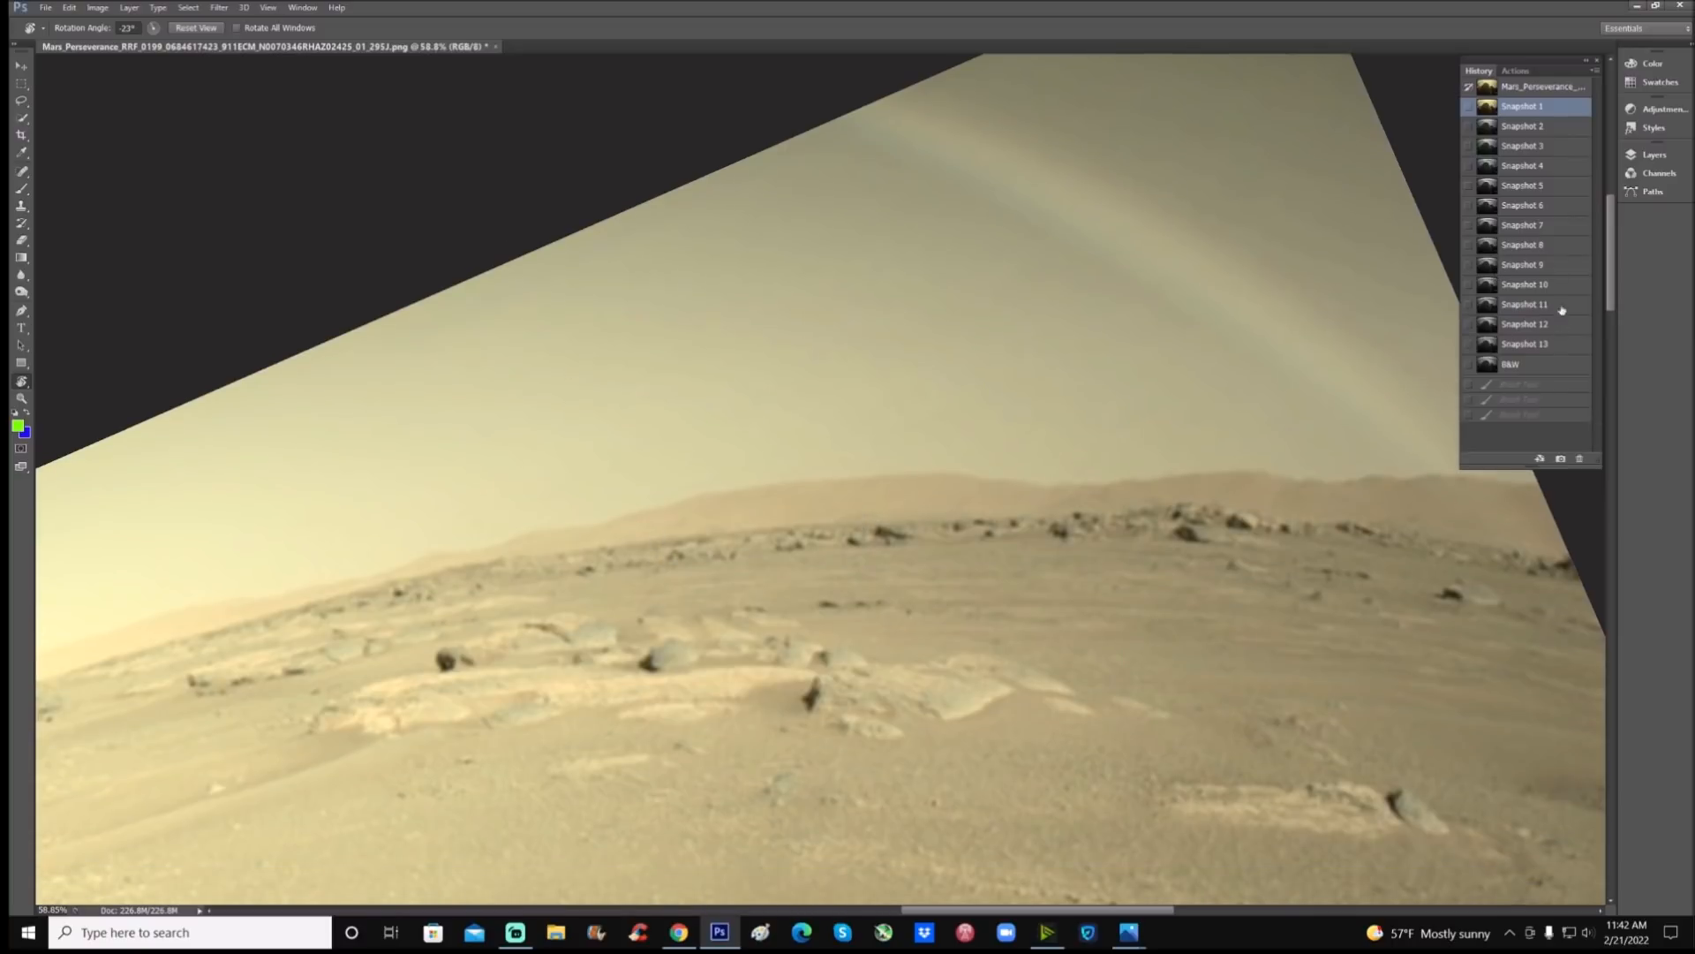
{"action": "left_click", "coordinate": [1524, 342]}
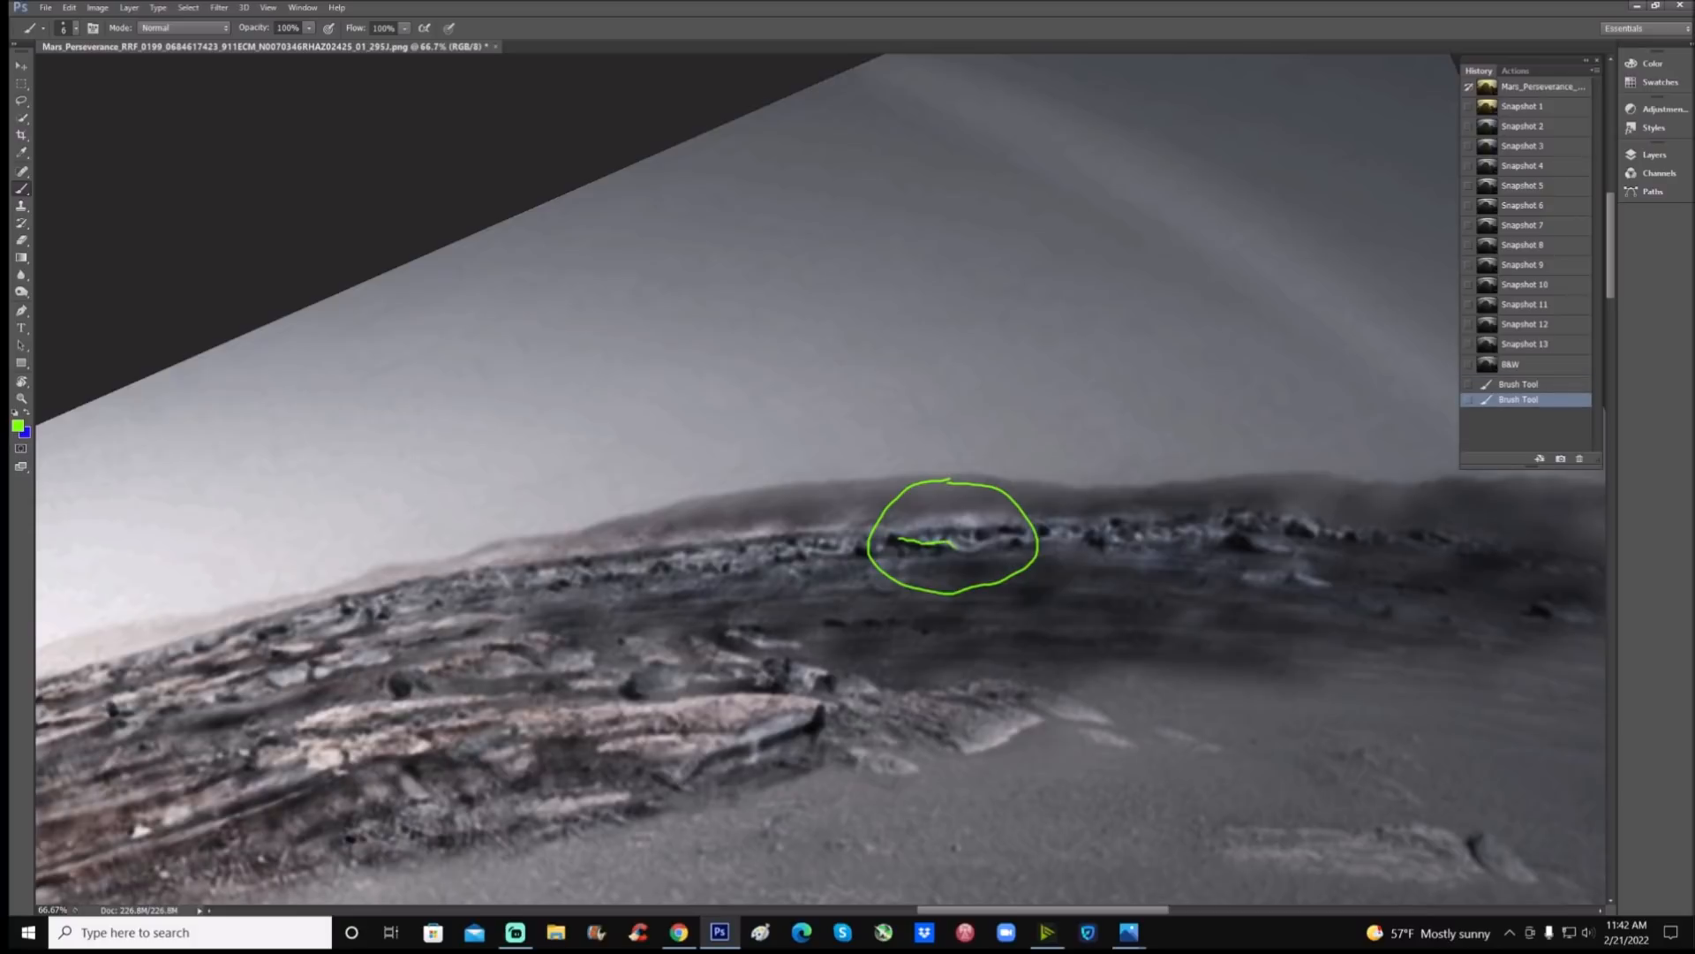
{"action": "left_click", "coordinate": [1522, 106]}
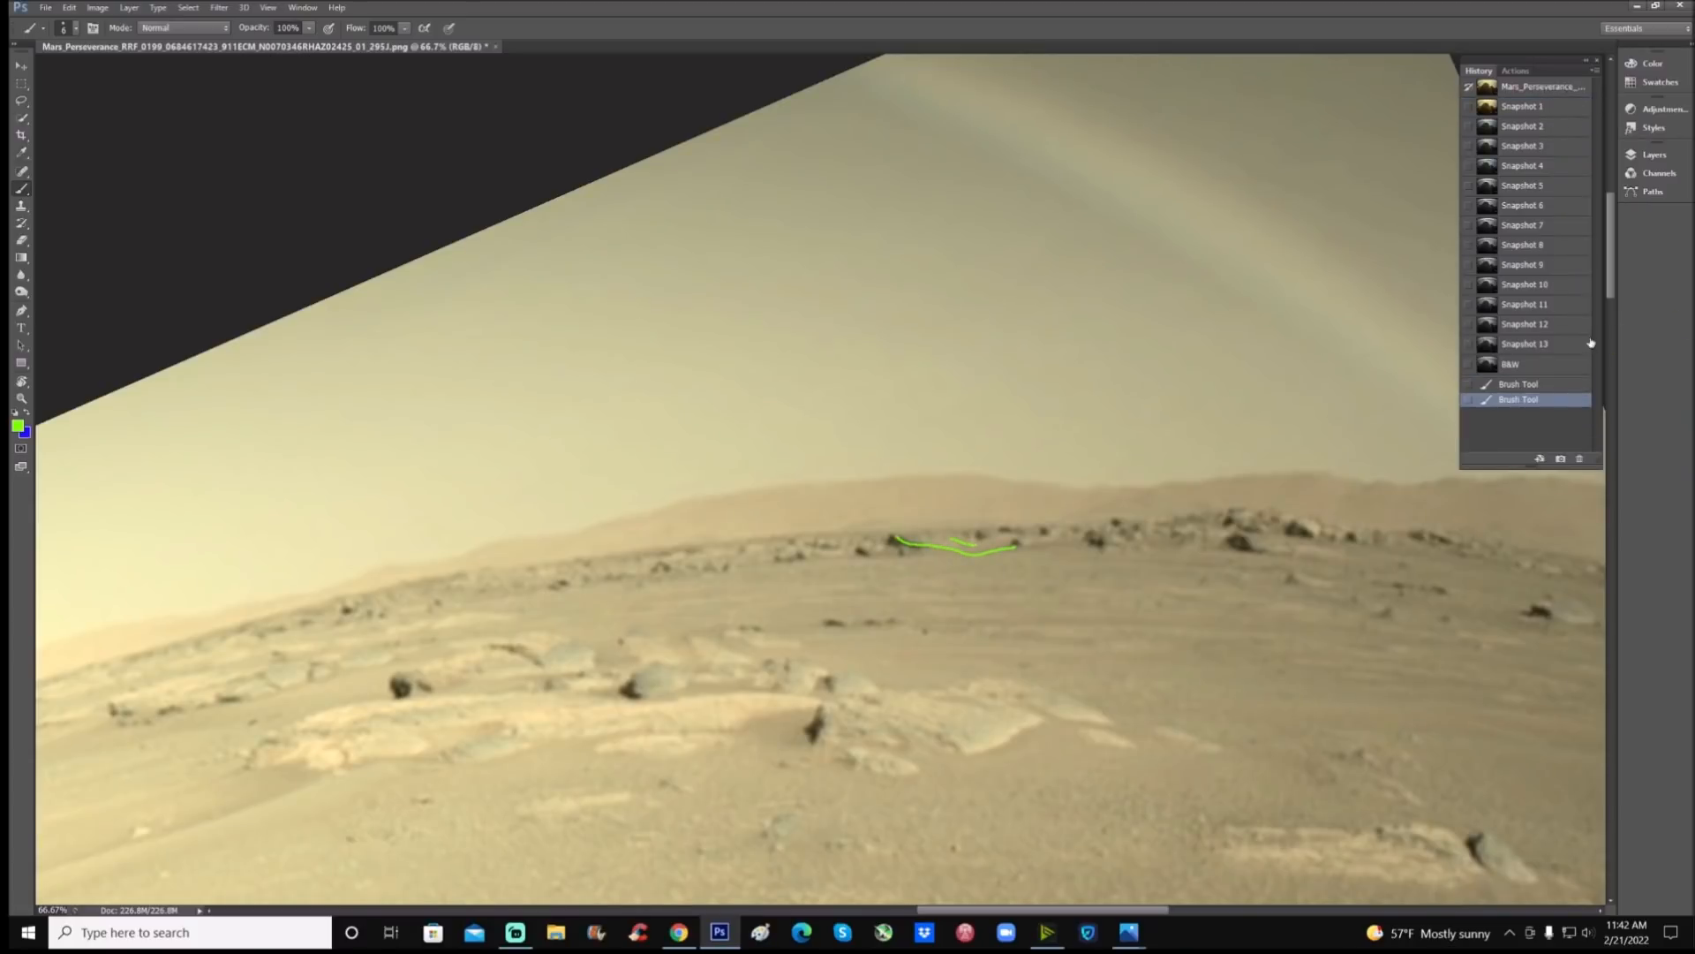
{"action": "left_click", "coordinate": [1525, 343]}
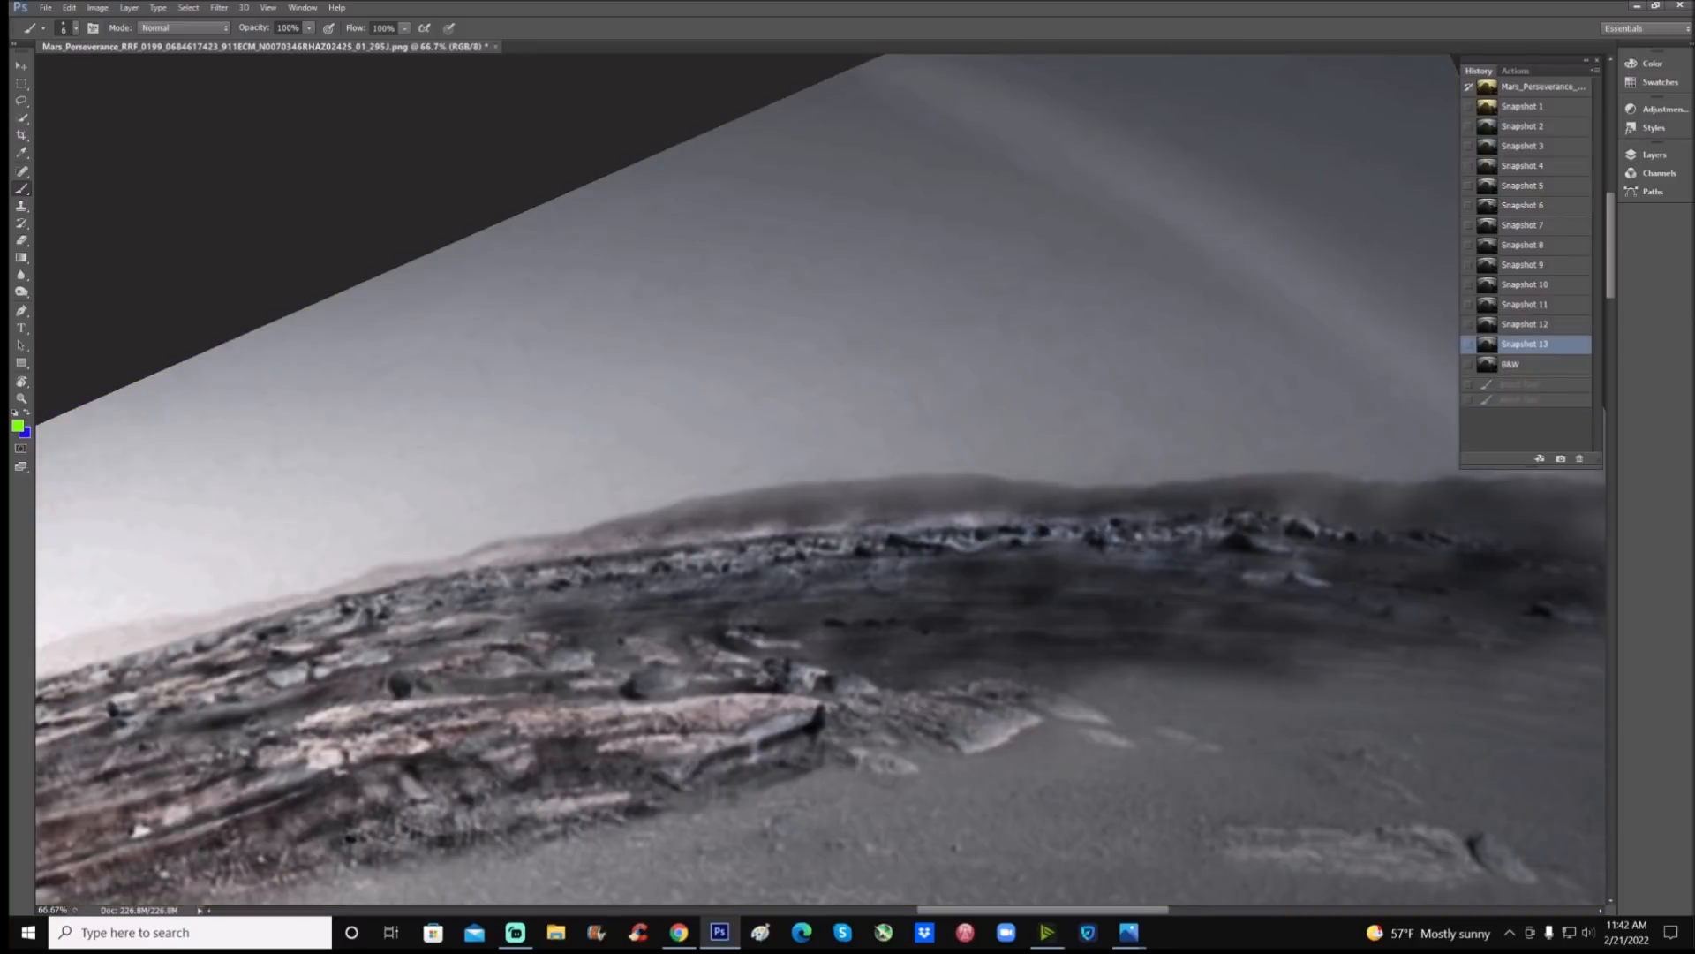
{"action": "left_click", "coordinate": [1525, 304]}
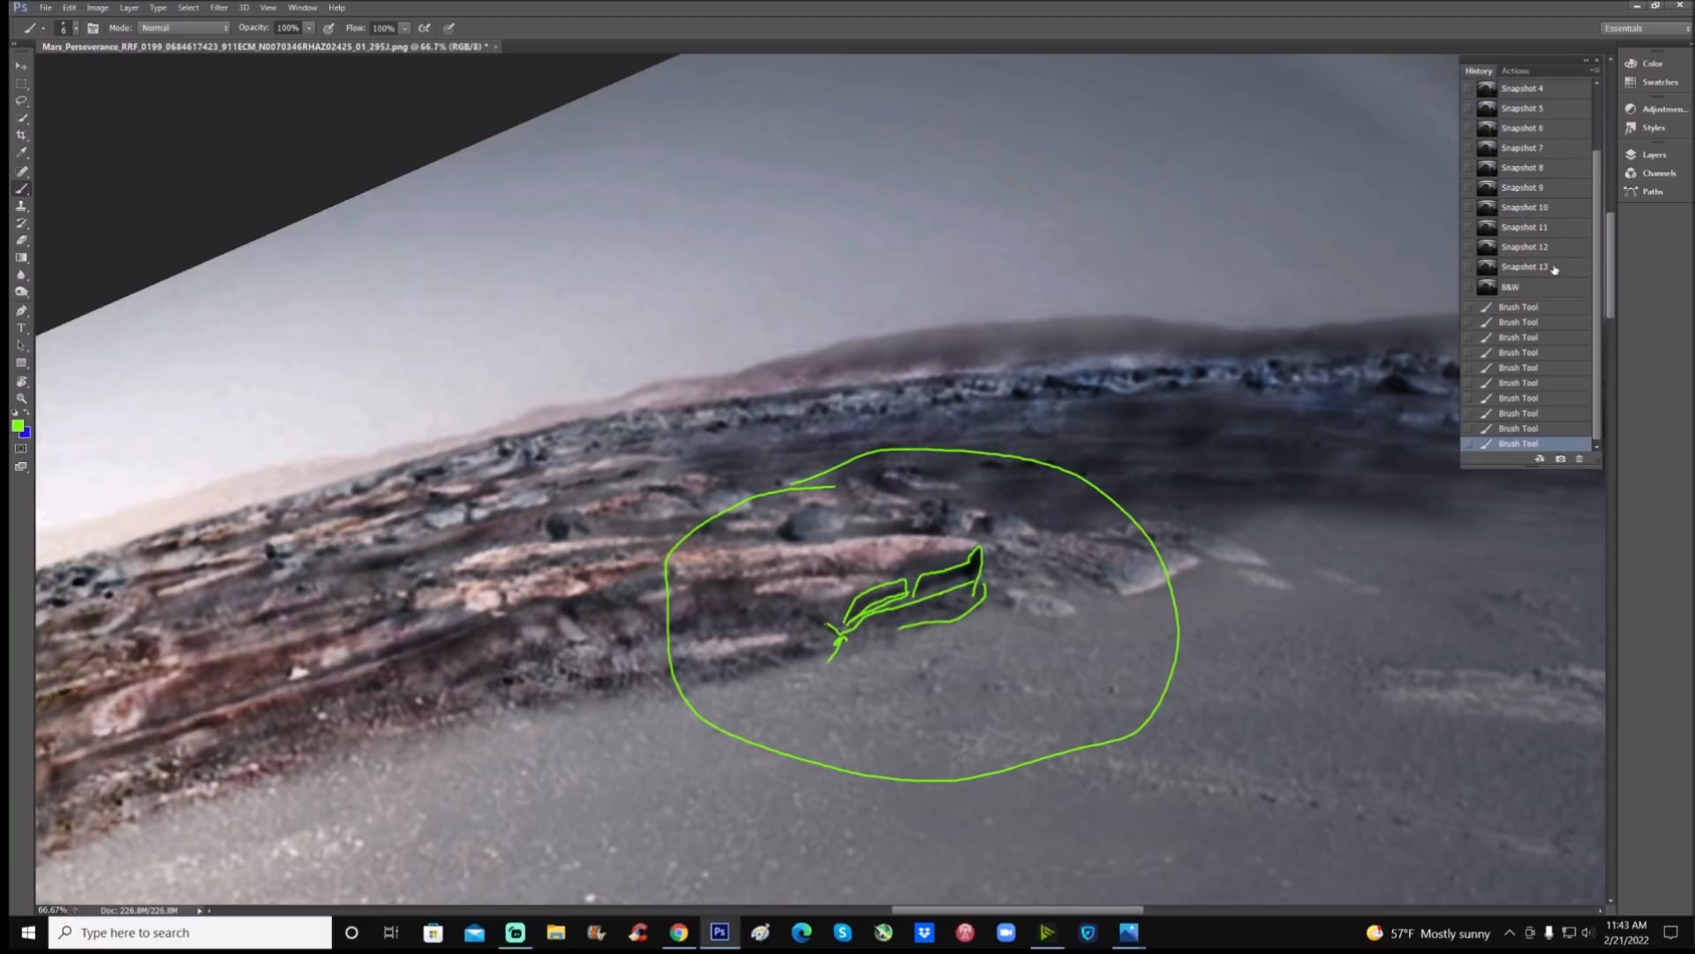
Clear the green rock-layer and horizon strokes by reverting to the enhanced snapshots
{"action": "left_click", "coordinate": [1524, 266]}
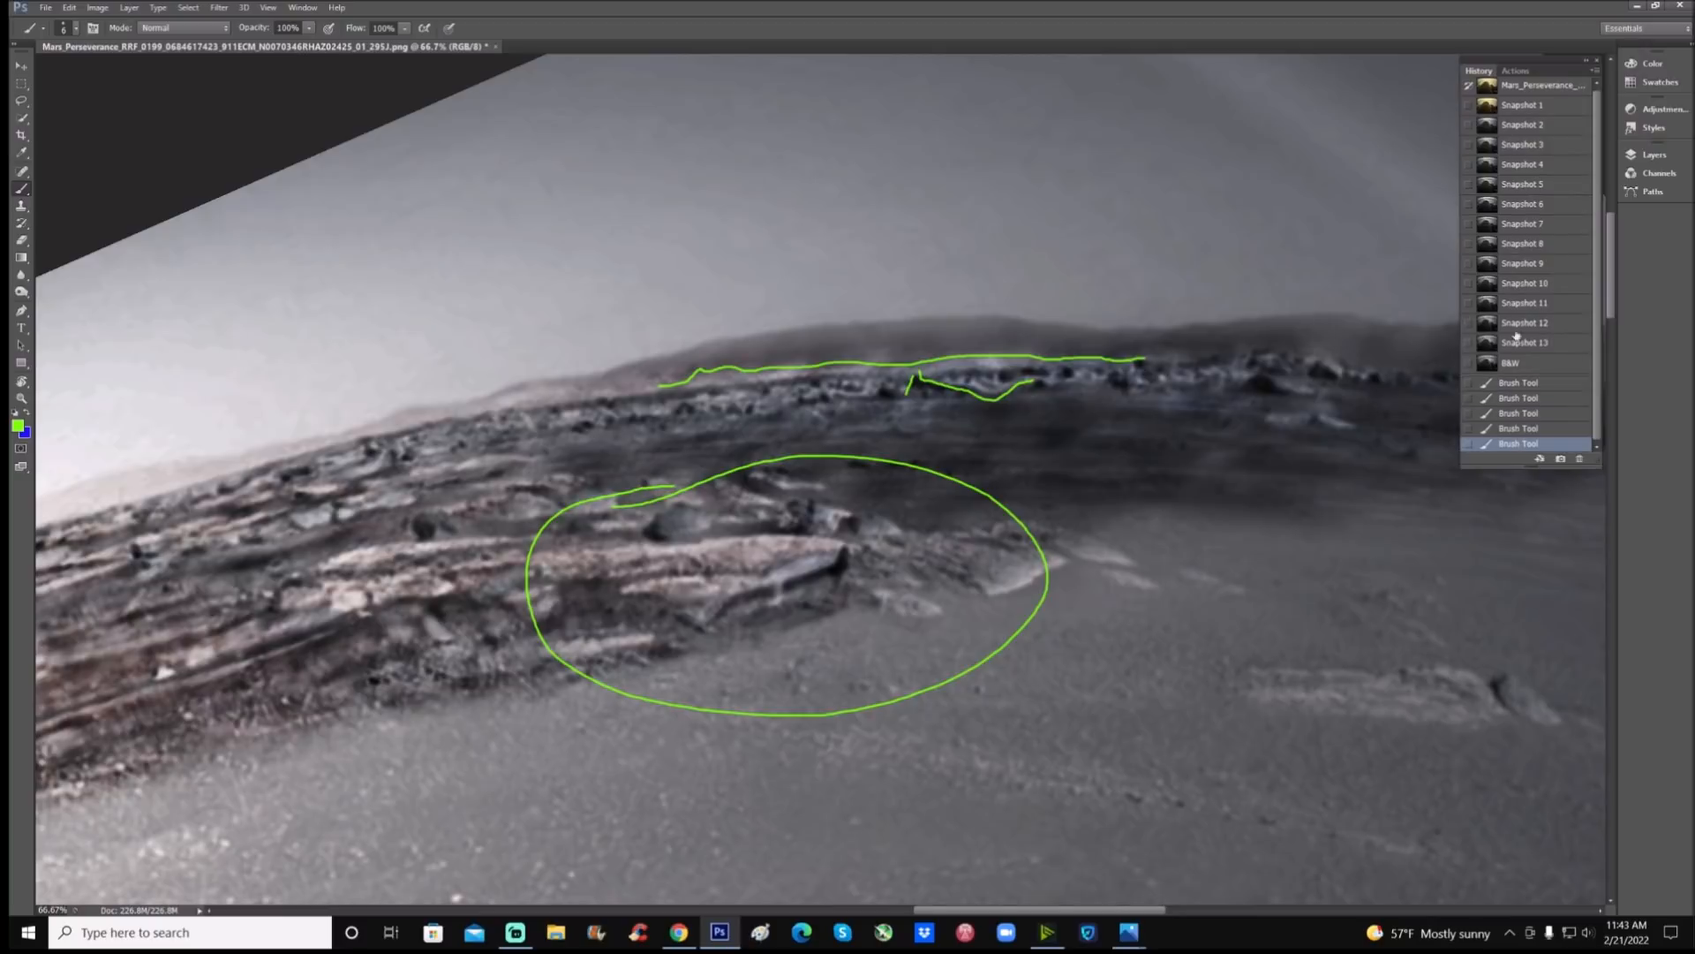
{"action": "left_click", "coordinate": [1525, 342]}
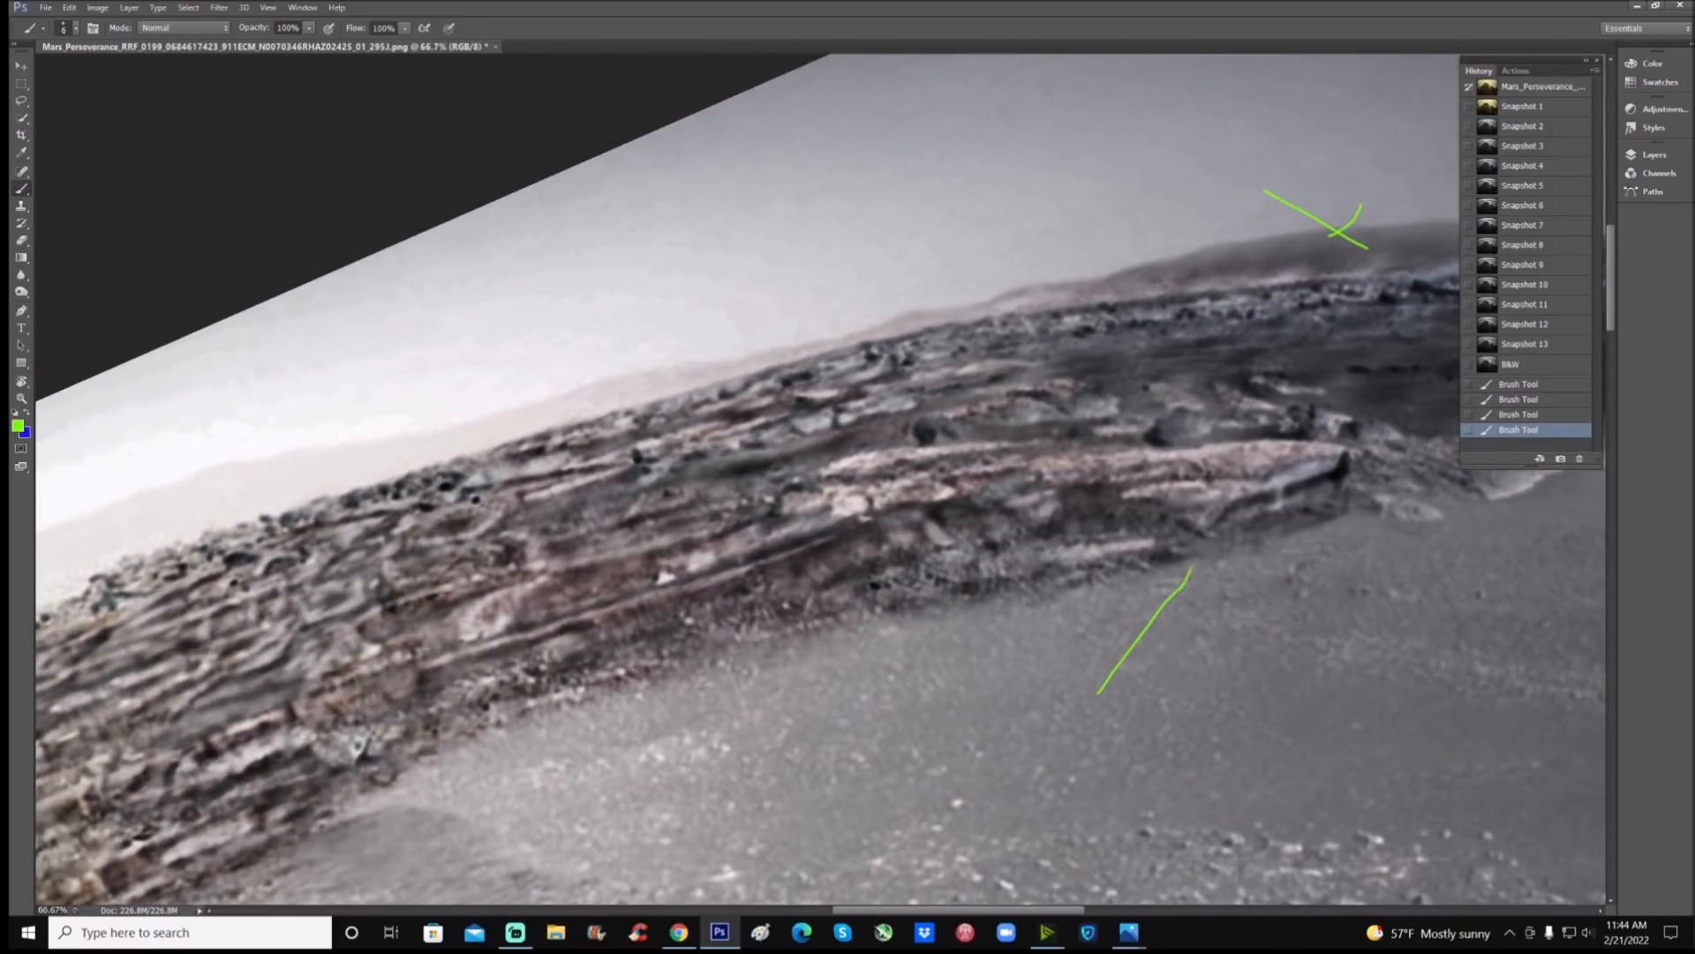
Show the unmarked B&W snapshot and bring the layered rock band into view
{"action": "left_click", "coordinate": [1511, 363]}
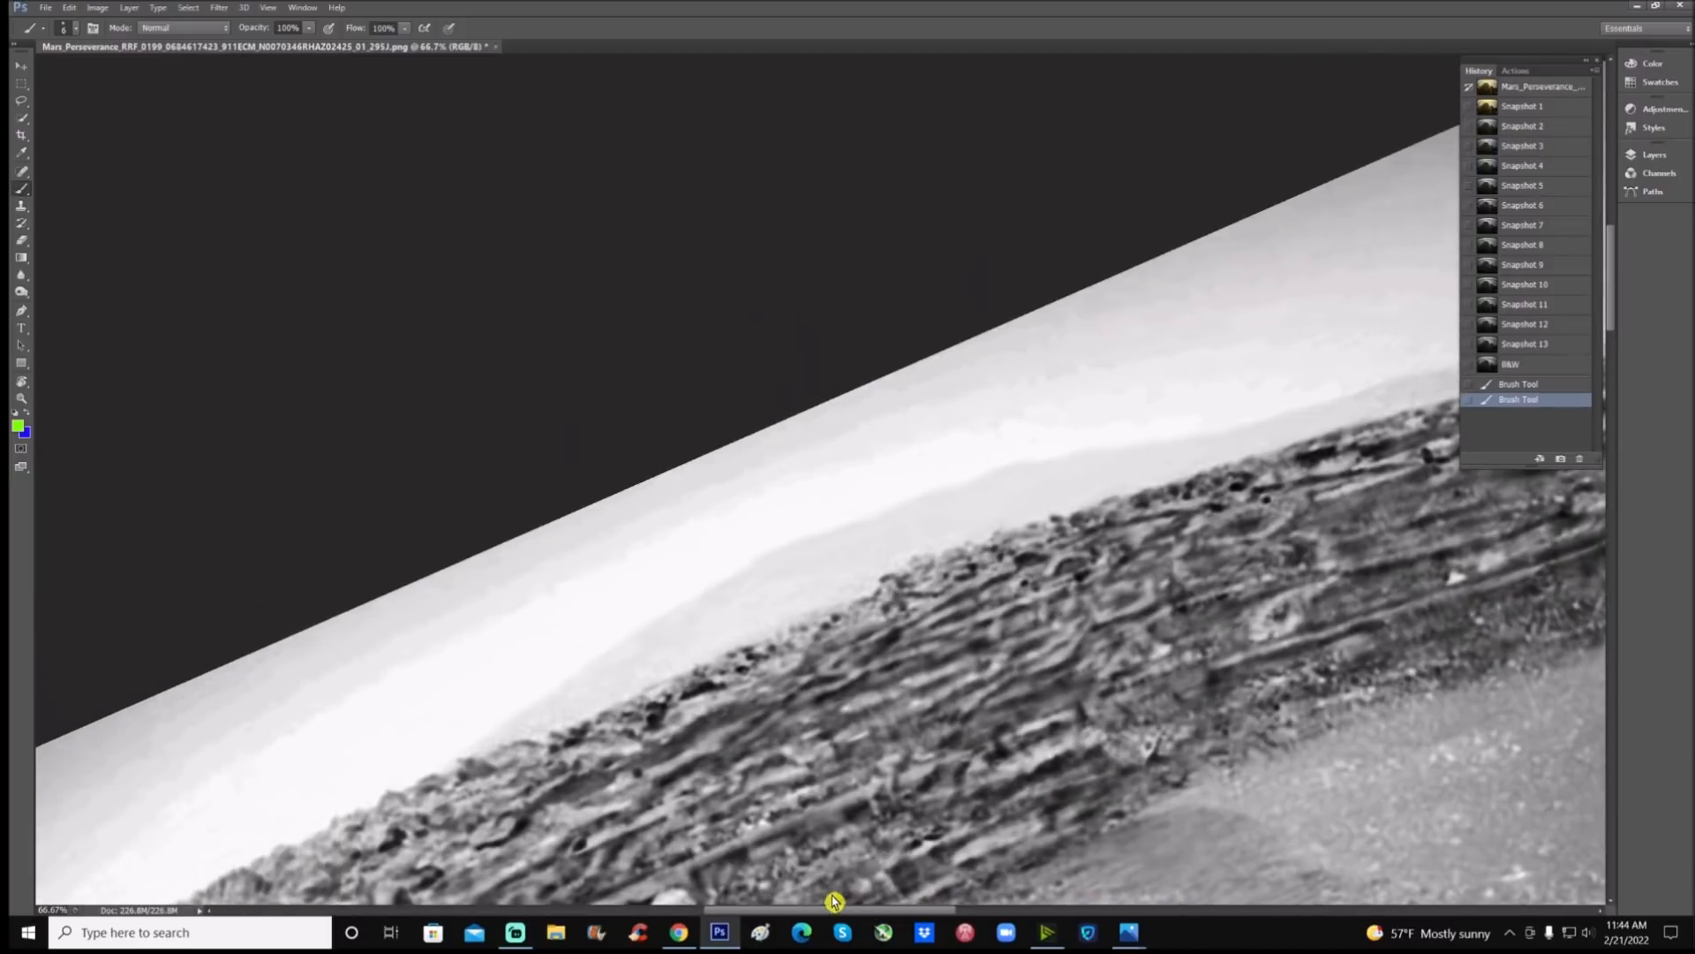
{"action": "left_click", "coordinate": [20, 399]}
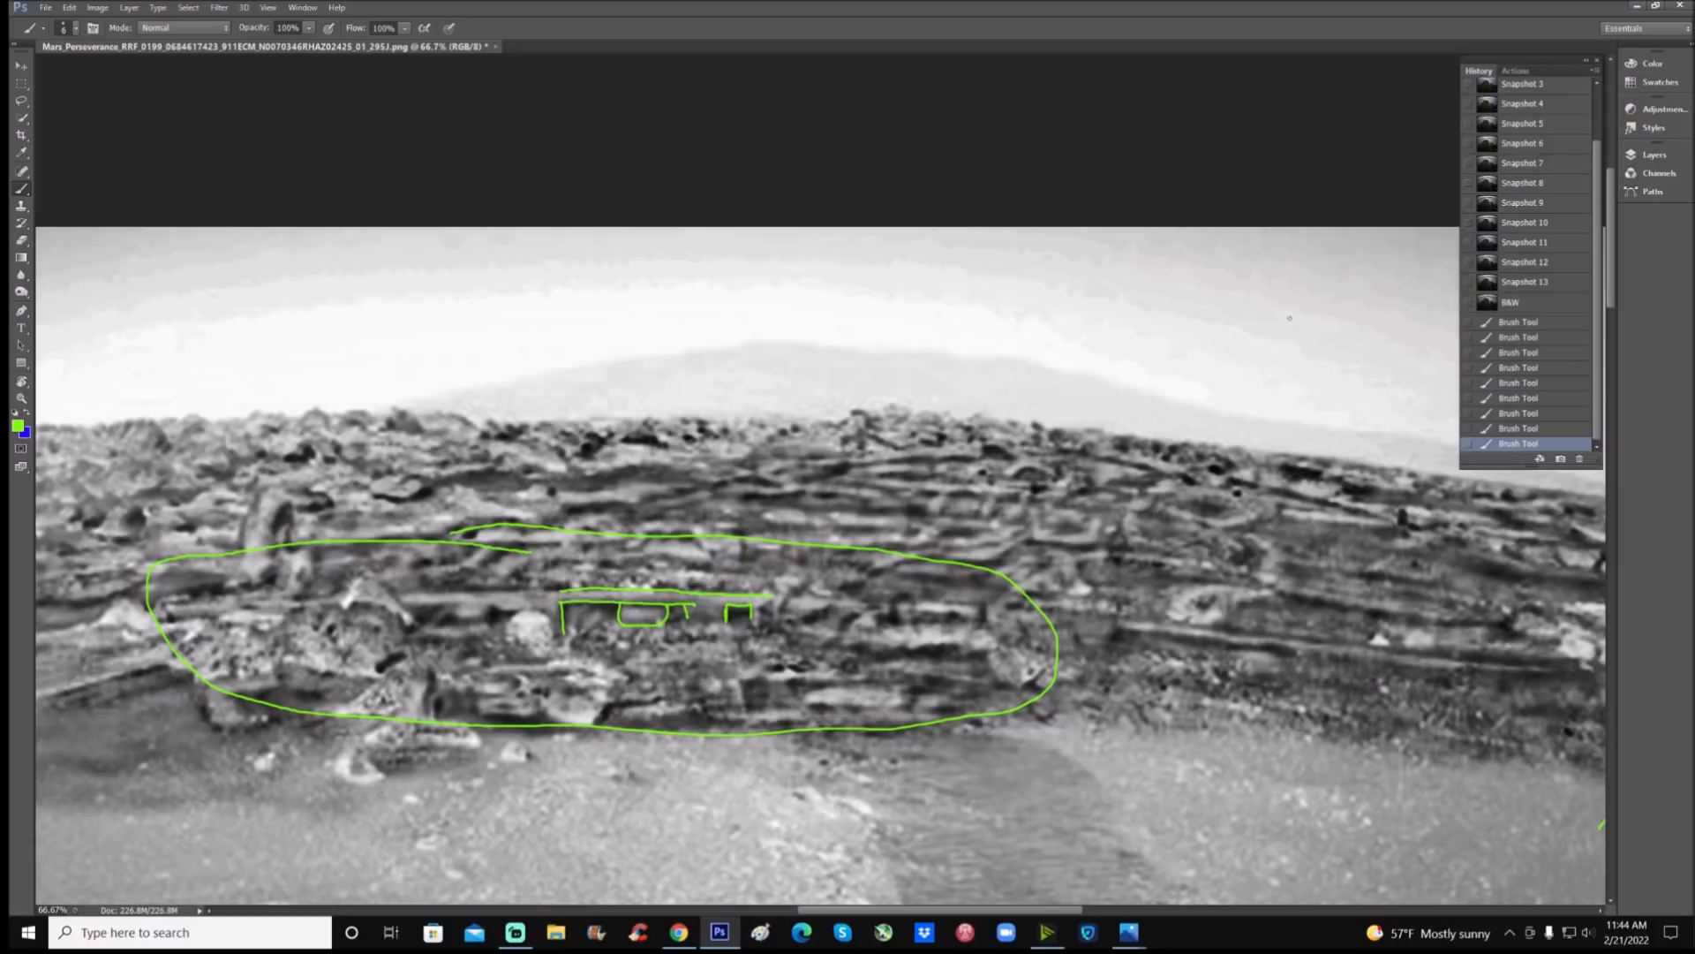
{"action": "mouse_move", "coordinate": [859, 323]}
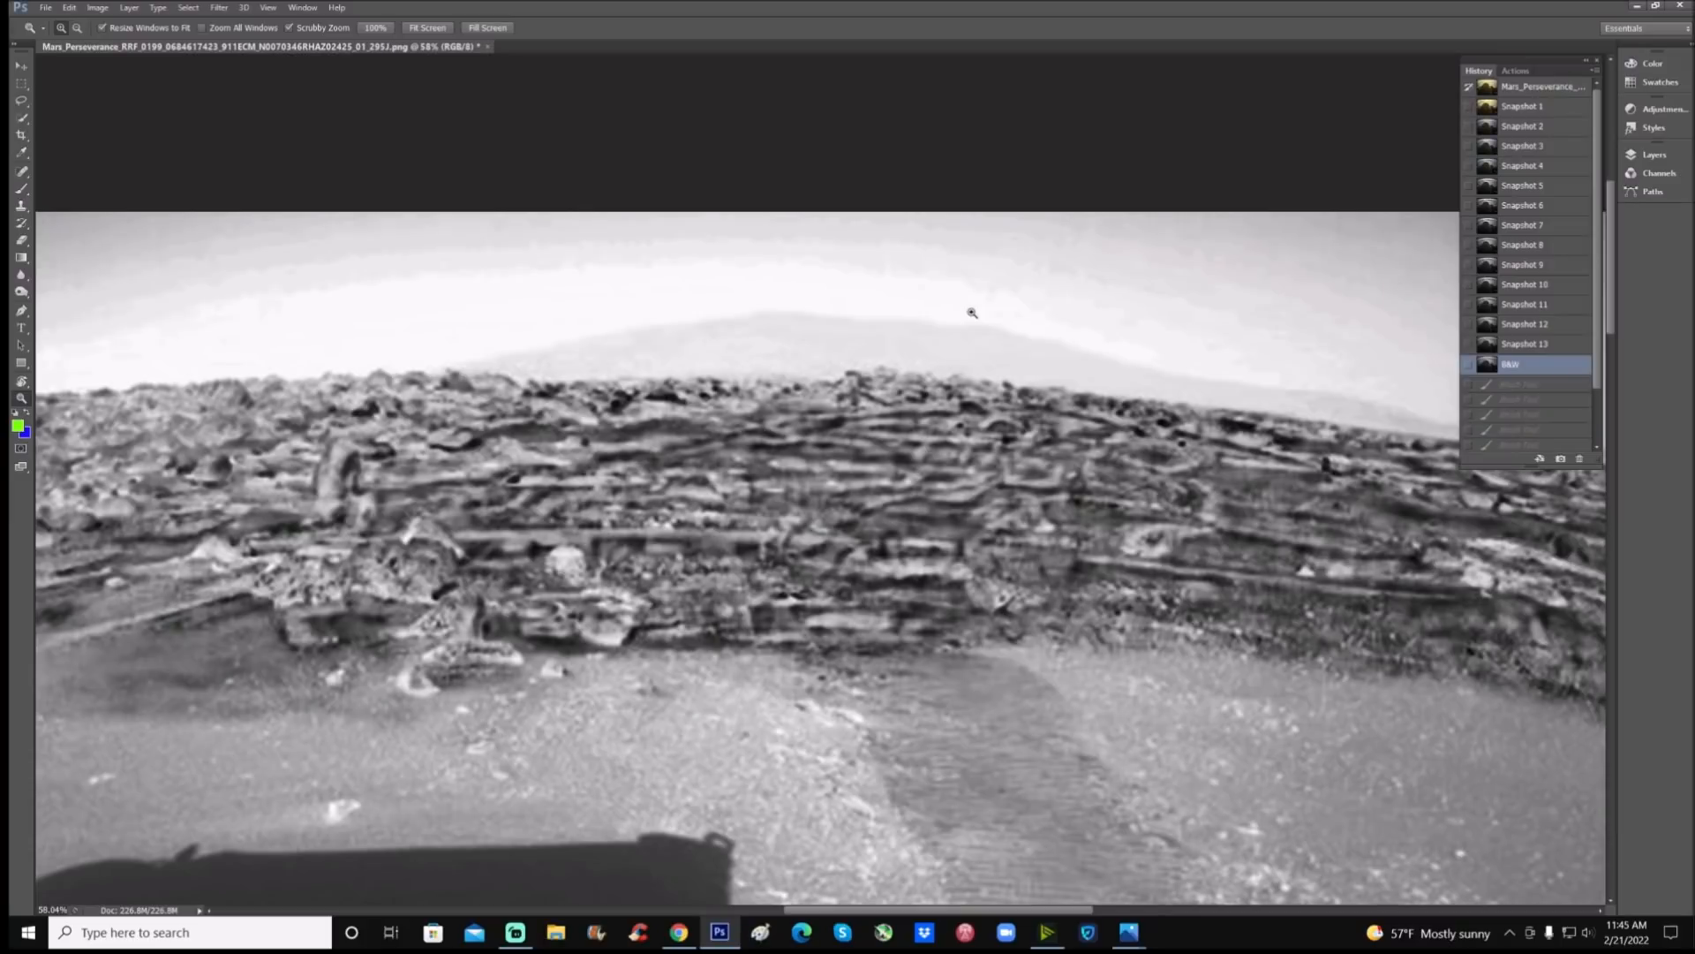
{"action": "mouse_move", "coordinate": [19, 433]}
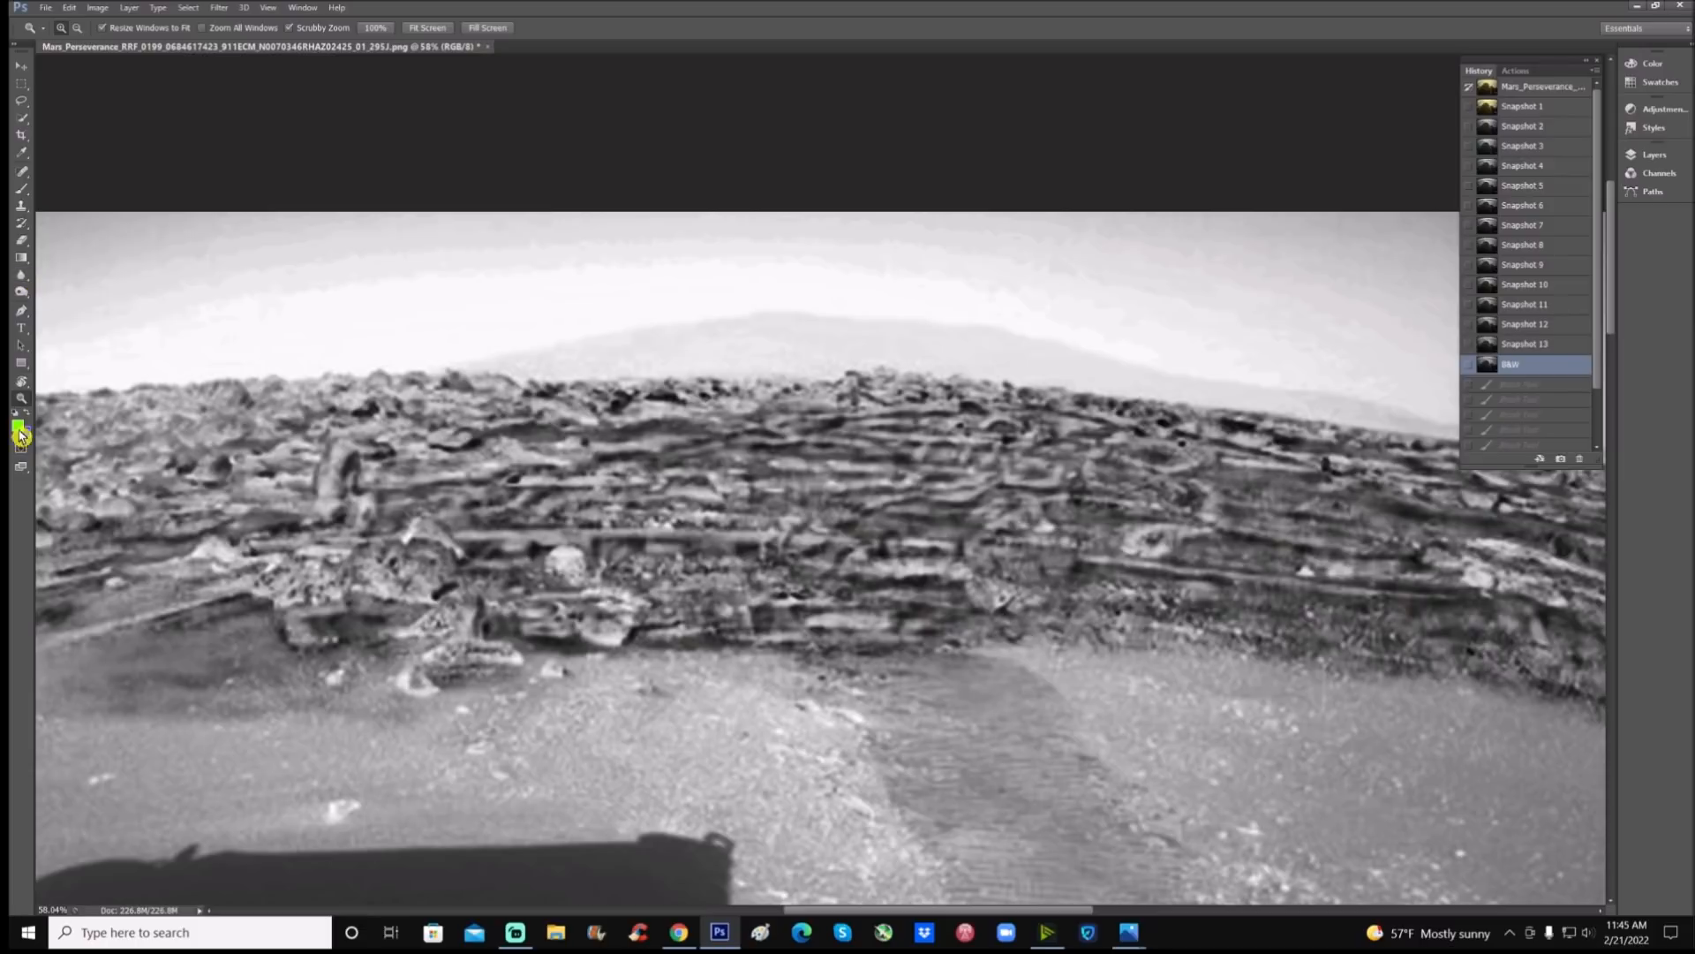
Switch the drawing colour to blue, then return to the enhanced Snapshot 13 history state
{"action": "left_click", "coordinate": [20, 169]}
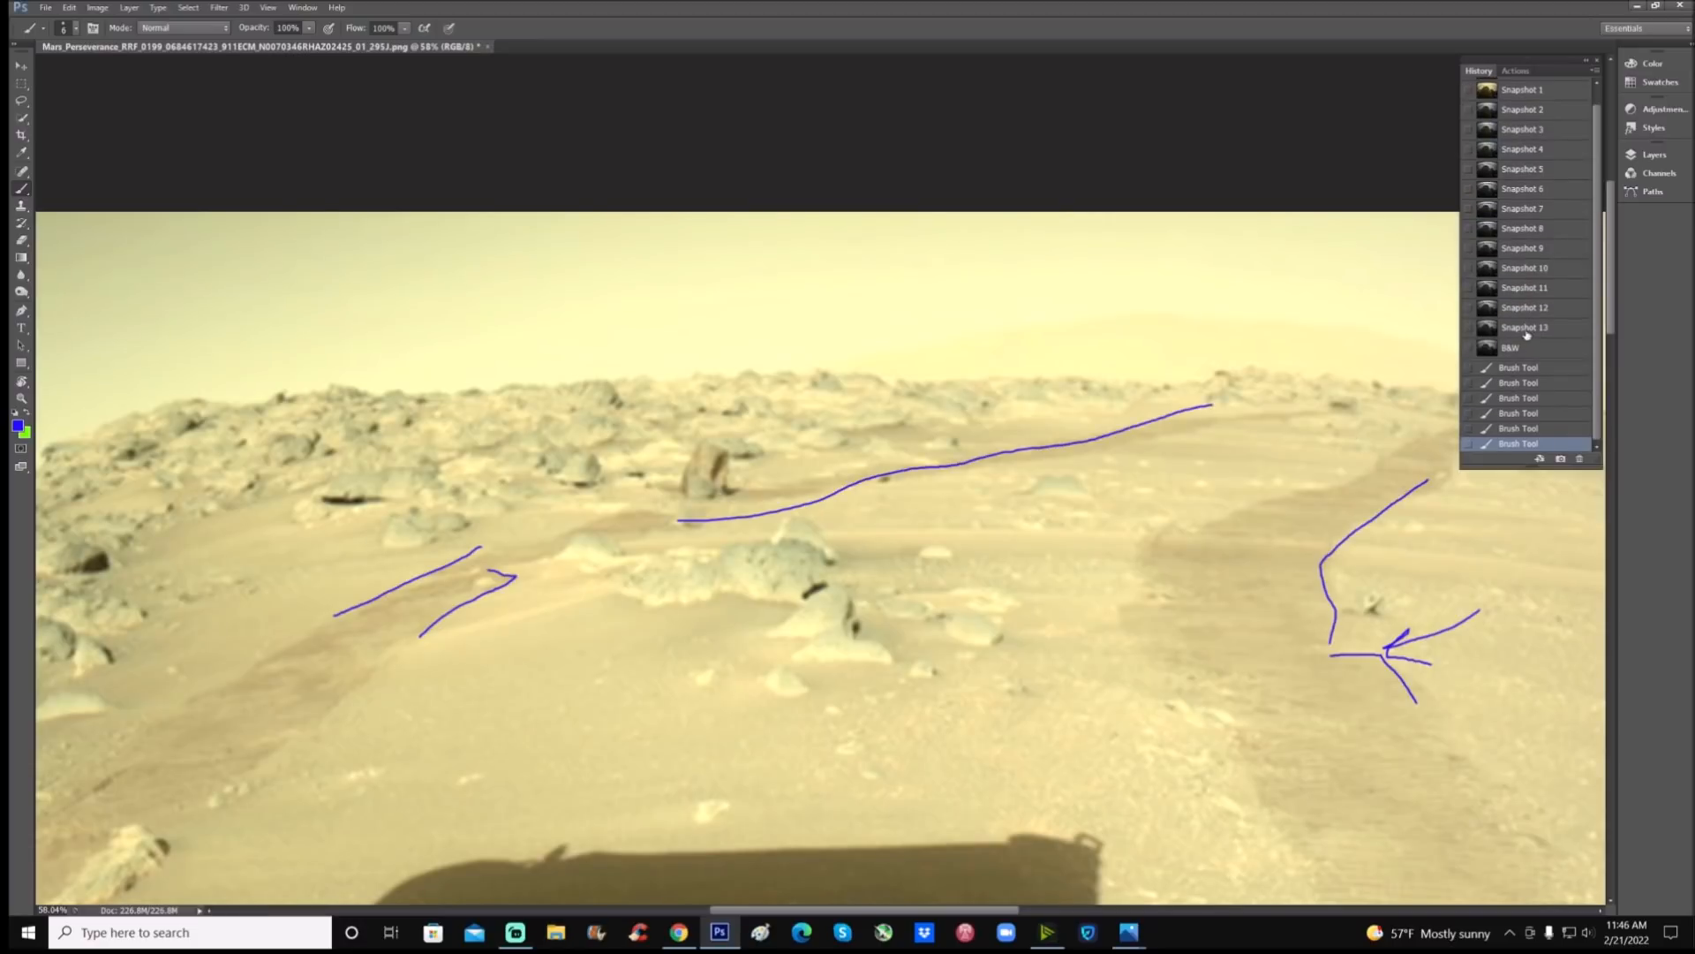
{"action": "left_click", "coordinate": [1524, 327]}
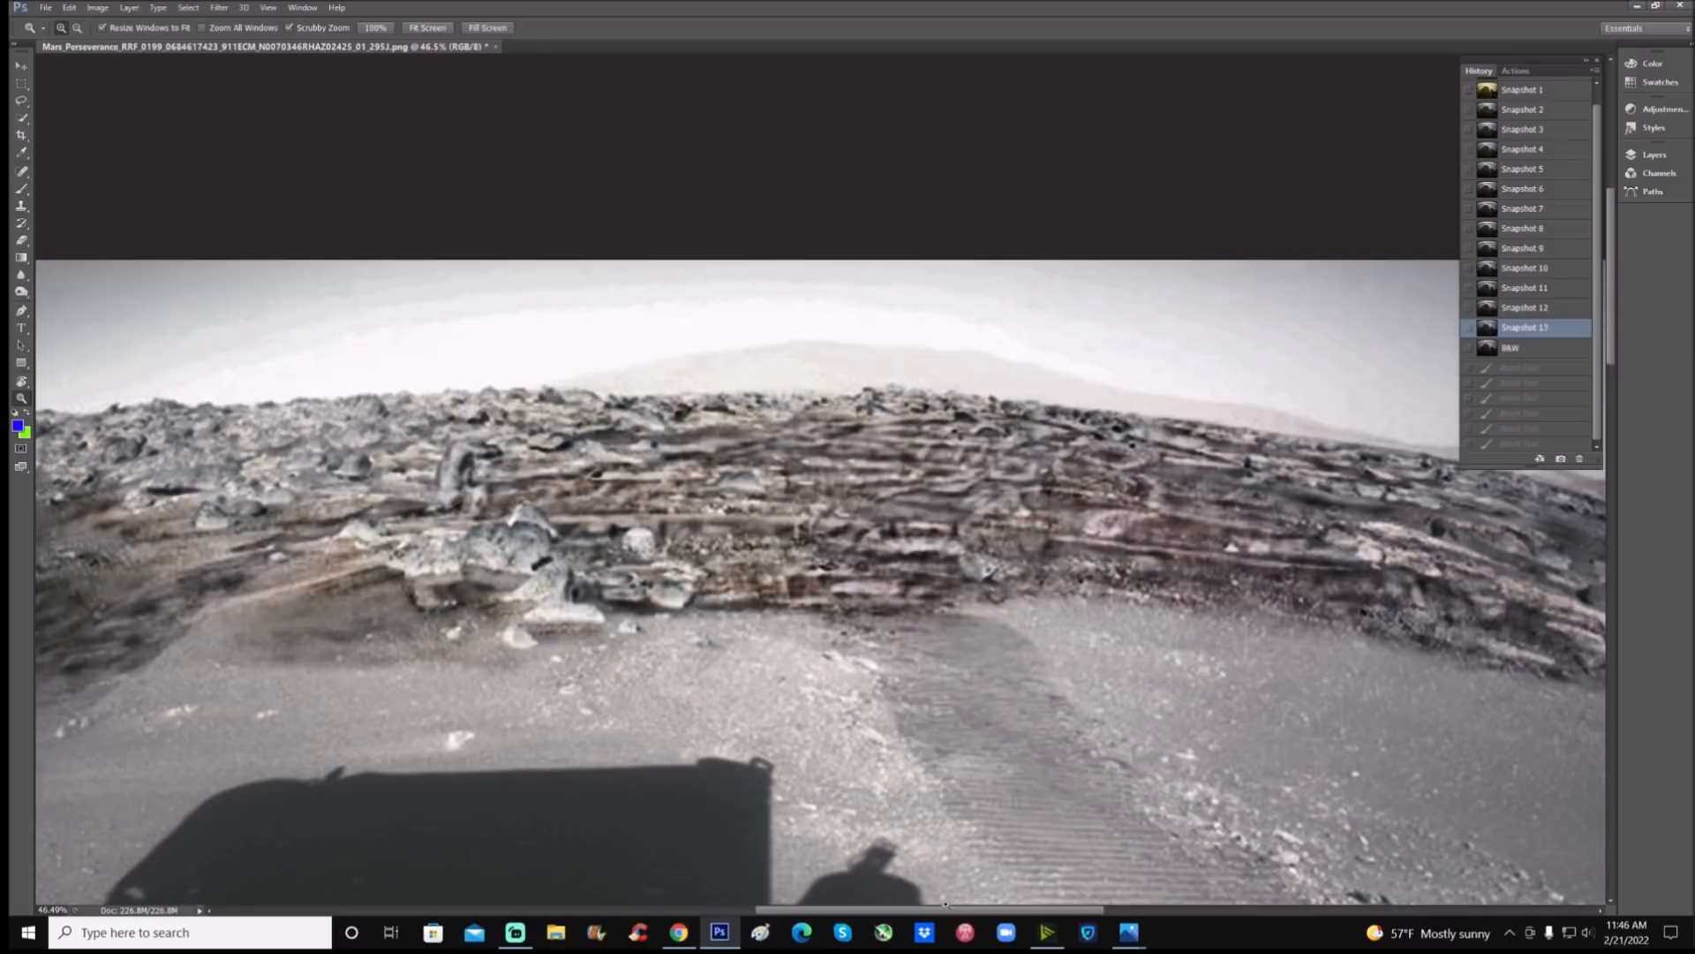
Scroll the History panel and select Snapshot 1, the original colour image
{"action": "scroll", "scroll_direction": "down", "scroll_amount": 3}
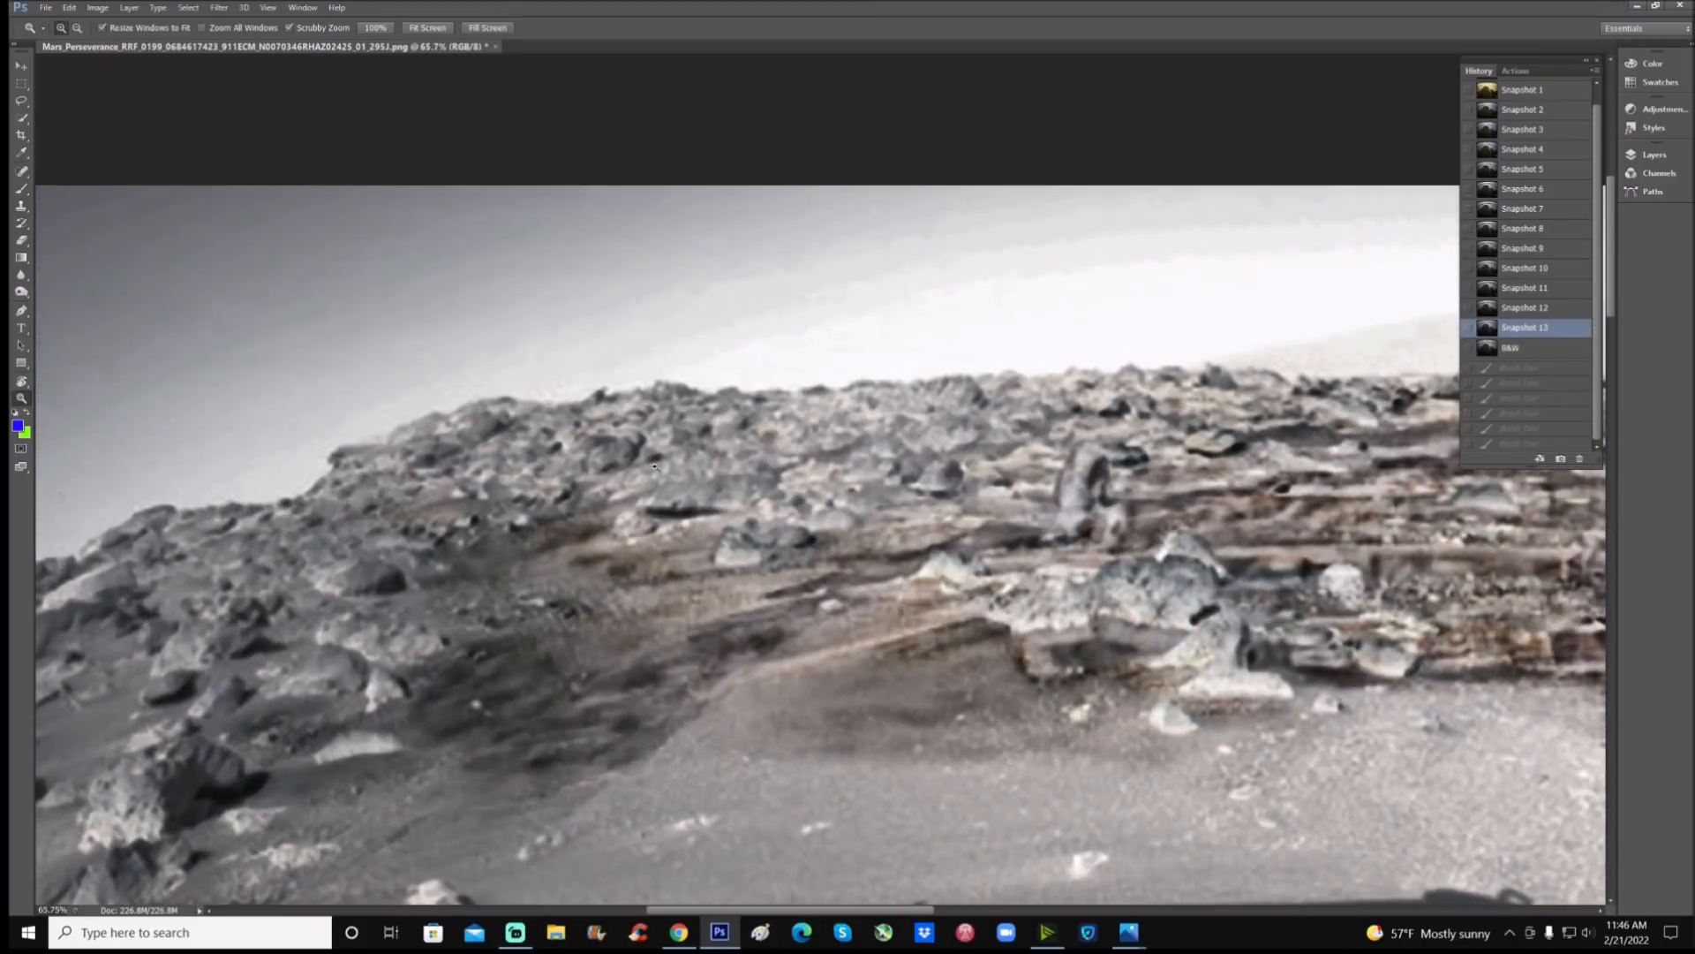
{"action": "left_click", "coordinate": [1522, 90]}
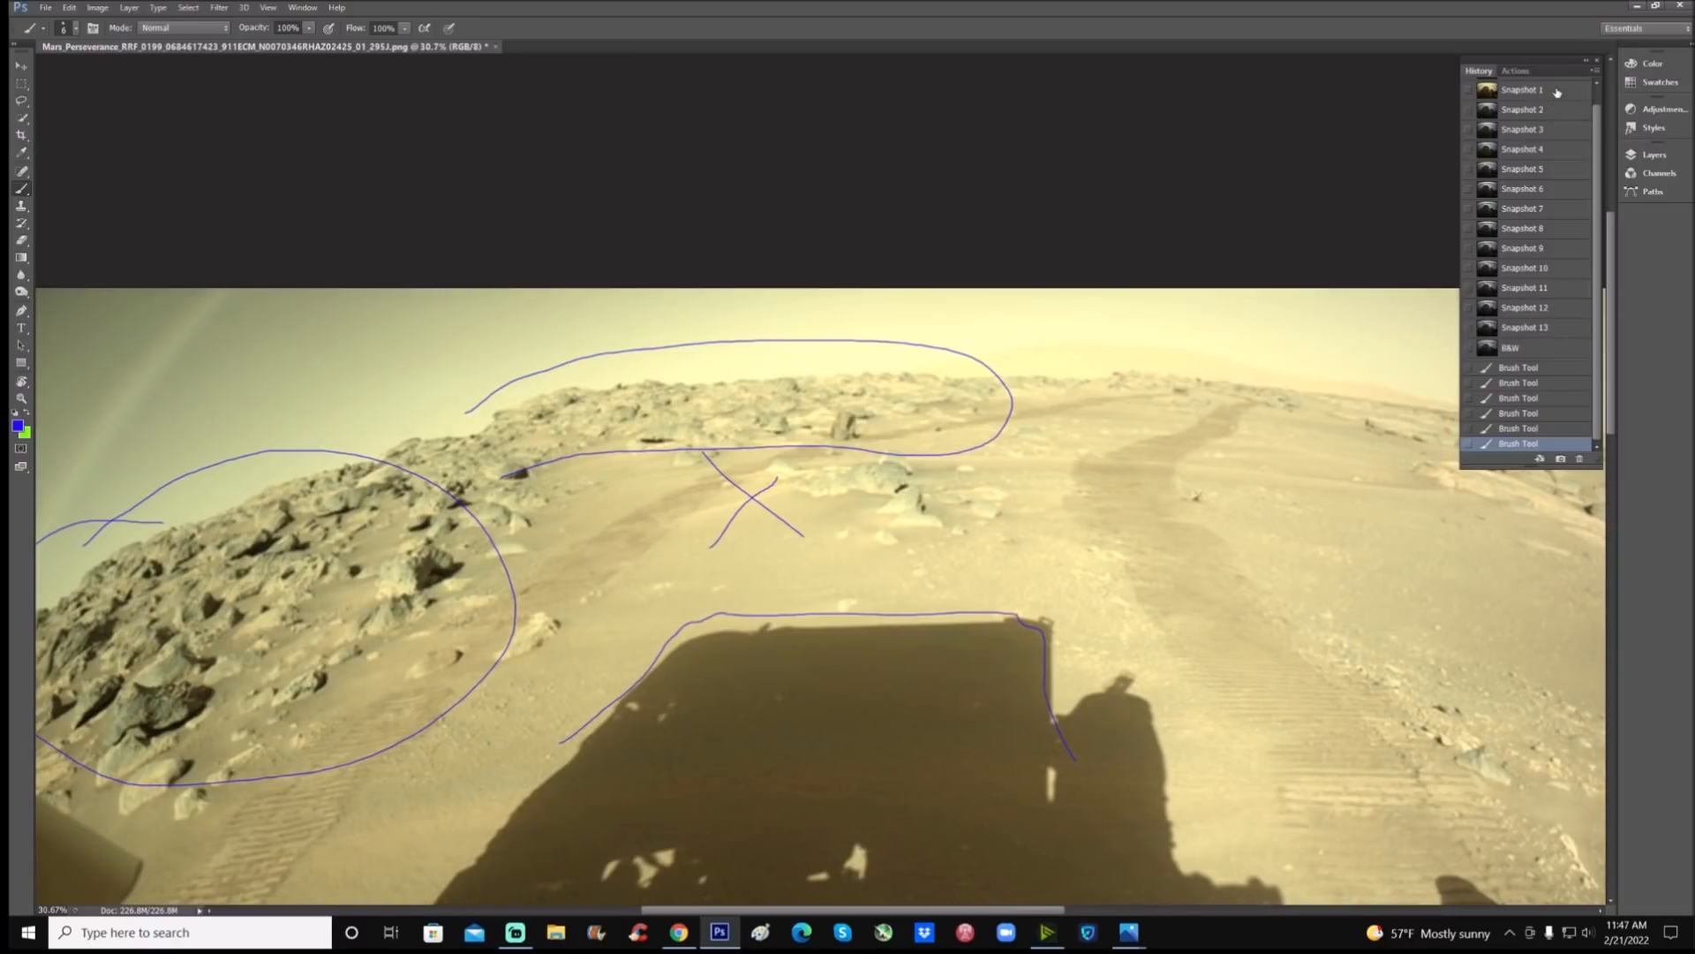
Flip through the unmarked Snapshot 1, Snapshot 2 and the enhanced version of the scene
{"action": "left_click", "coordinate": [1522, 88]}
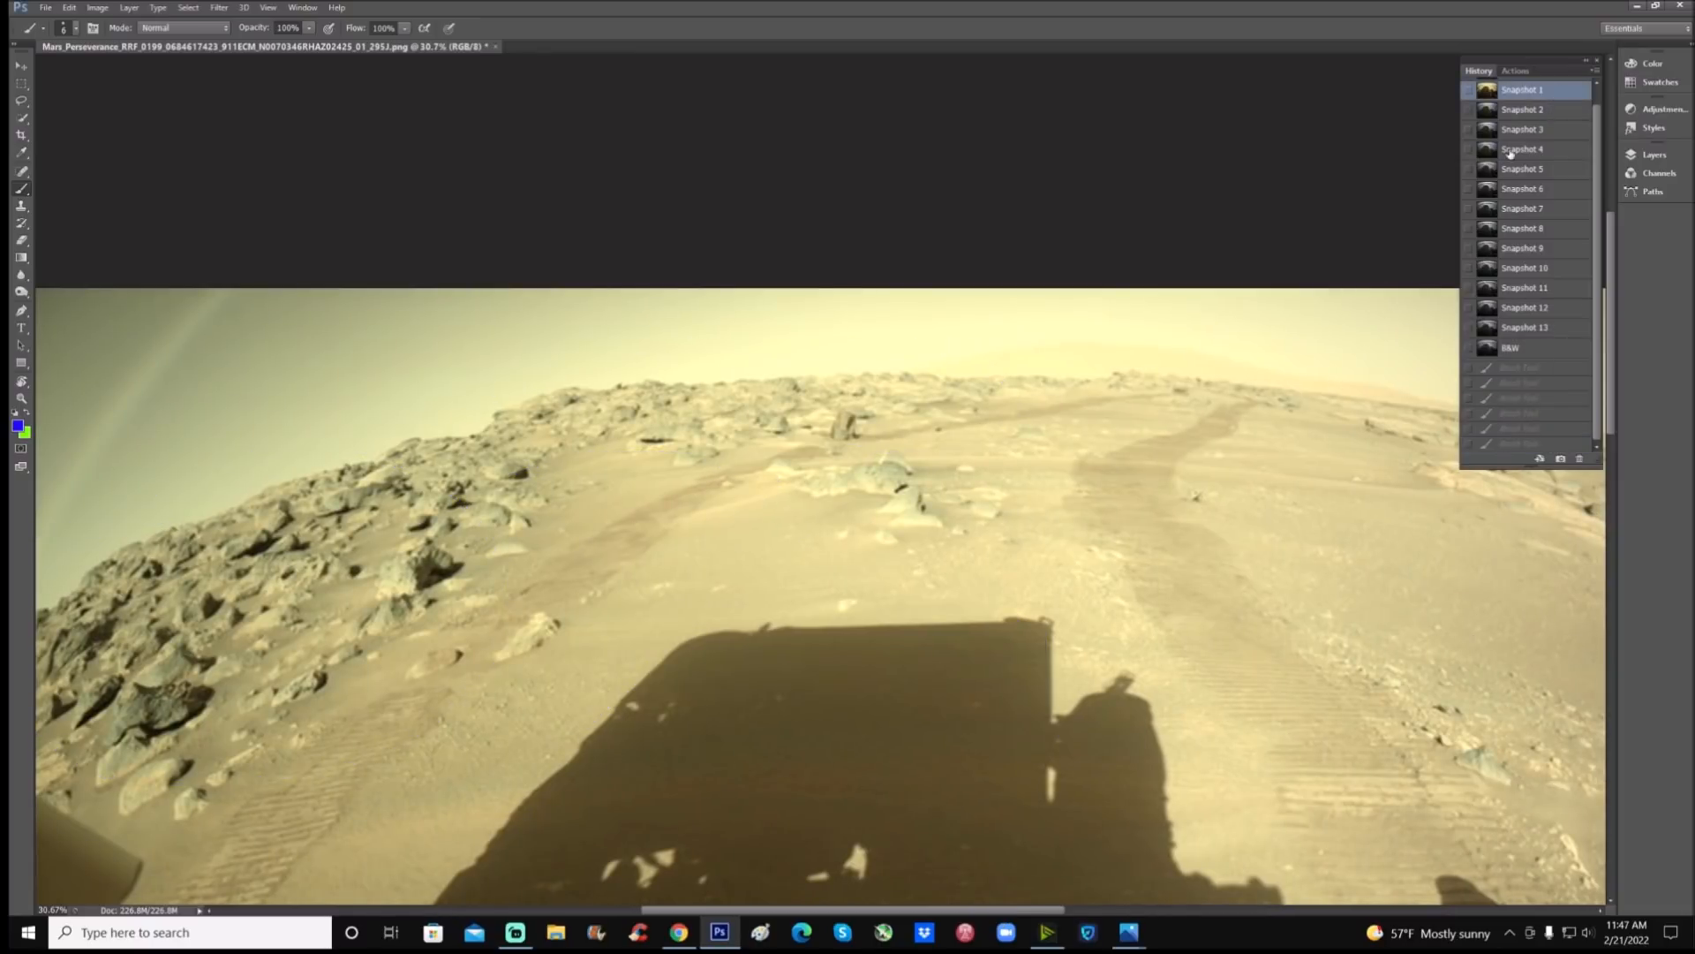
{"action": "left_click", "coordinate": [1522, 109]}
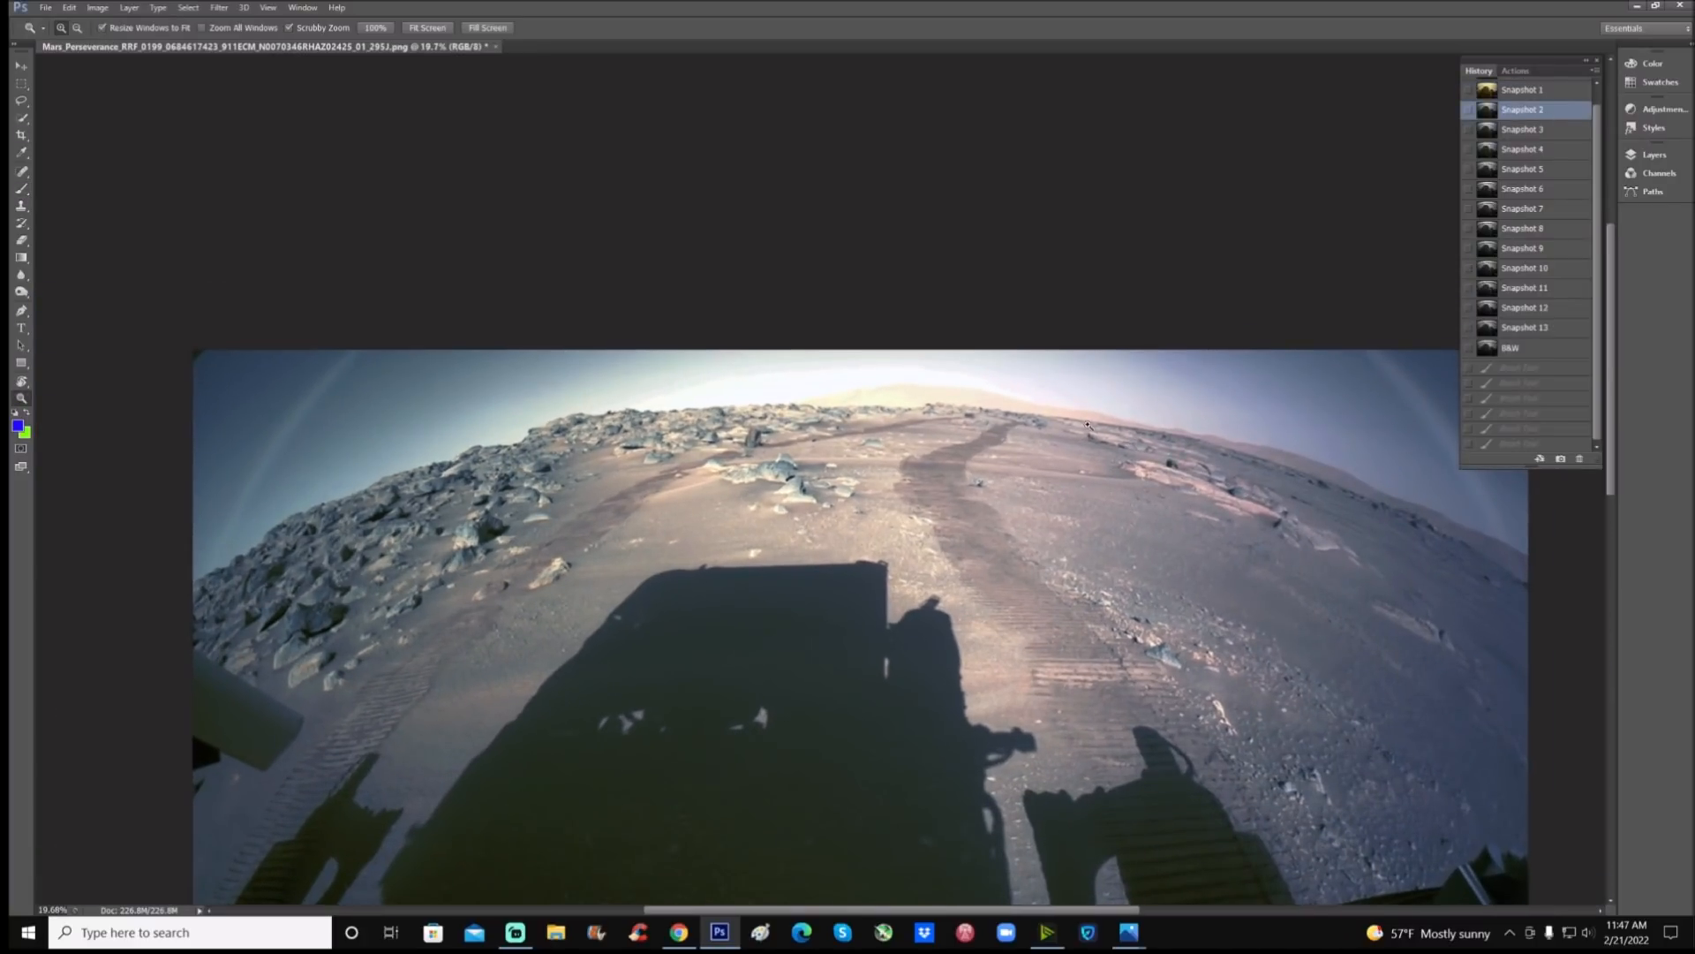
{"action": "left_click", "coordinate": [1523, 326]}
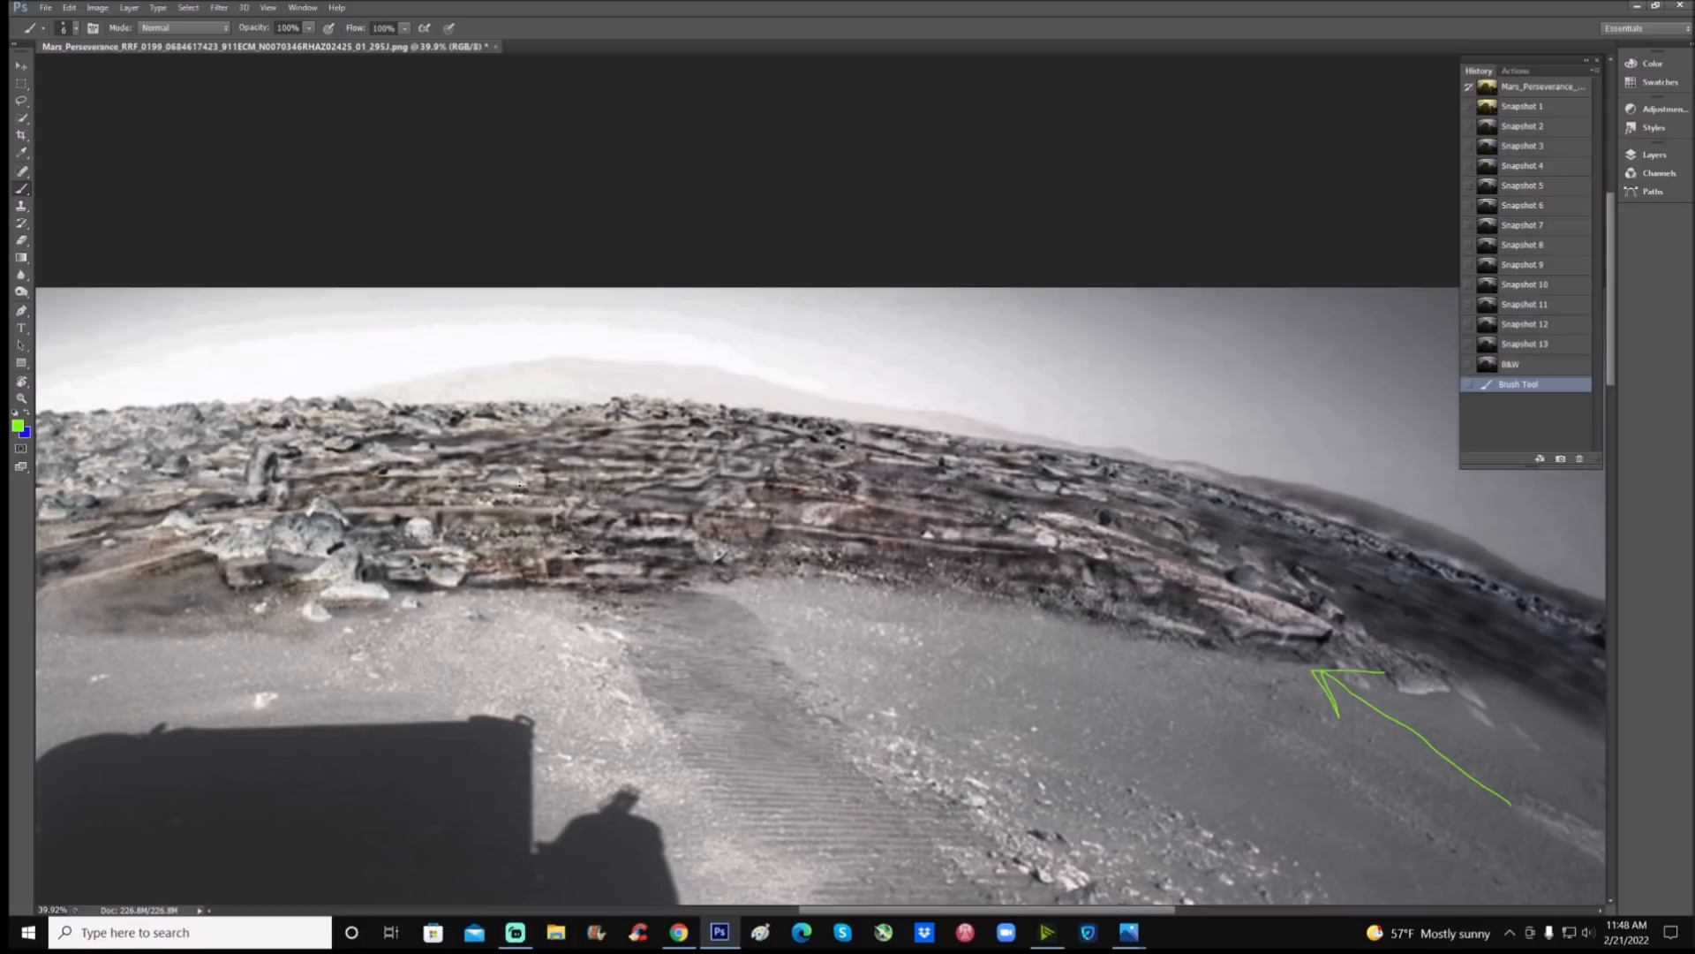
View the black-and-white snapshot, then settle on the enhanced Snapshot 13
{"action": "scroll", "scroll_direction": "down", "scroll_amount": 3}
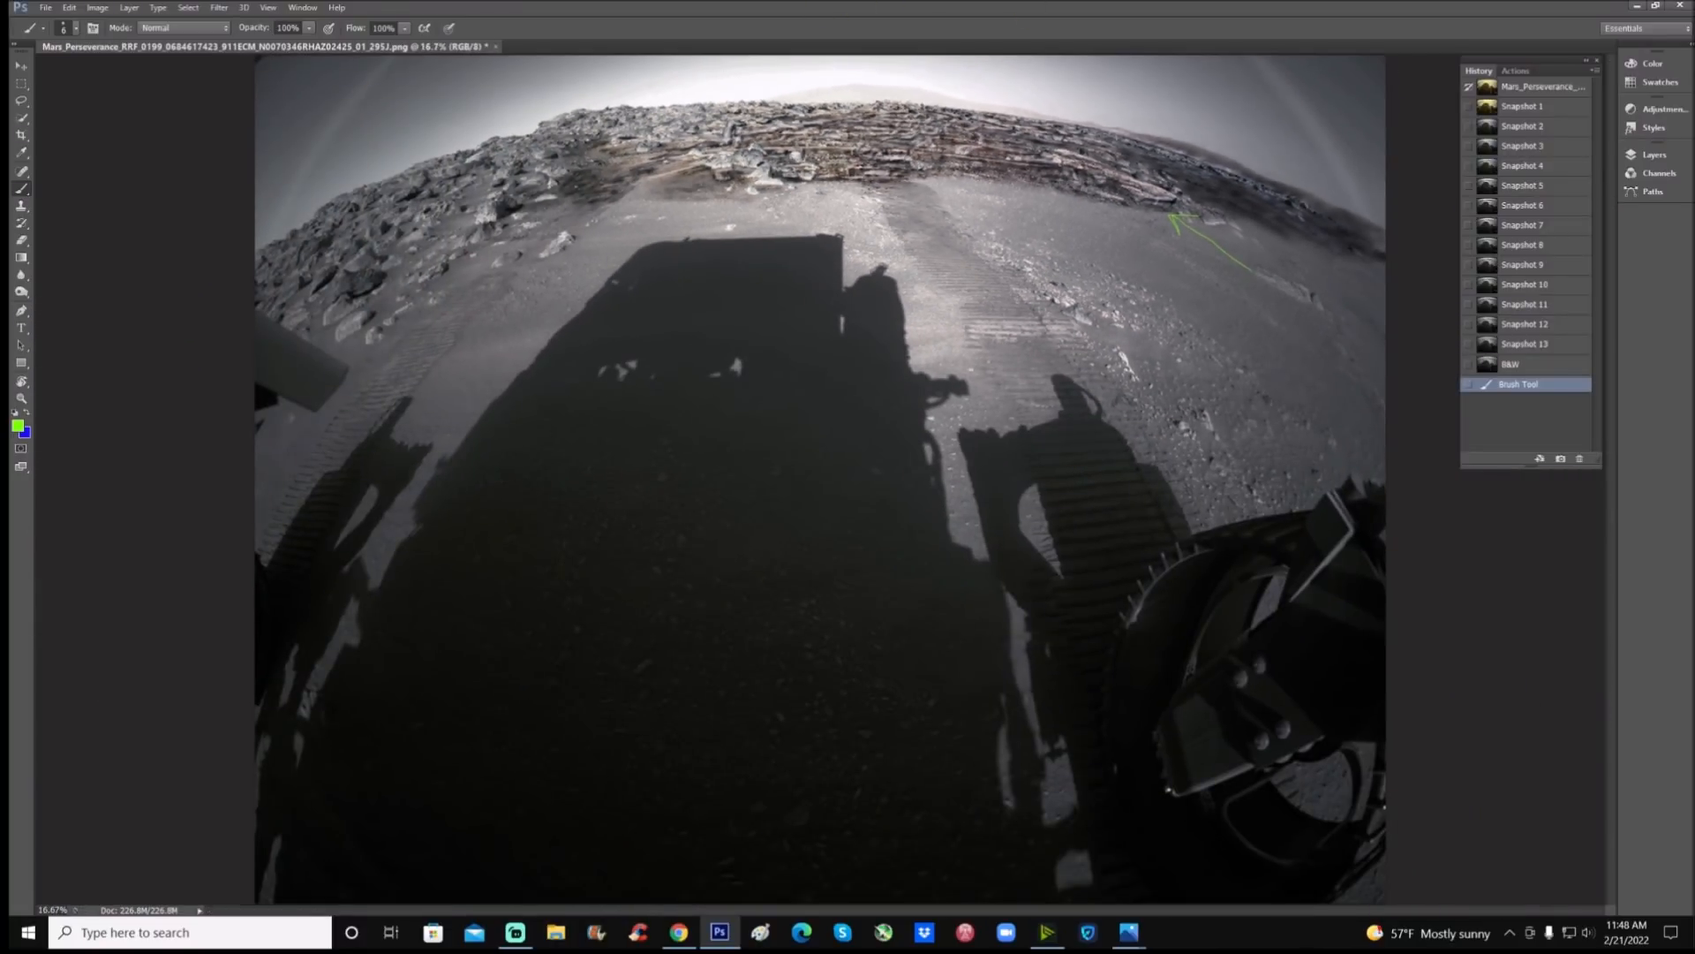
{"action": "left_click", "coordinate": [1522, 106]}
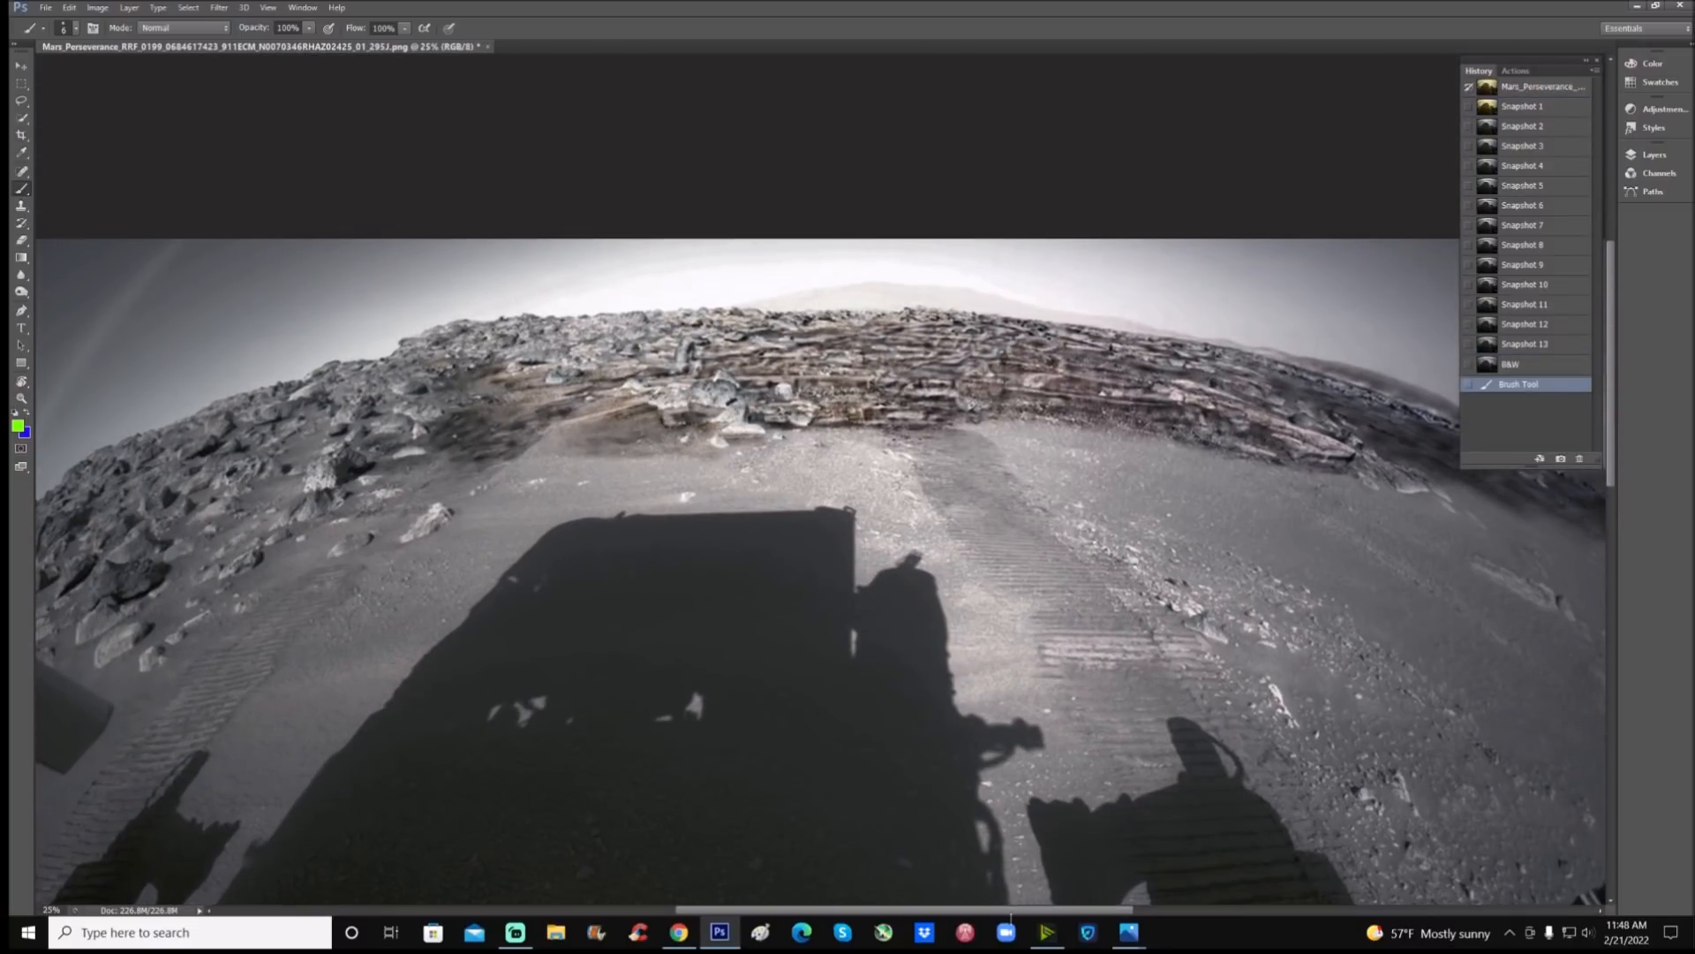
{"action": "left_click", "coordinate": [1526, 363]}
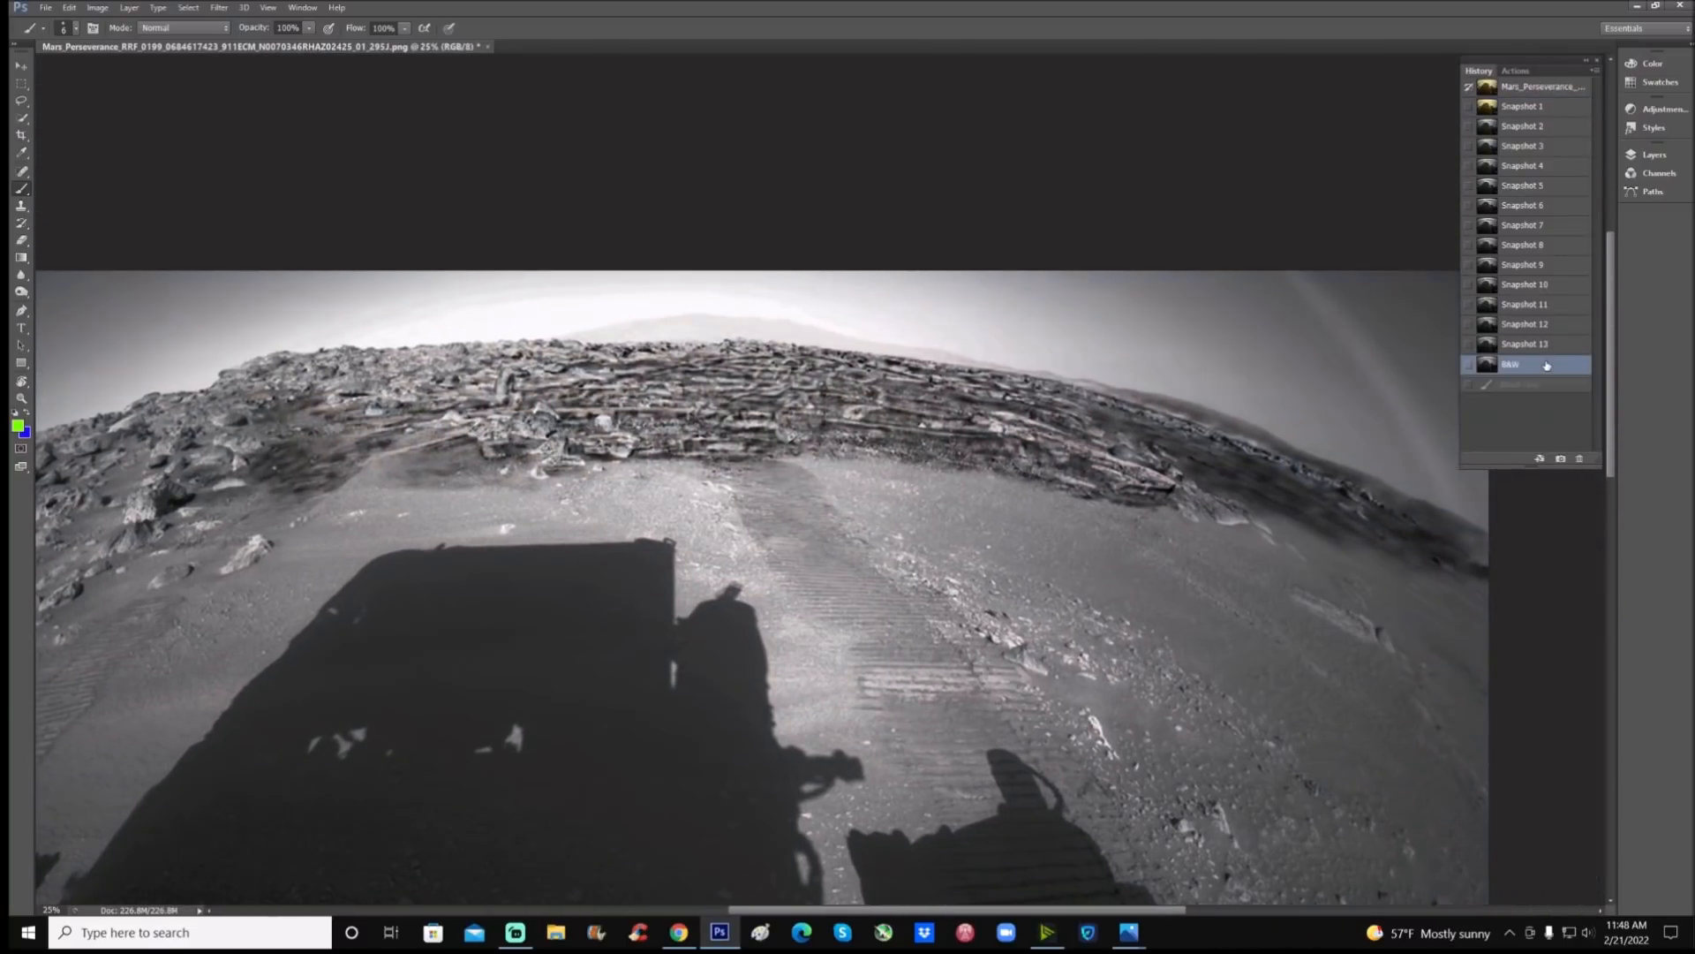
{"action": "left_click", "coordinate": [1508, 365]}
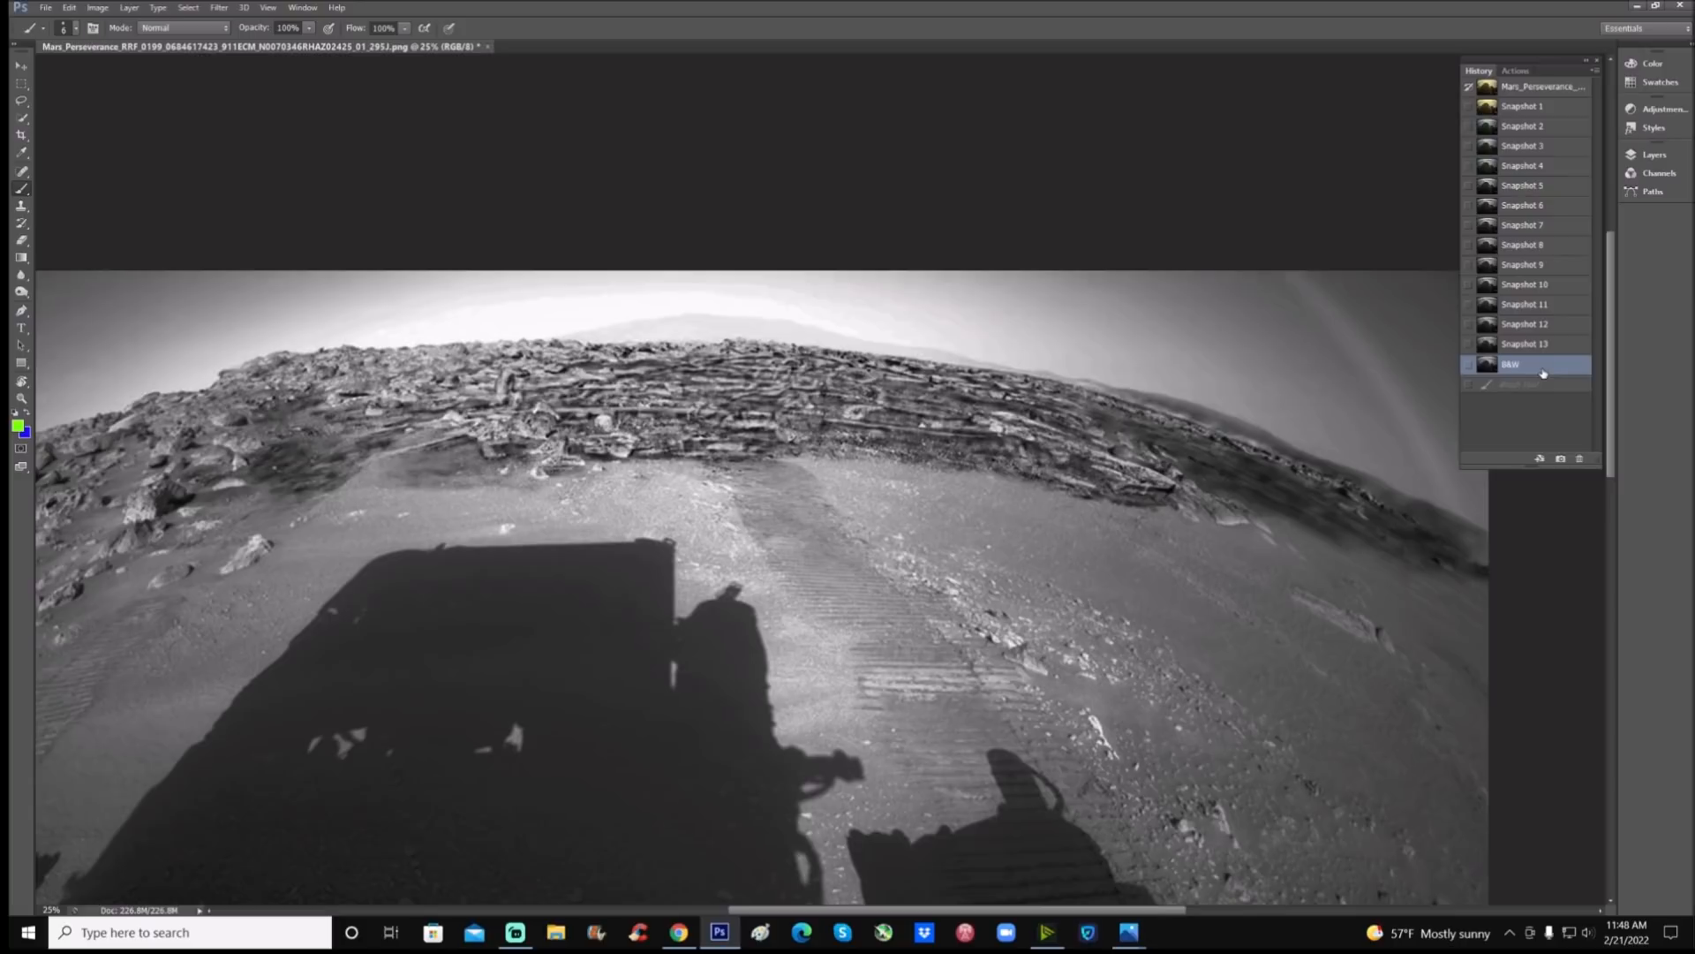
{"action": "left_click", "coordinate": [1525, 343]}
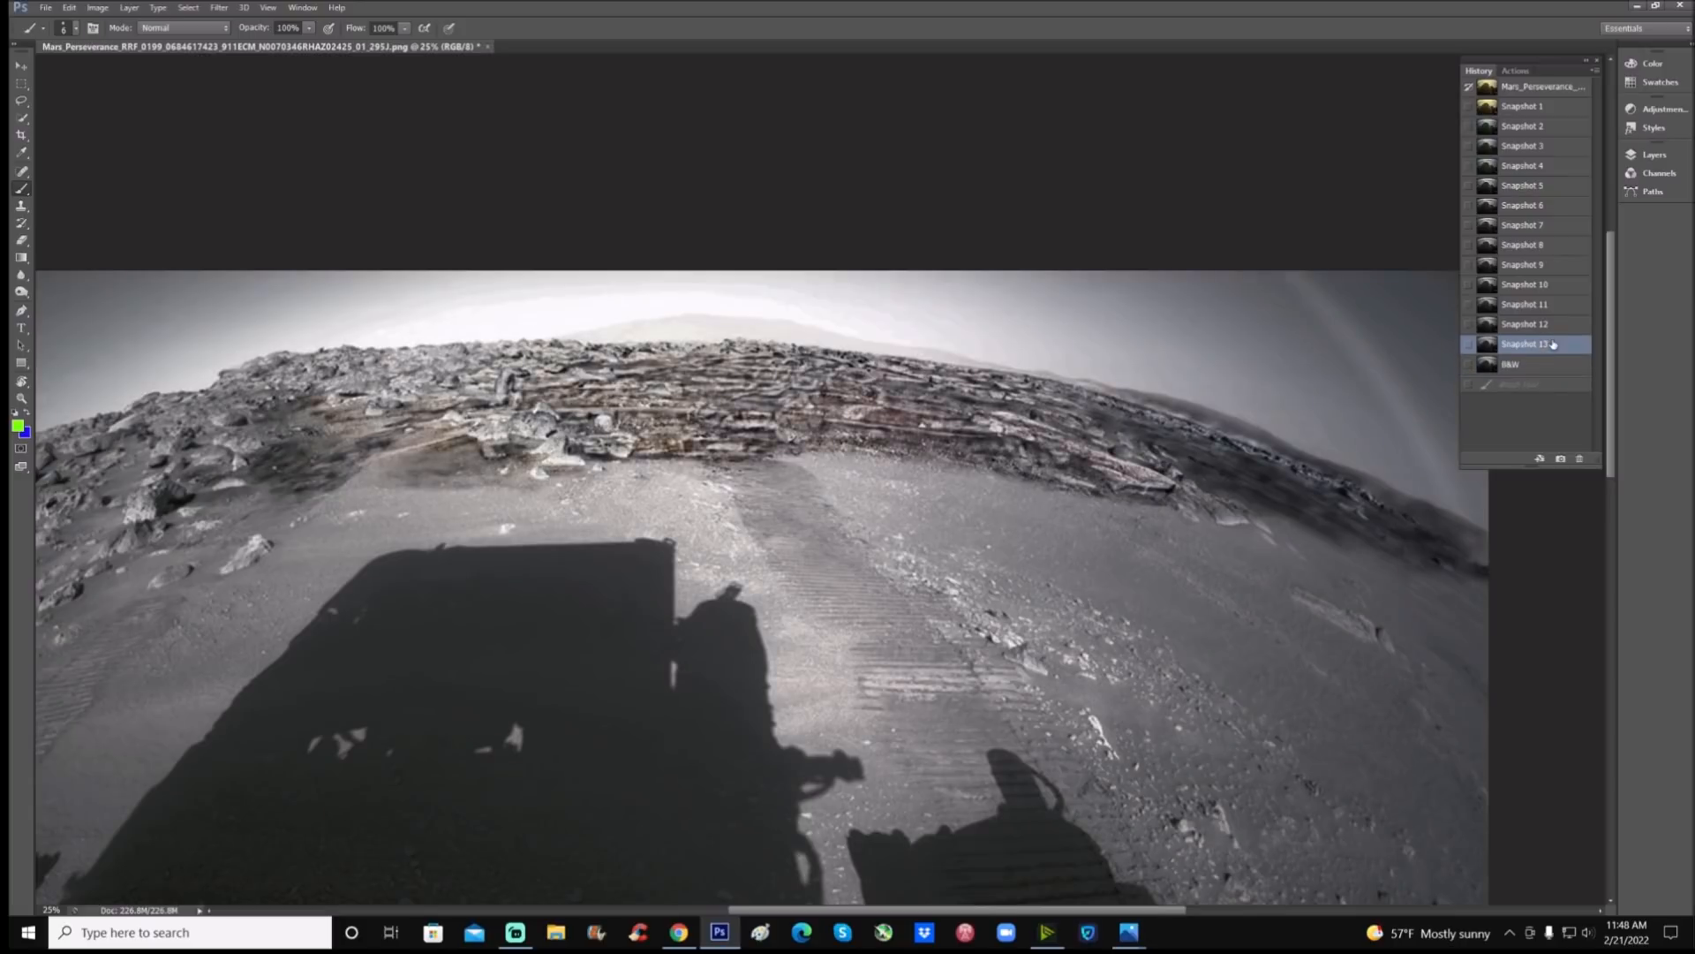